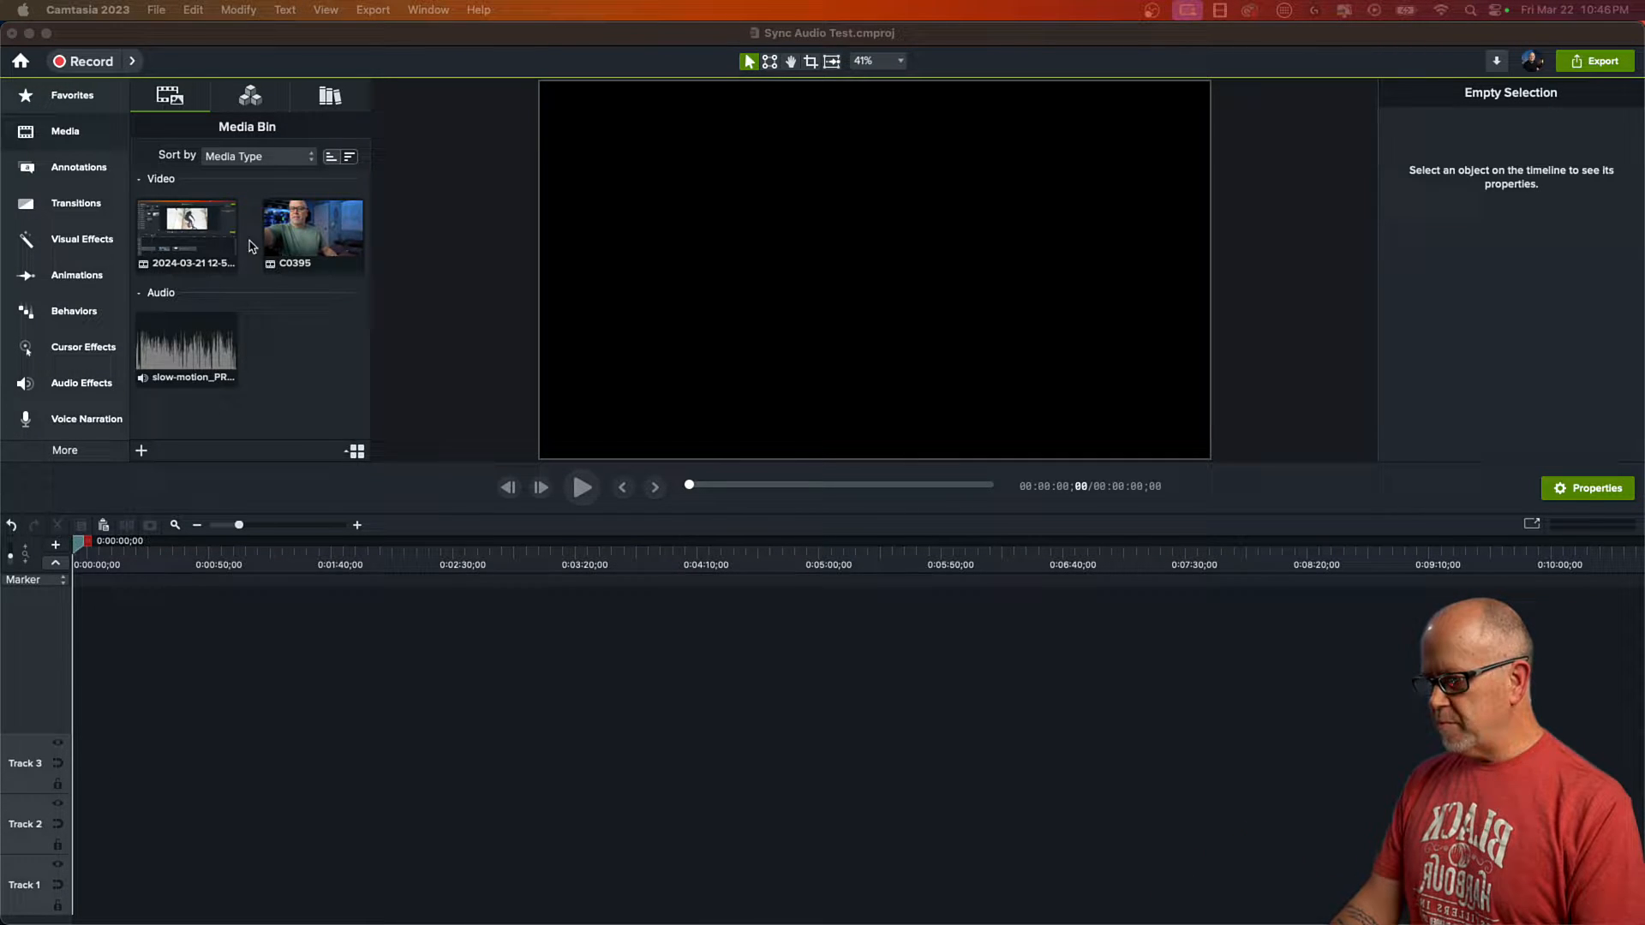
Place C0395, the screen recording and slow-motion_PROCESSED on Tracks 4, 3 and 2, starting together
click(187, 346)
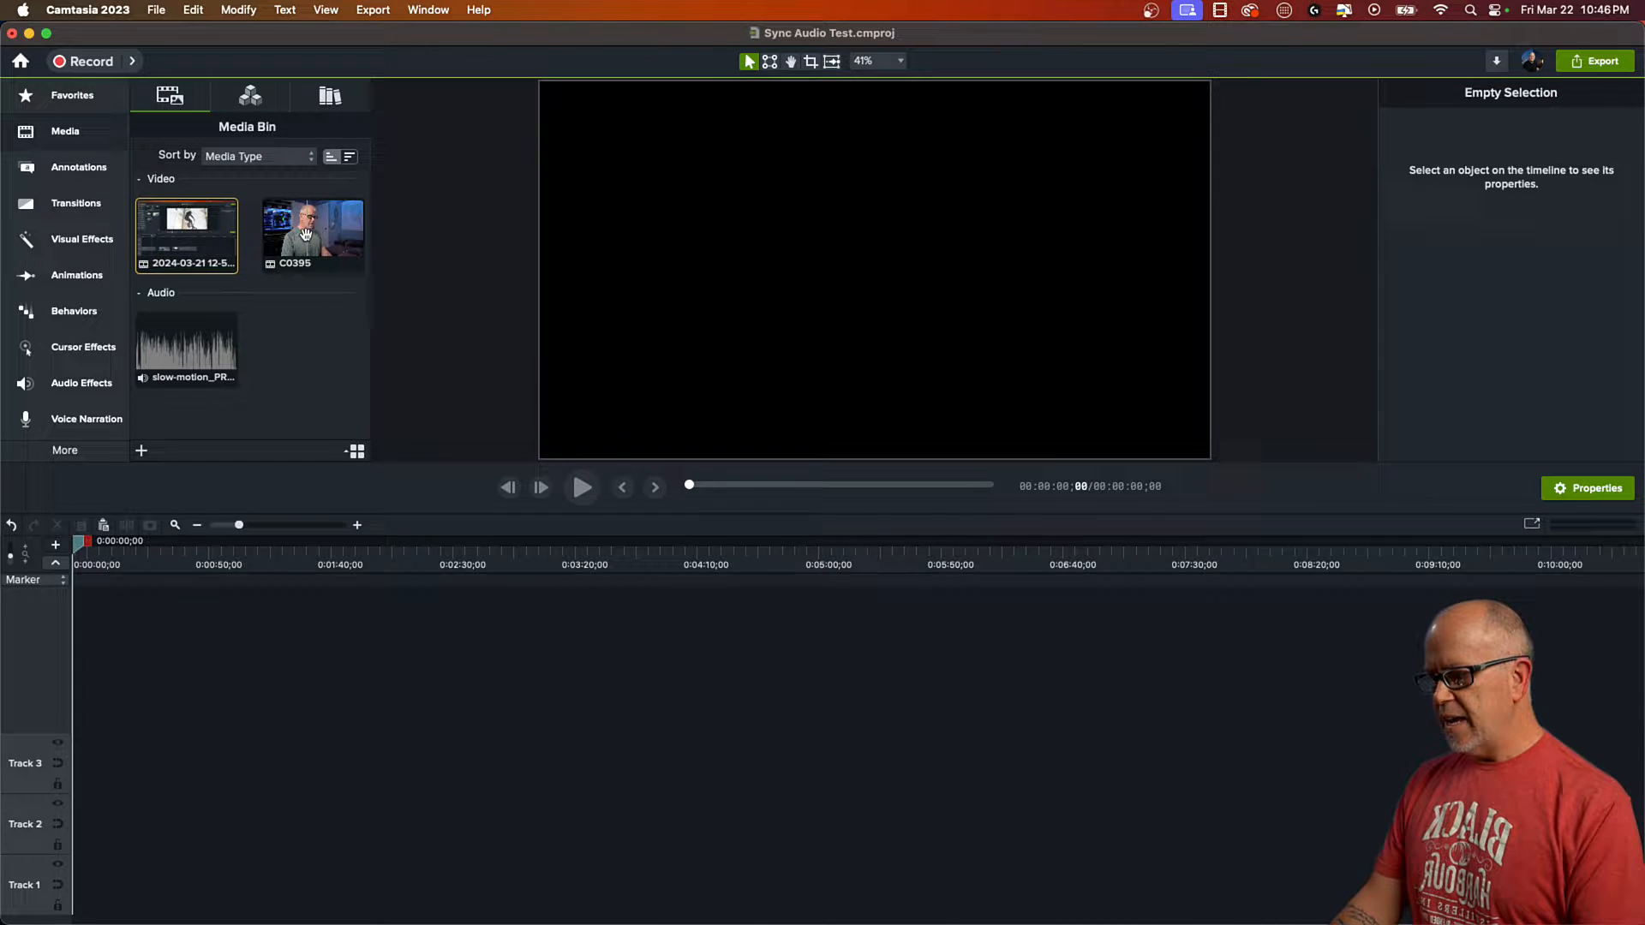
click(312, 233)
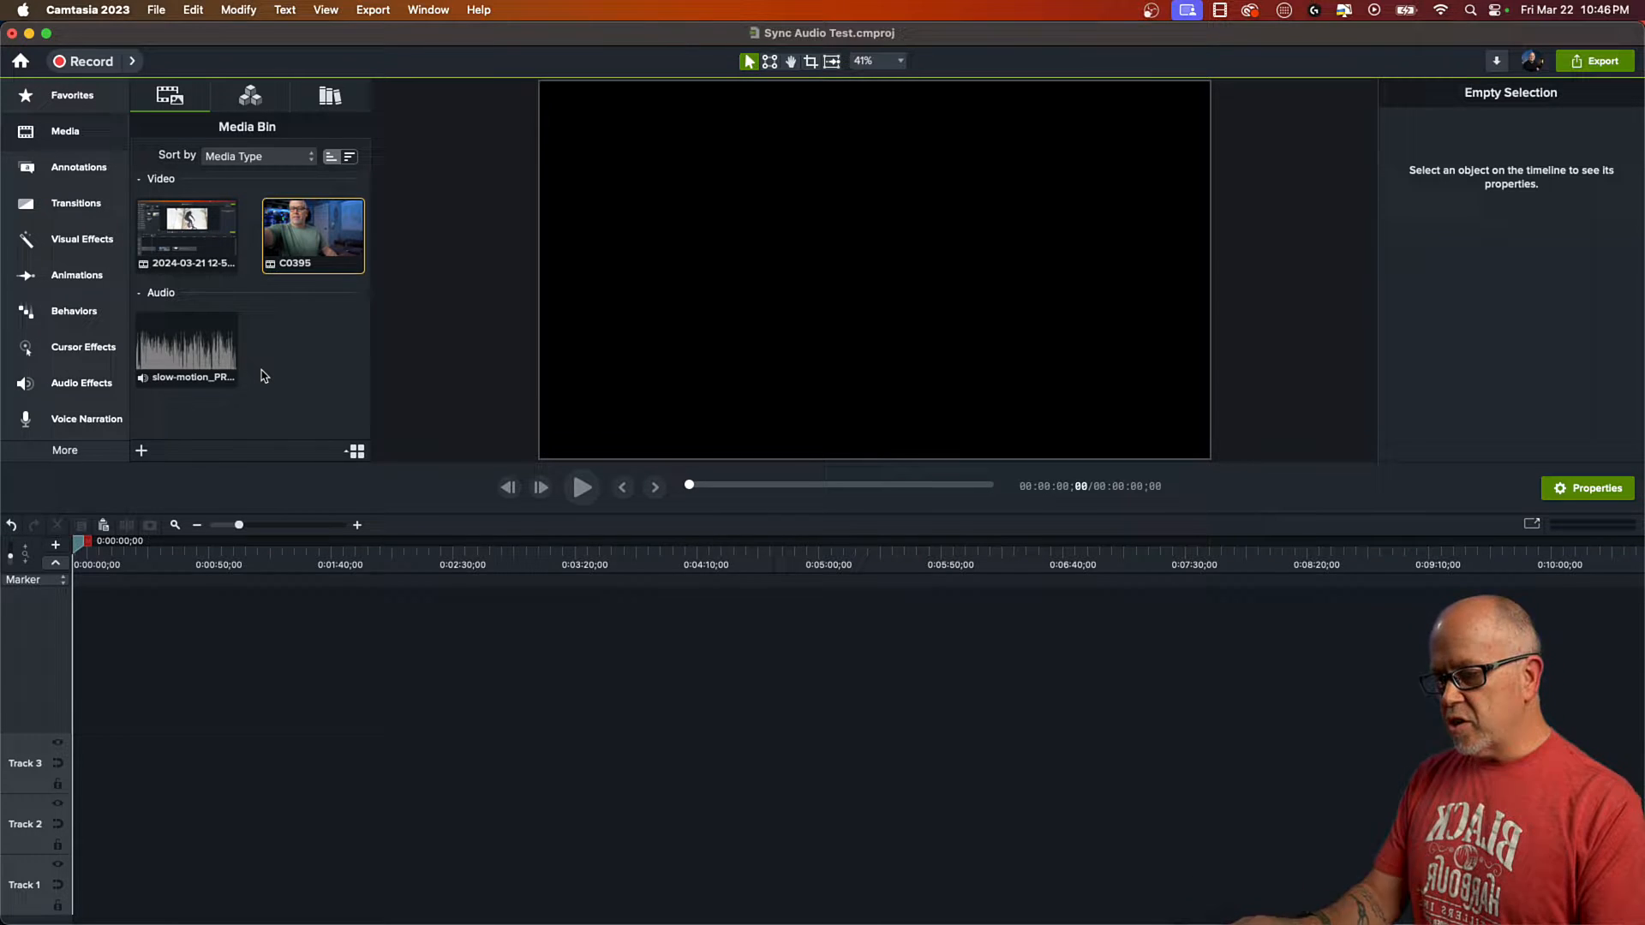
mouse_move(184, 346)
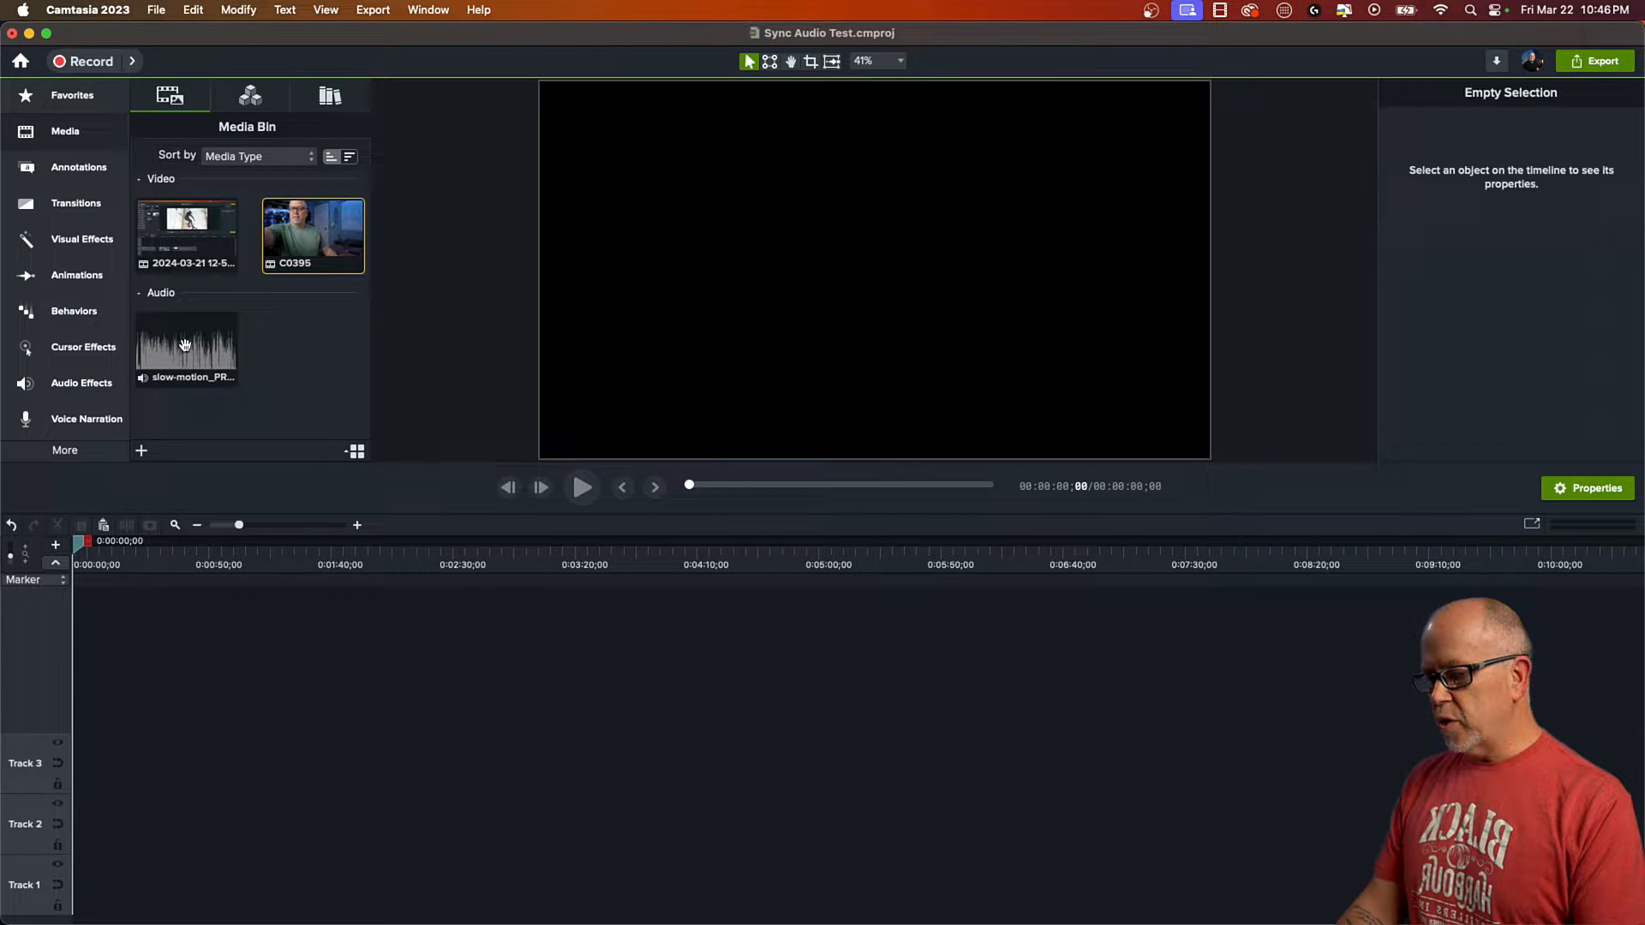
click(186, 346)
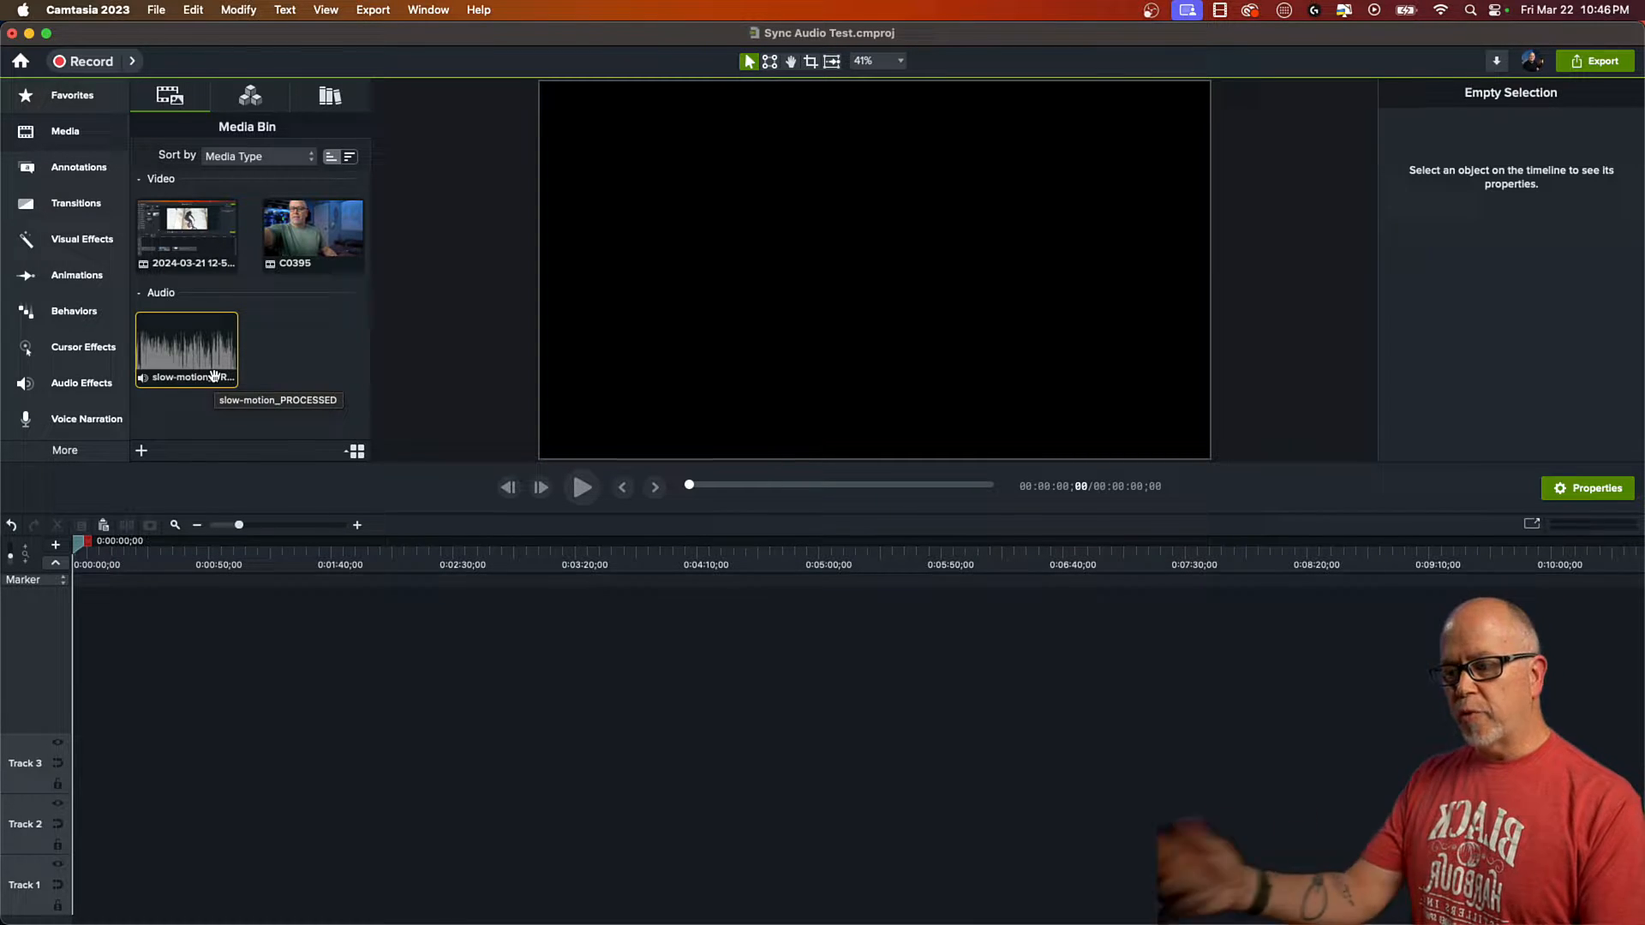
mouse_move(215, 236)
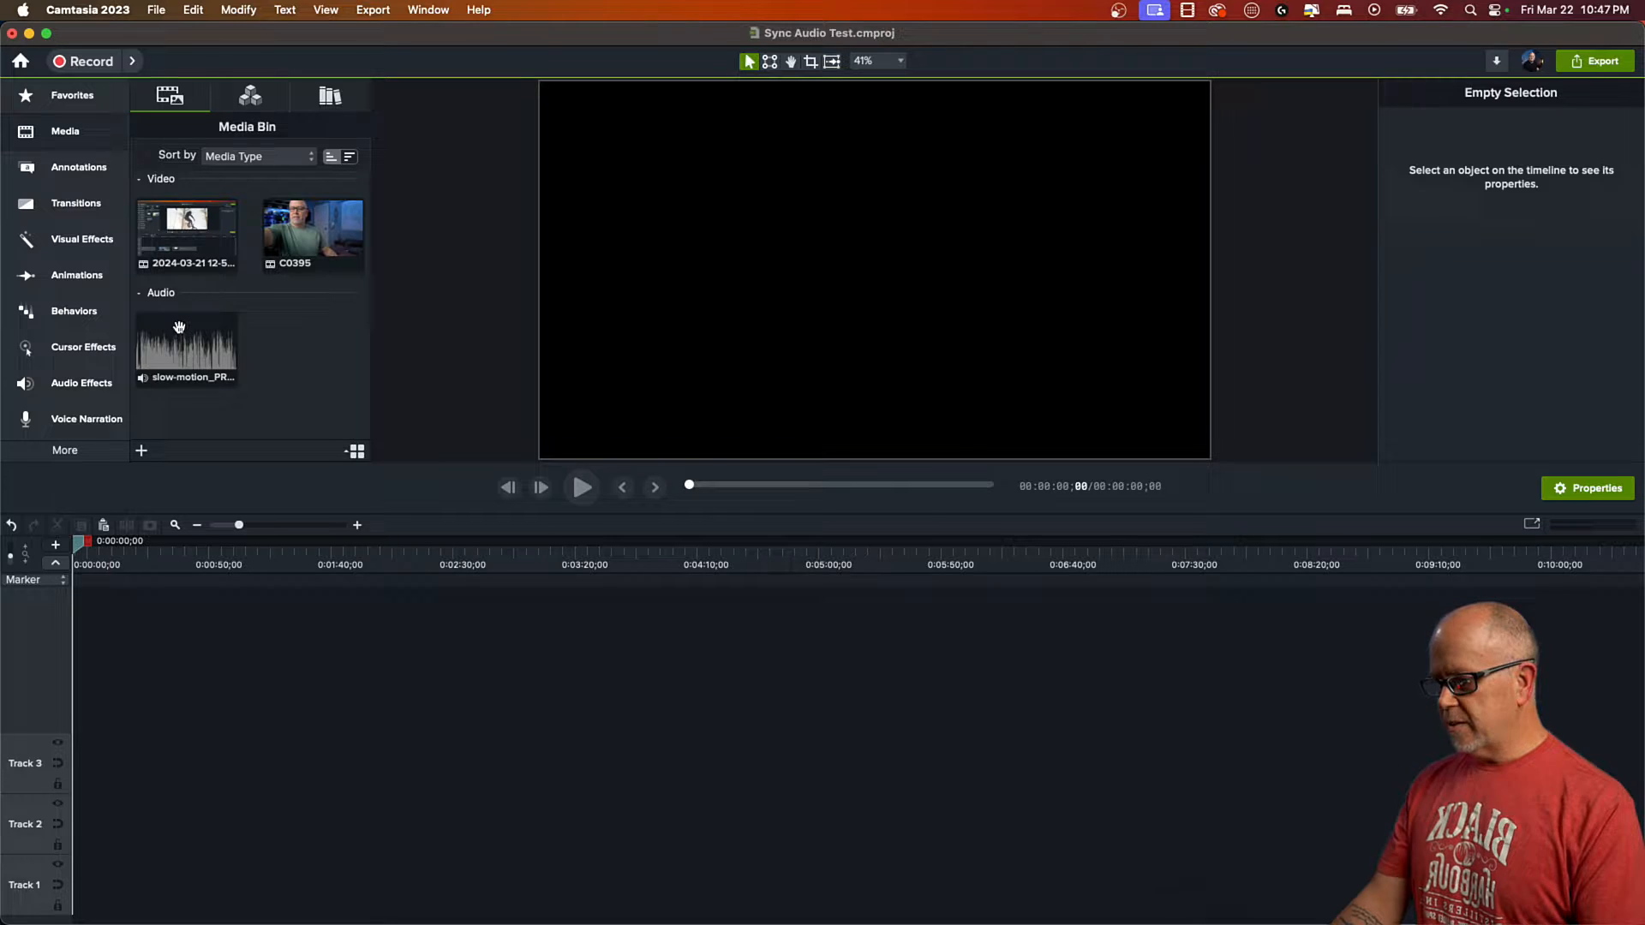
mouse_move(204, 333)
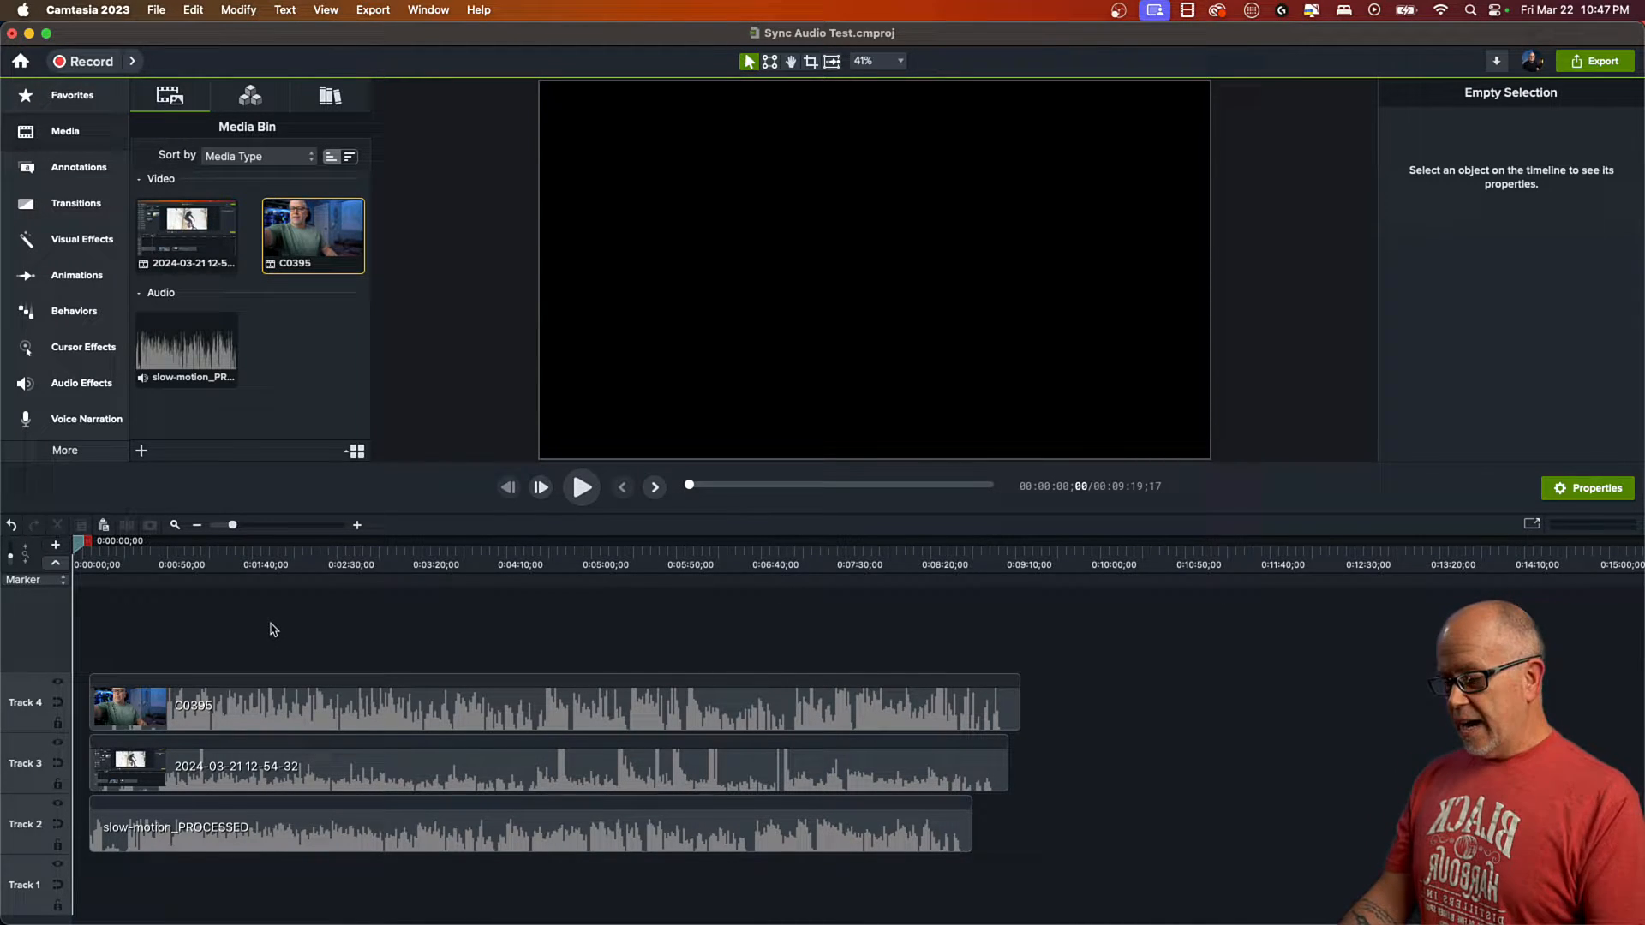
click(236, 766)
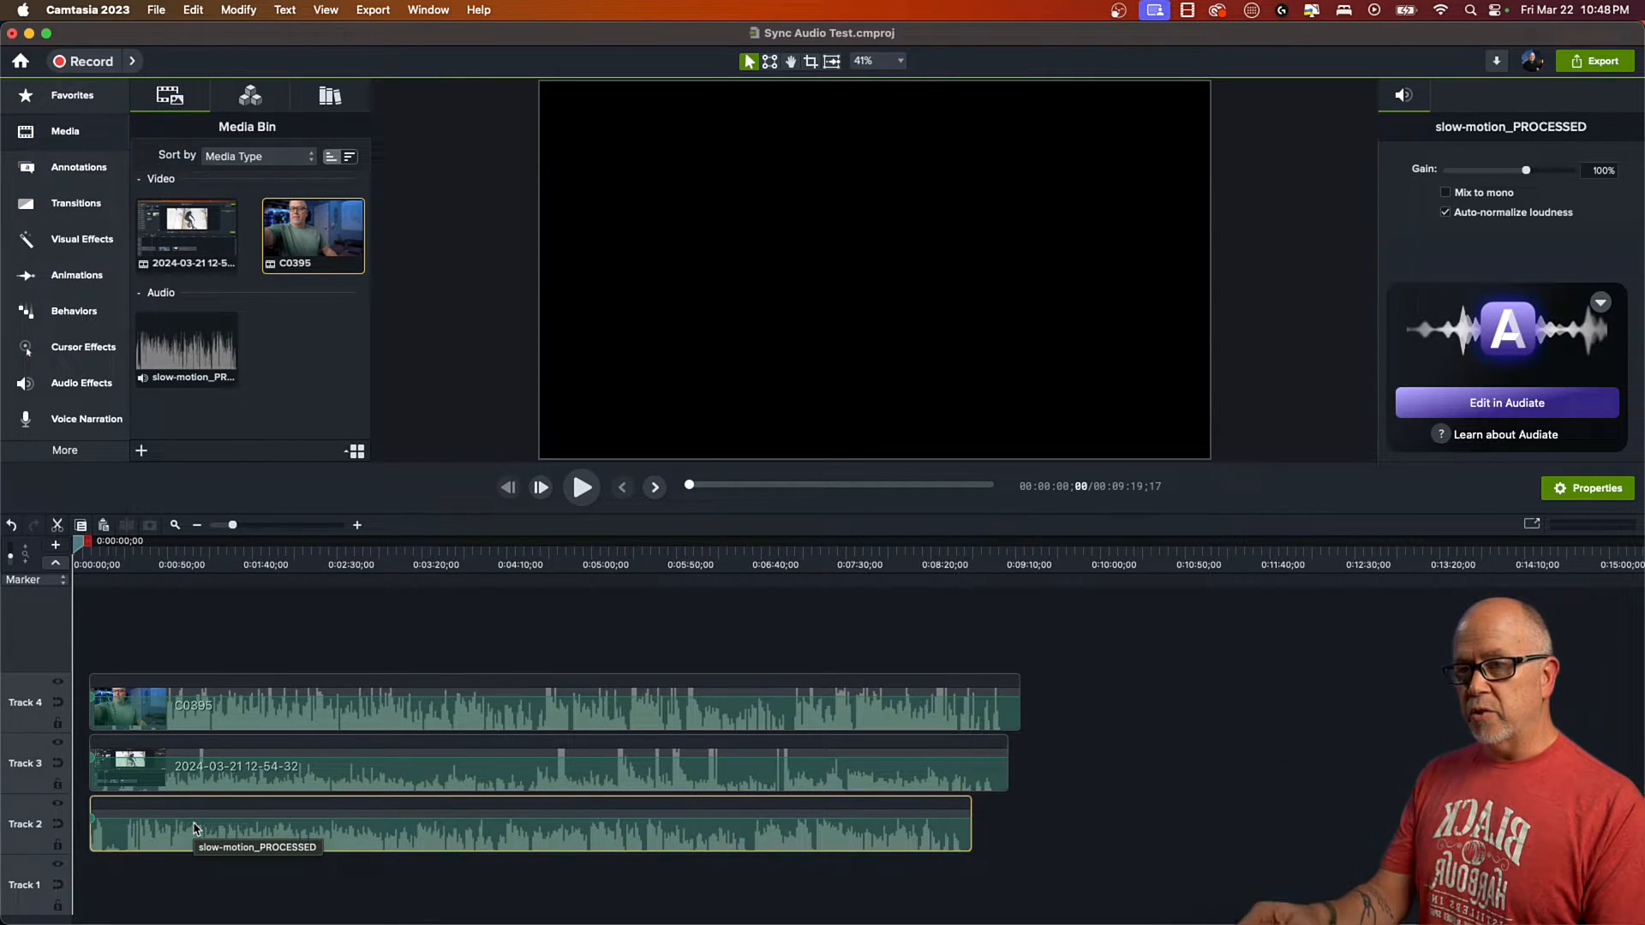
Select the C0395 clip and zoom the timeline in on the clip starts near 0:47
click(734, 608)
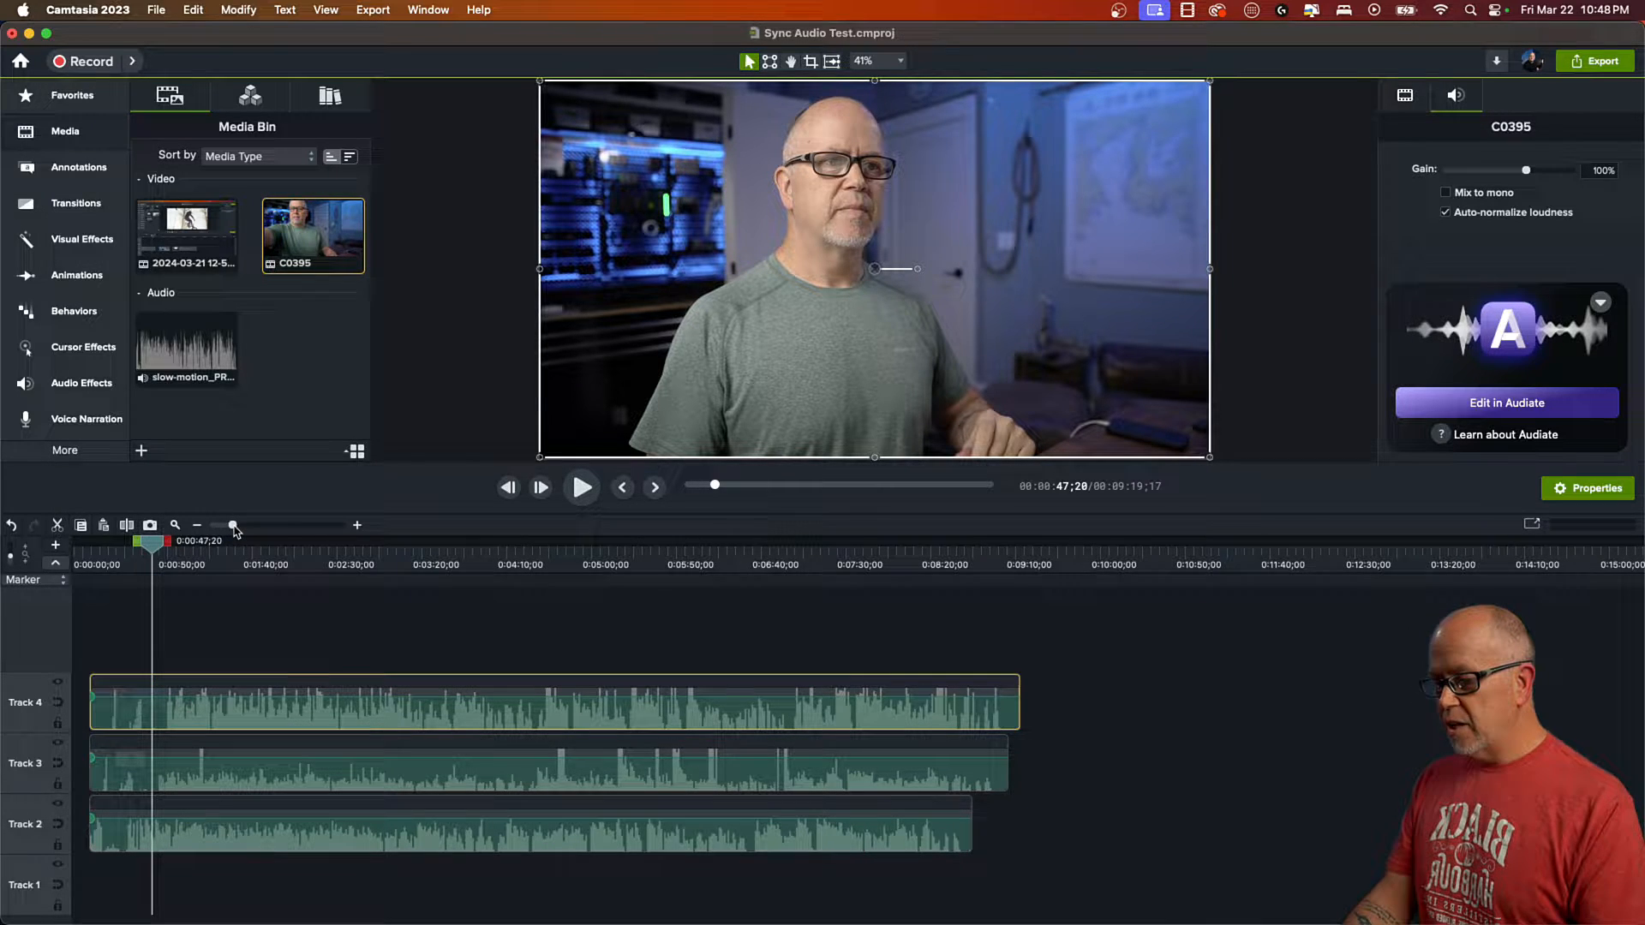
drag(233, 524, 267, 524)
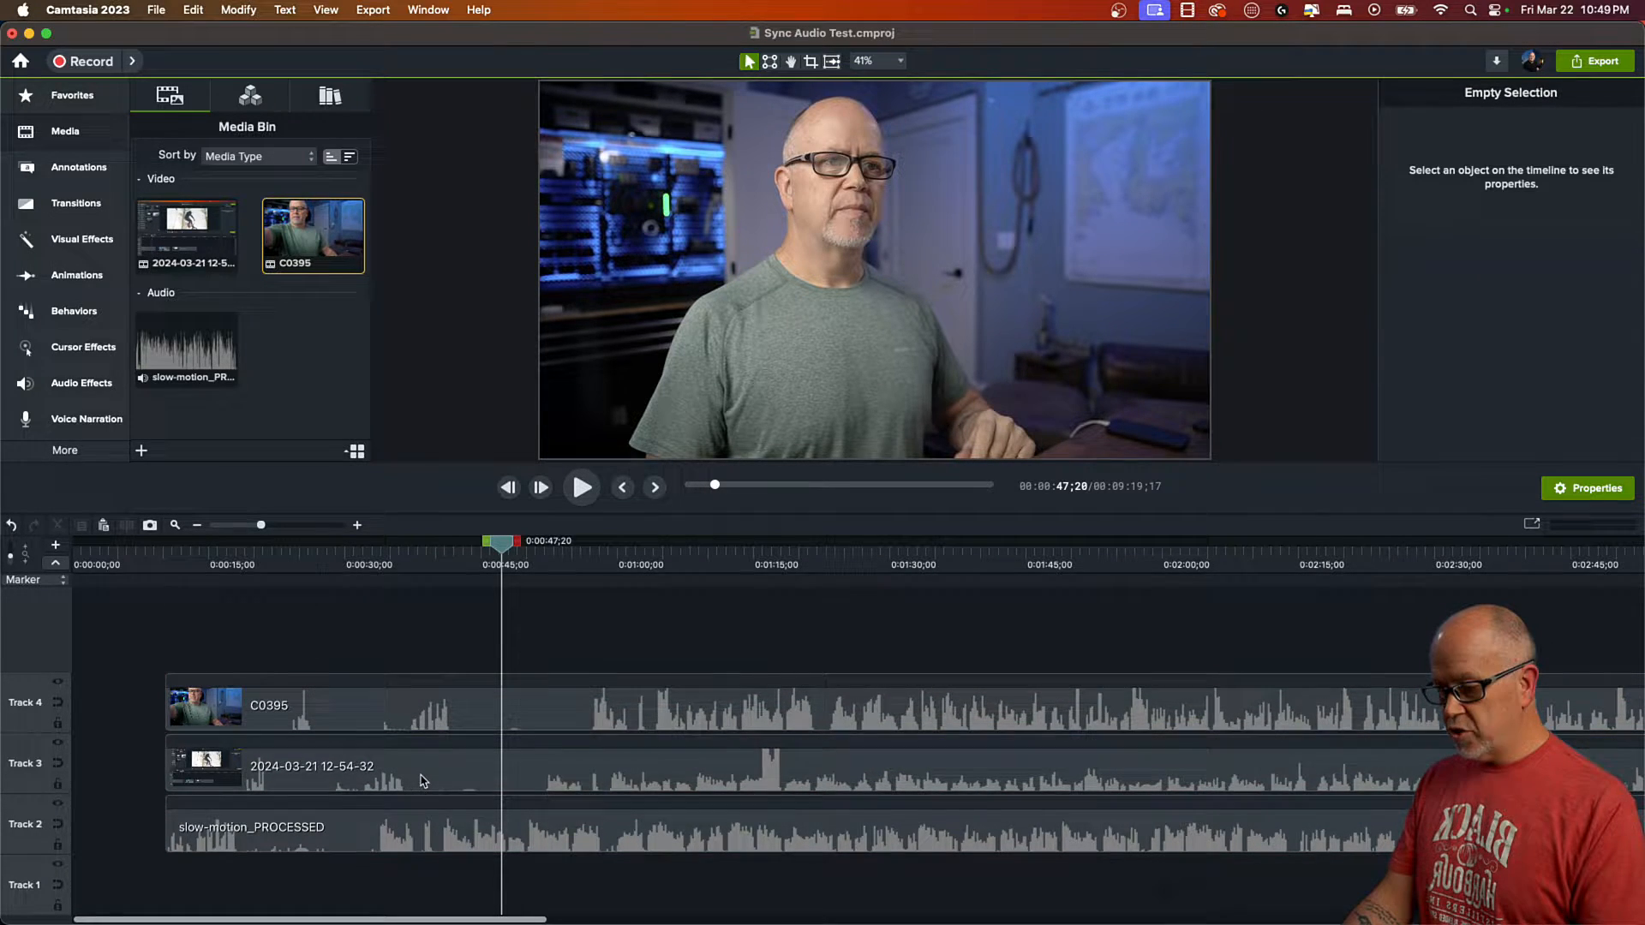
Slide the screen recording clip right so its waveform peaks align with the camera clip
click(361, 766)
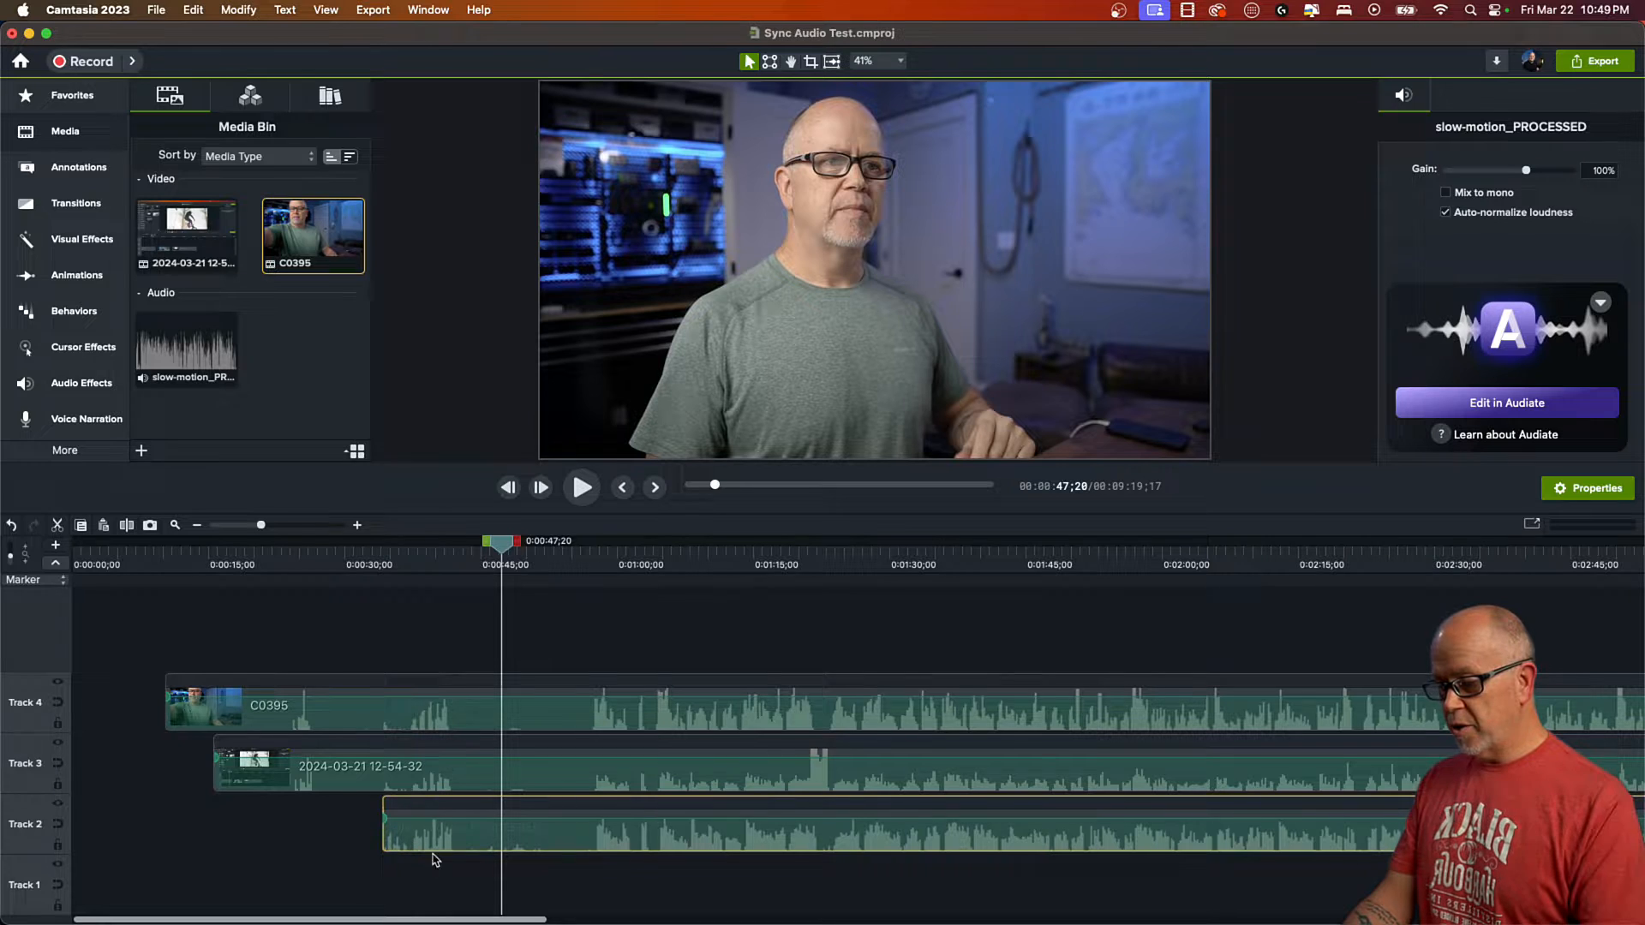
mouse_move(459, 771)
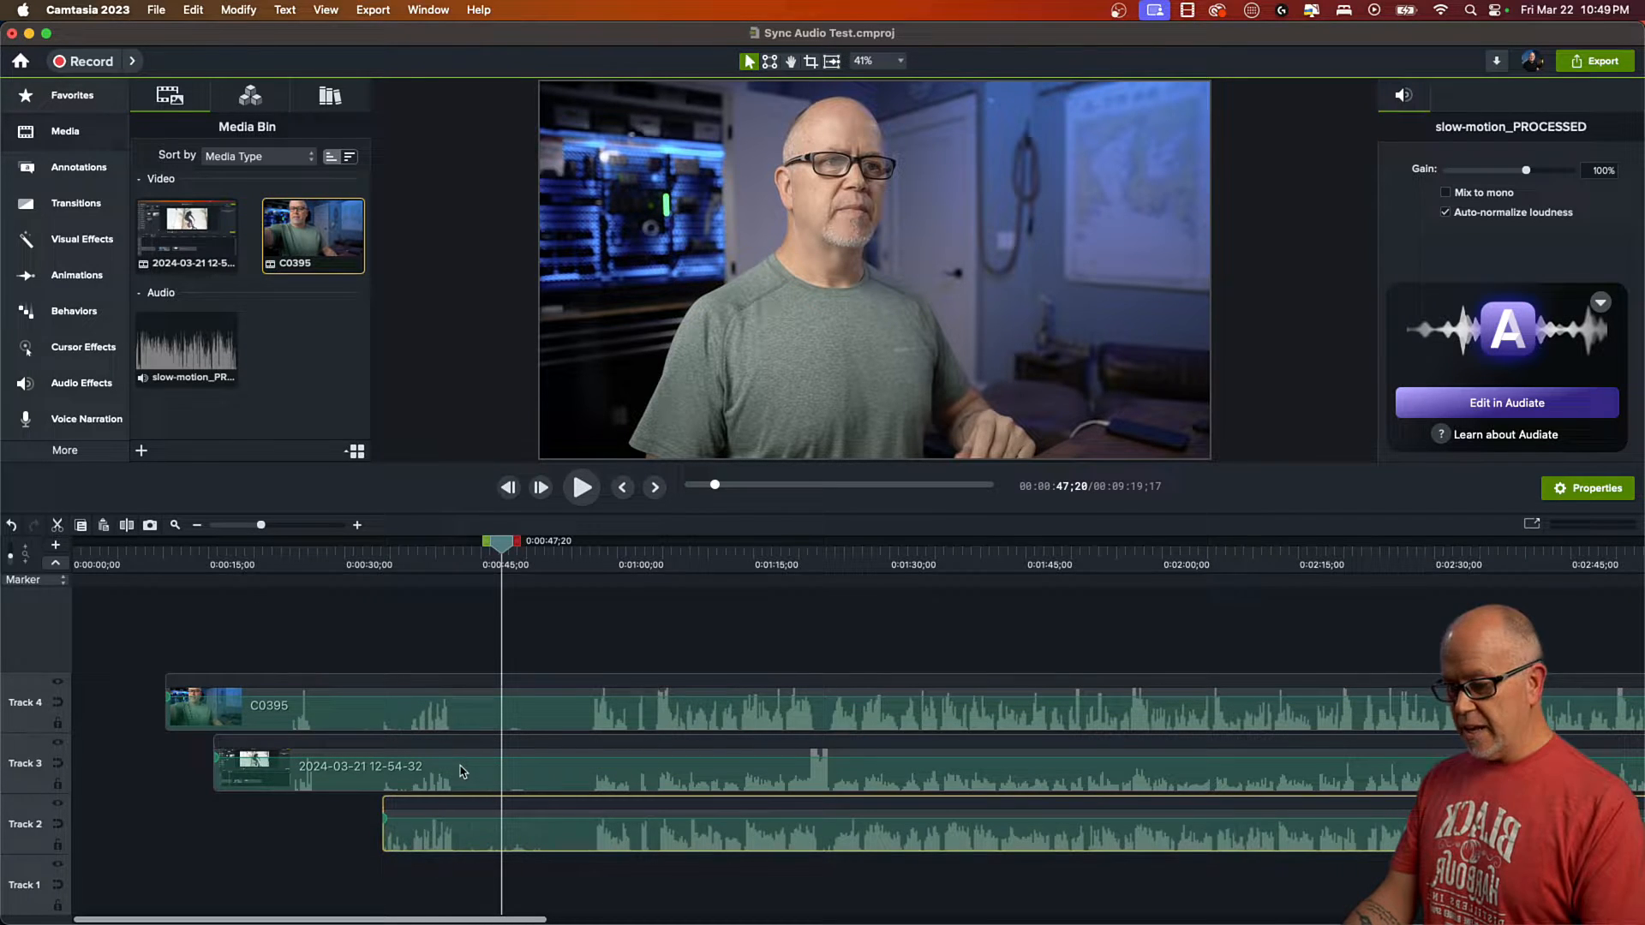
mouse_move(429, 609)
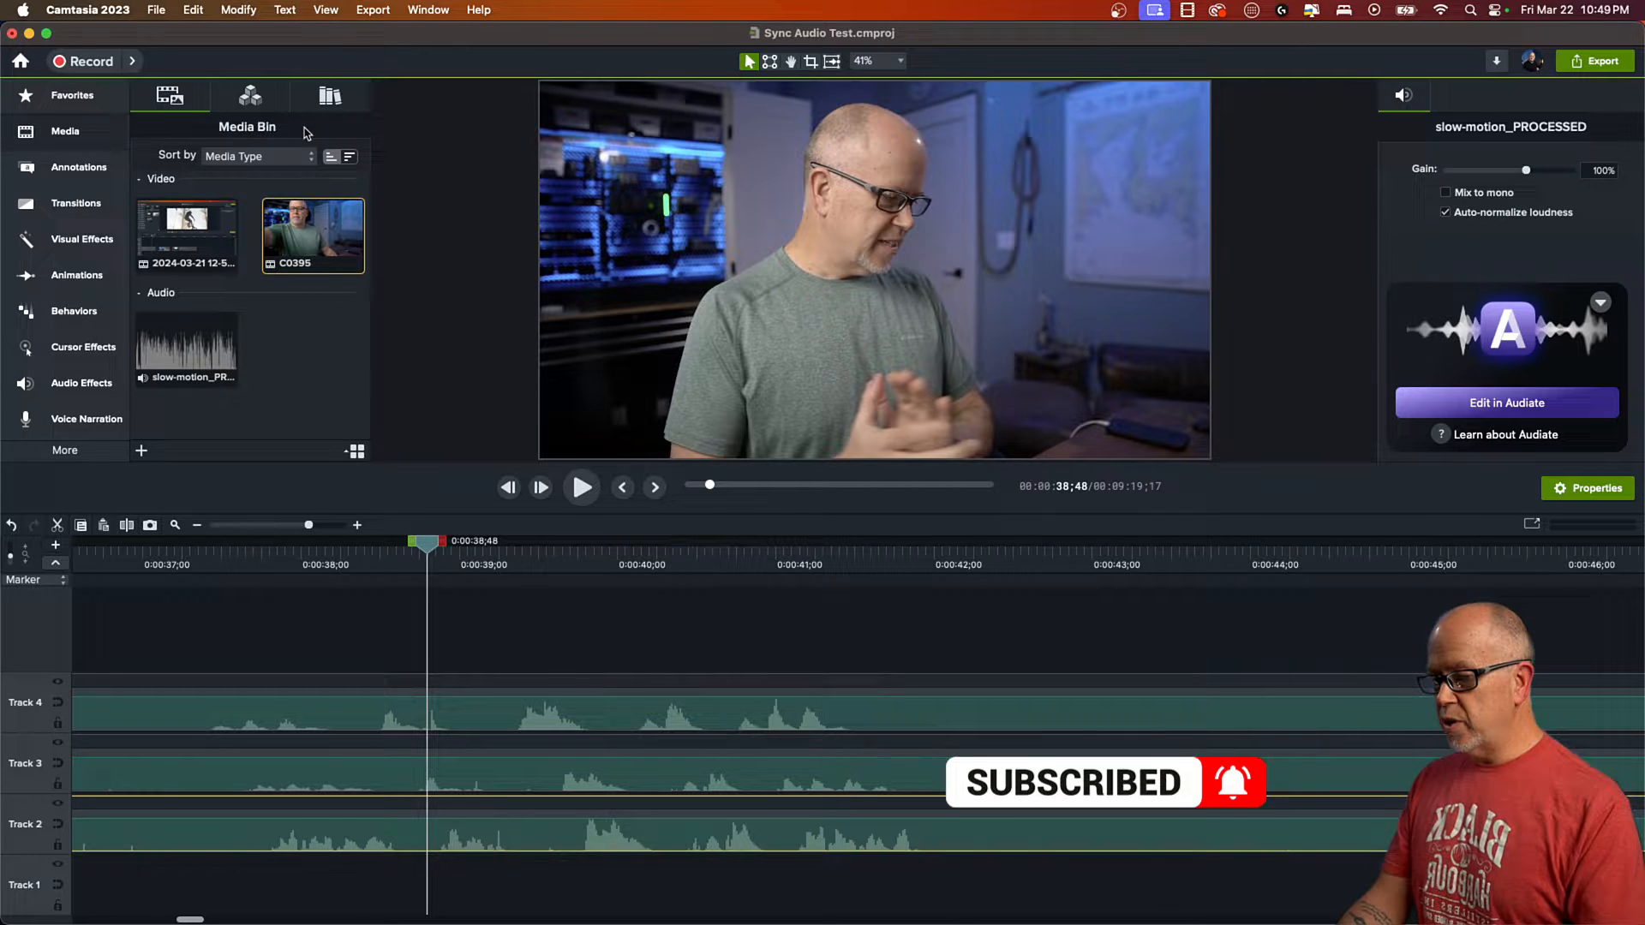
Use the View menu to zoom further and nudge C0395 a few frames into sync
click(325, 9)
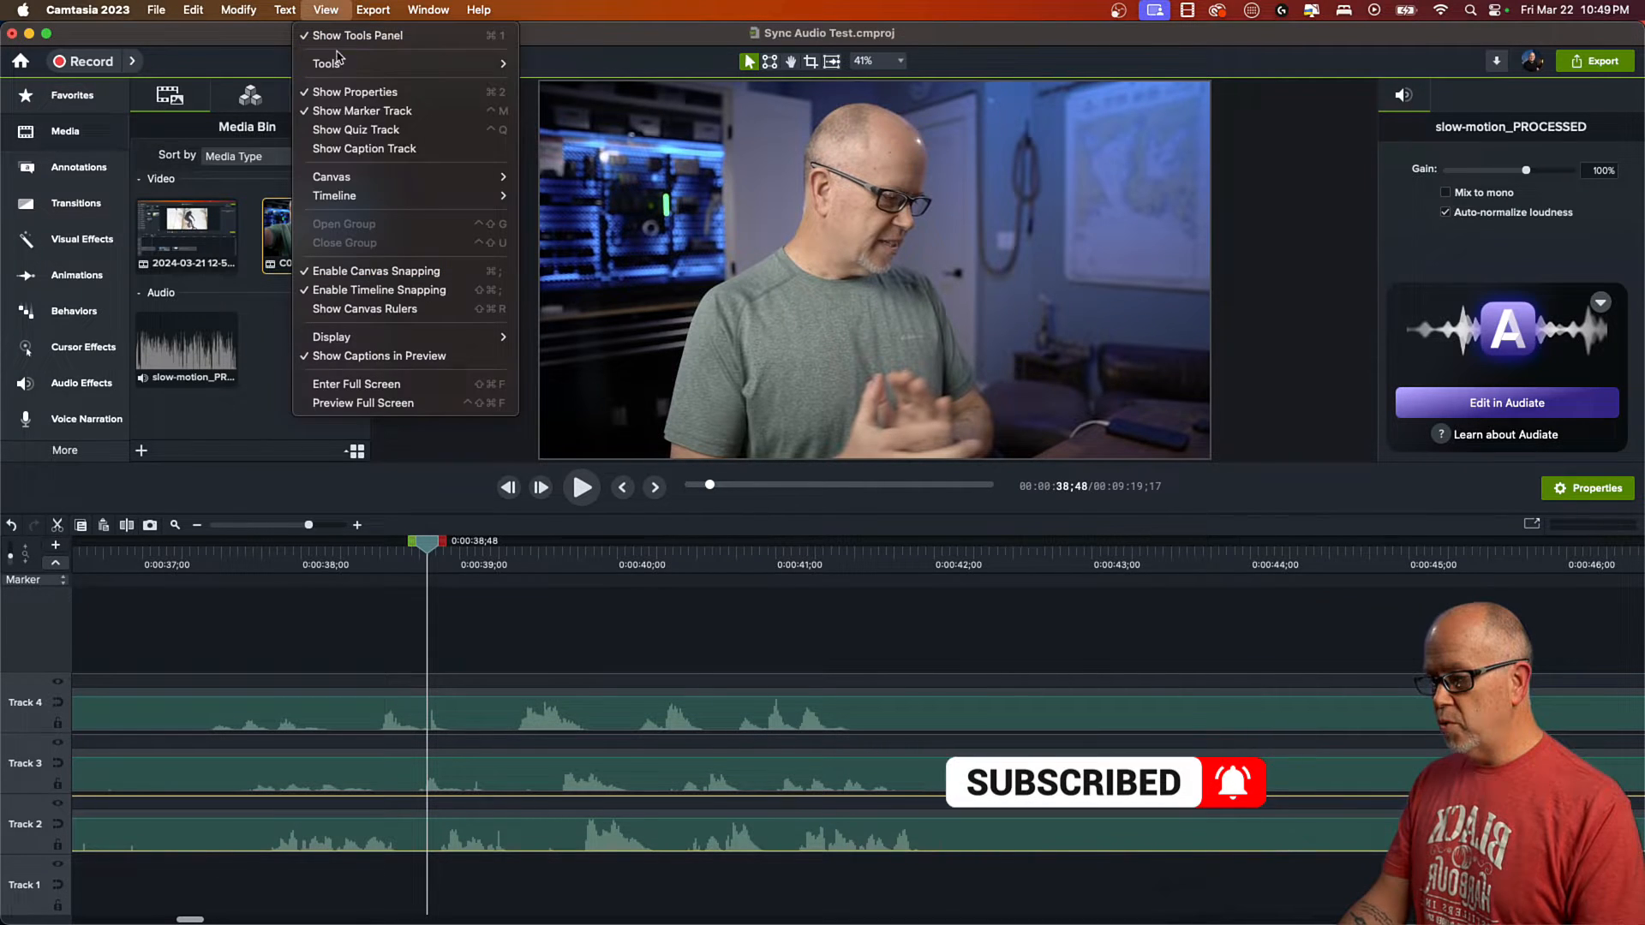
mouse_move(378, 289)
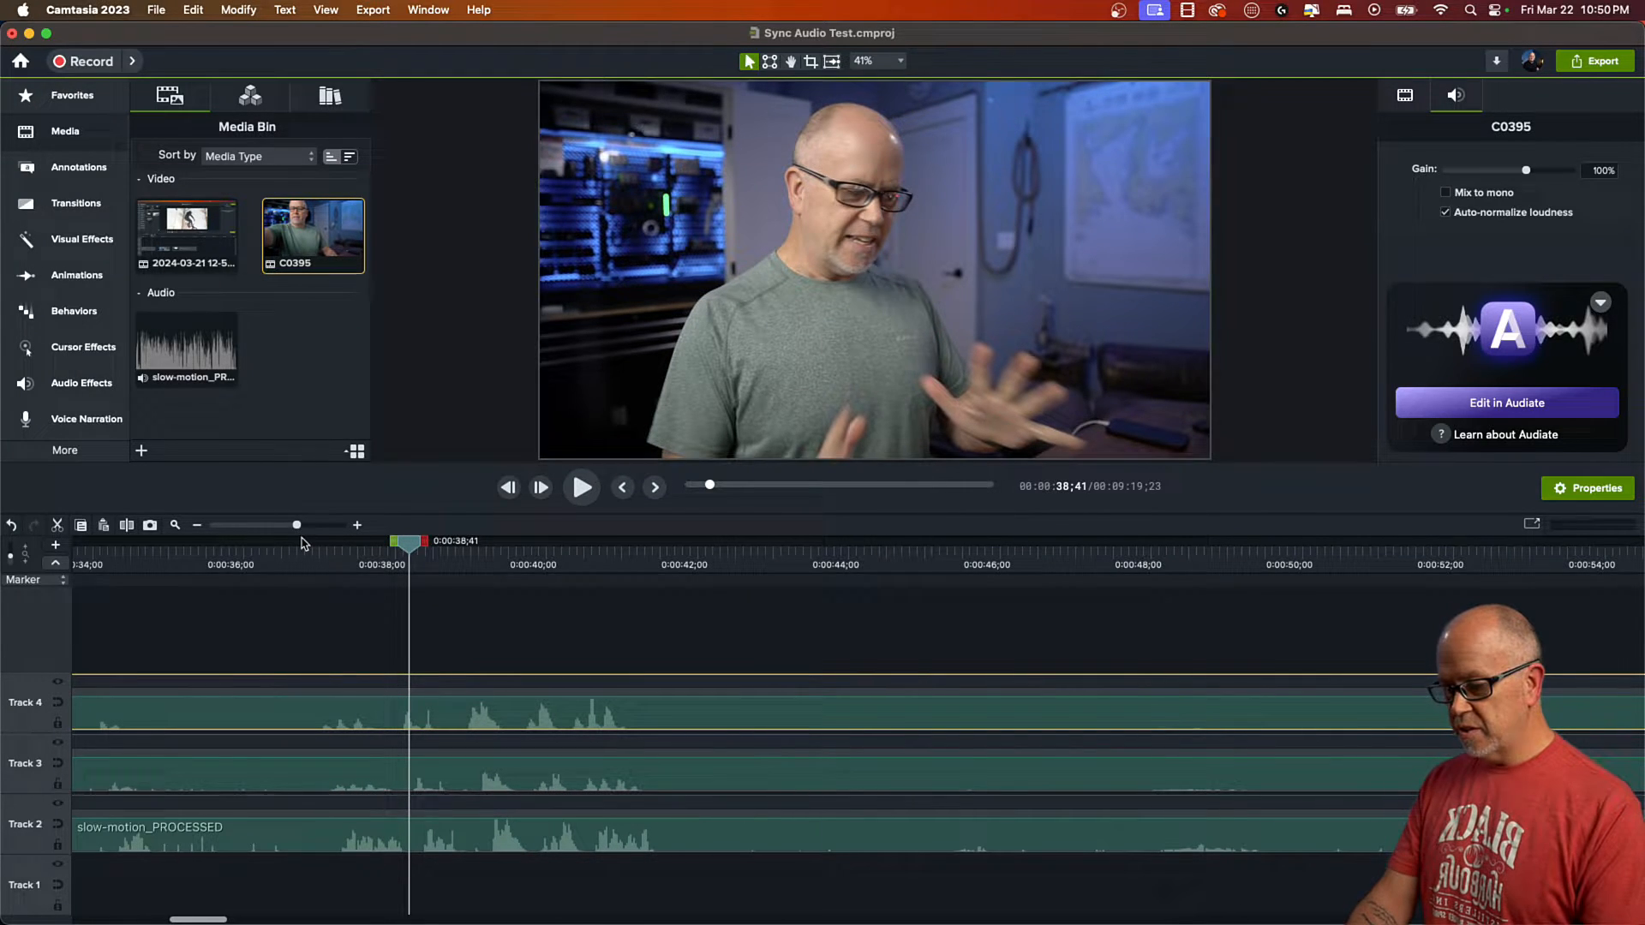
Play from about 39 seconds to check sync, then nudge the slow-motion_PROCESSED clip later
click(580, 486)
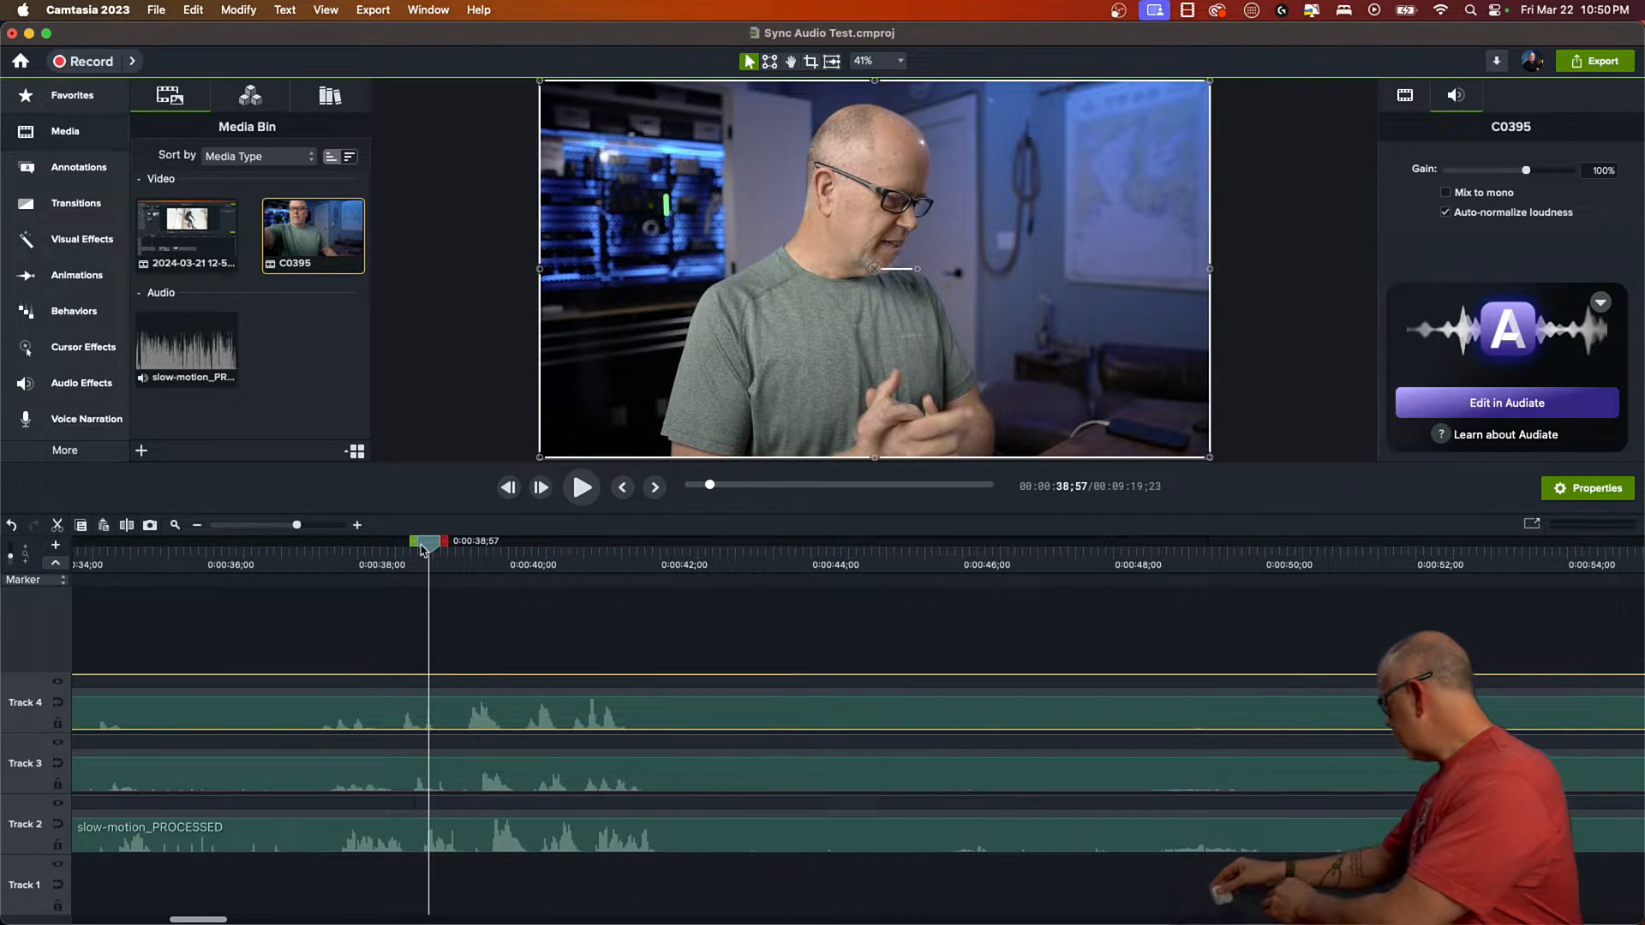
drag(425, 543, 459, 543)
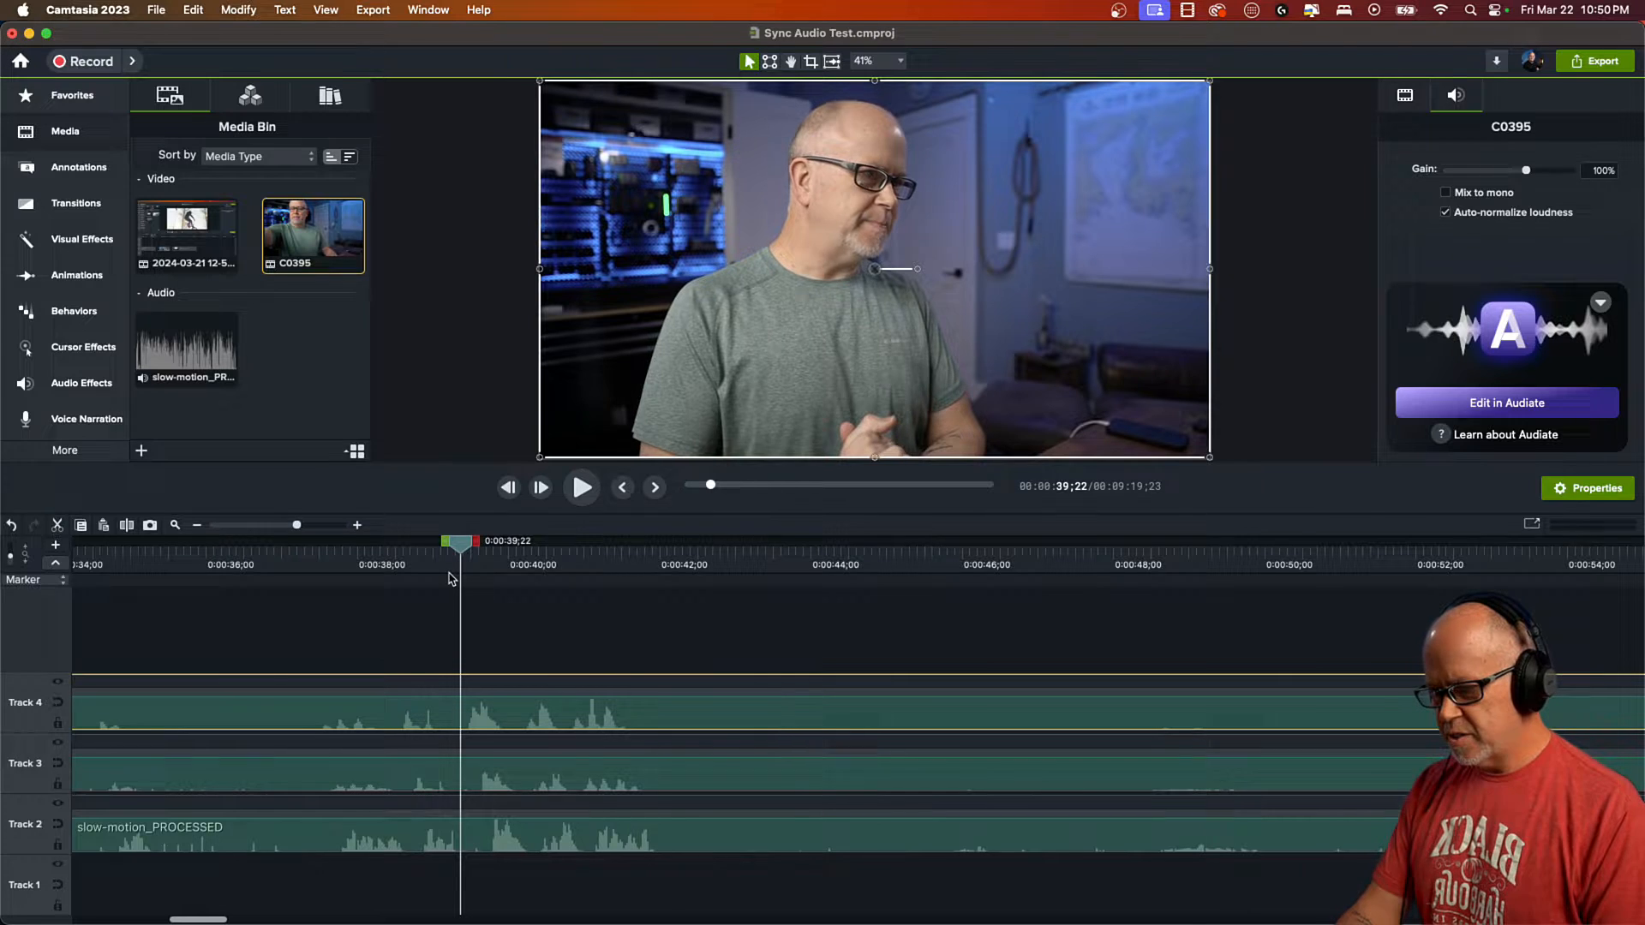
click(581, 486)
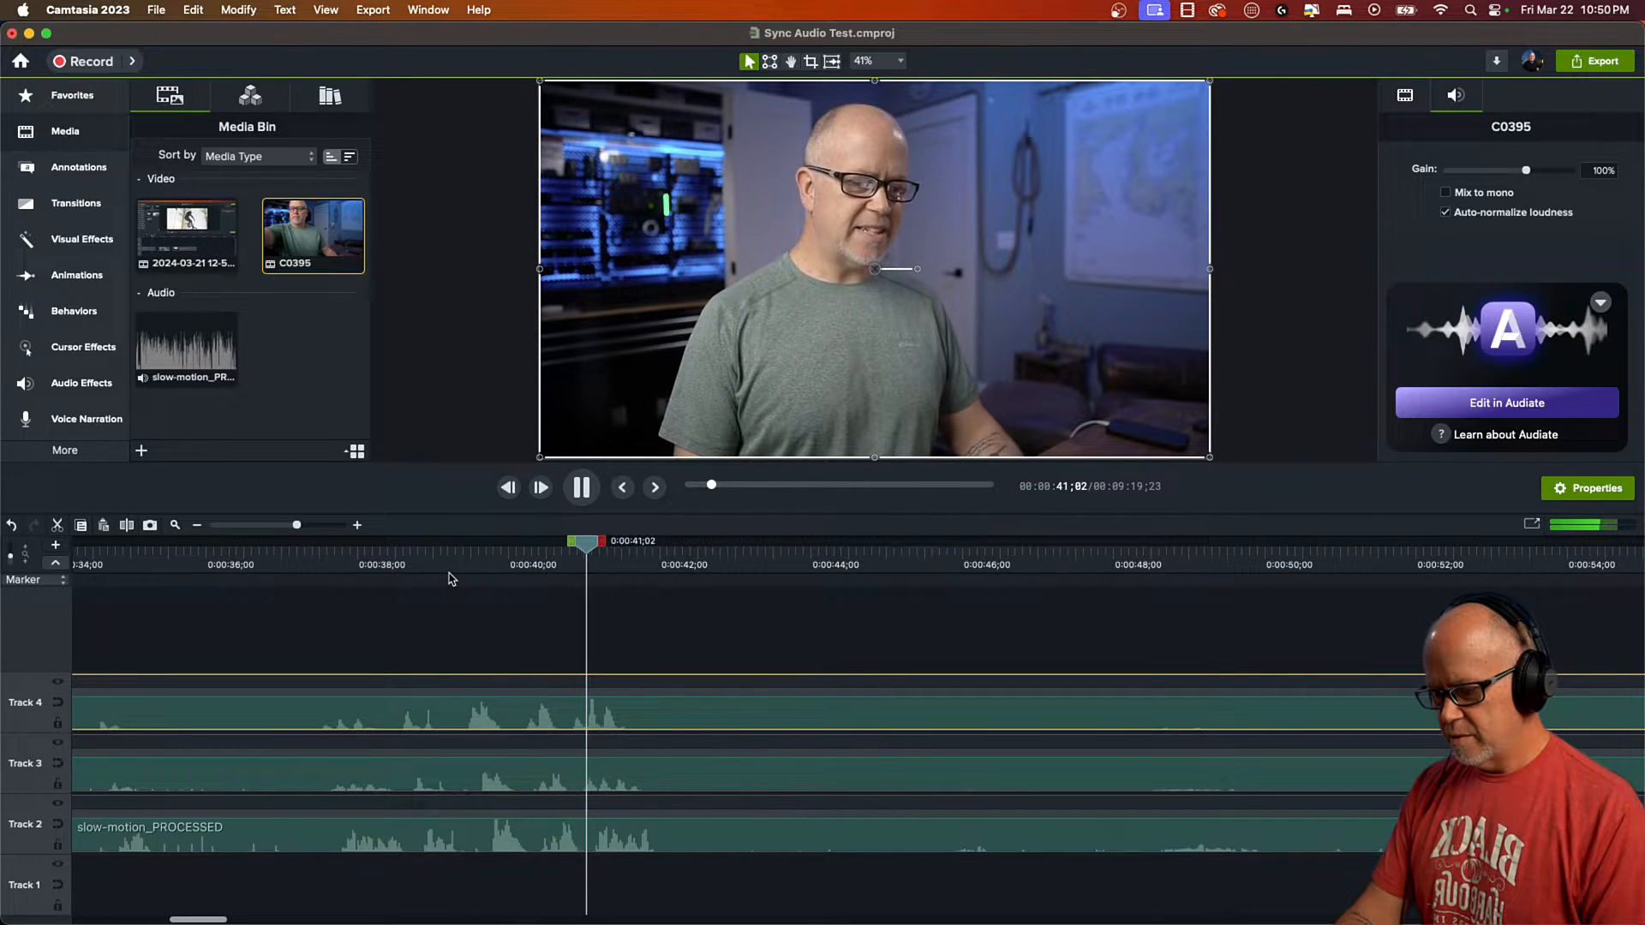
click(580, 486)
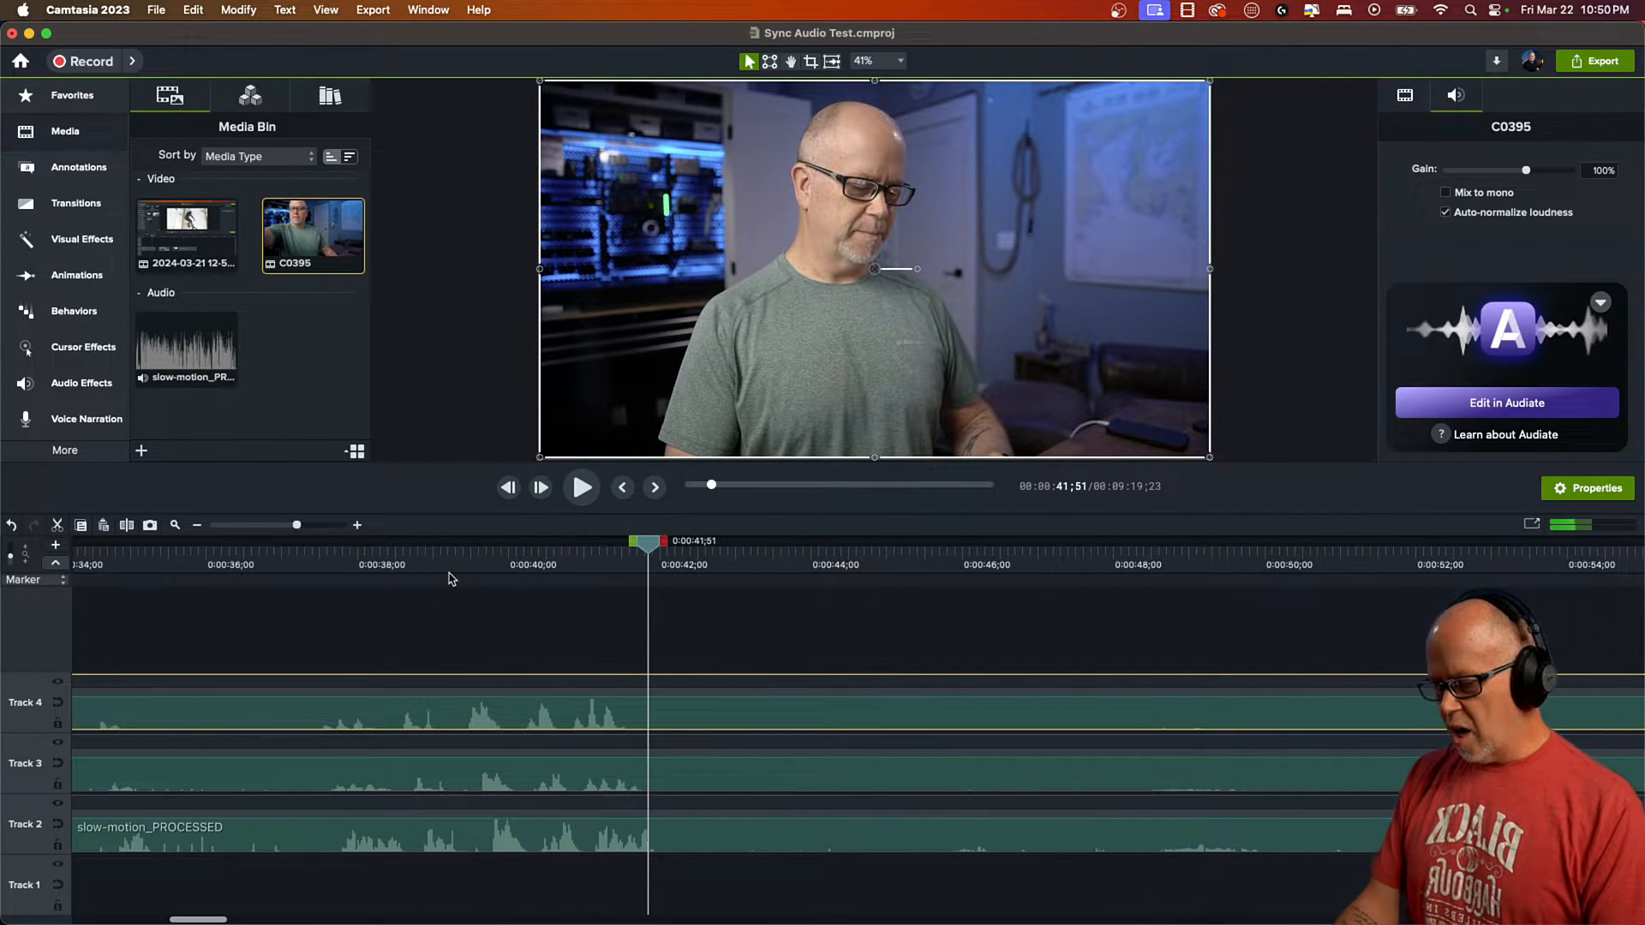
click(443, 542)
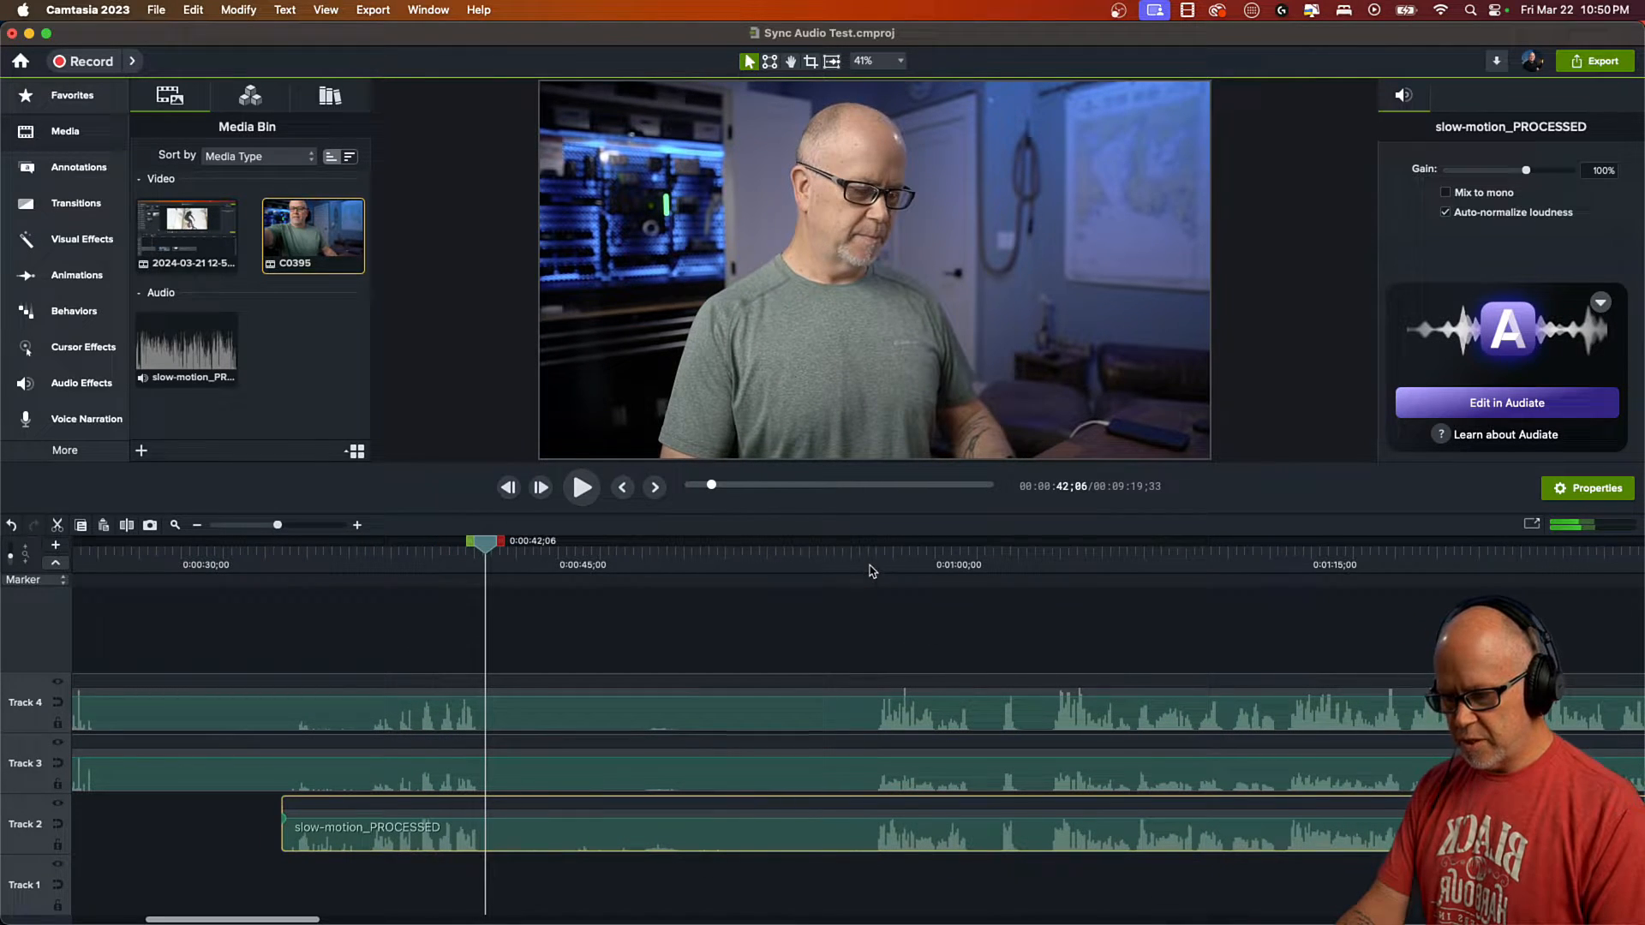
Zoom in around 57 seconds and shift C0395 so its waveform lines up with the other tracks
click(581, 486)
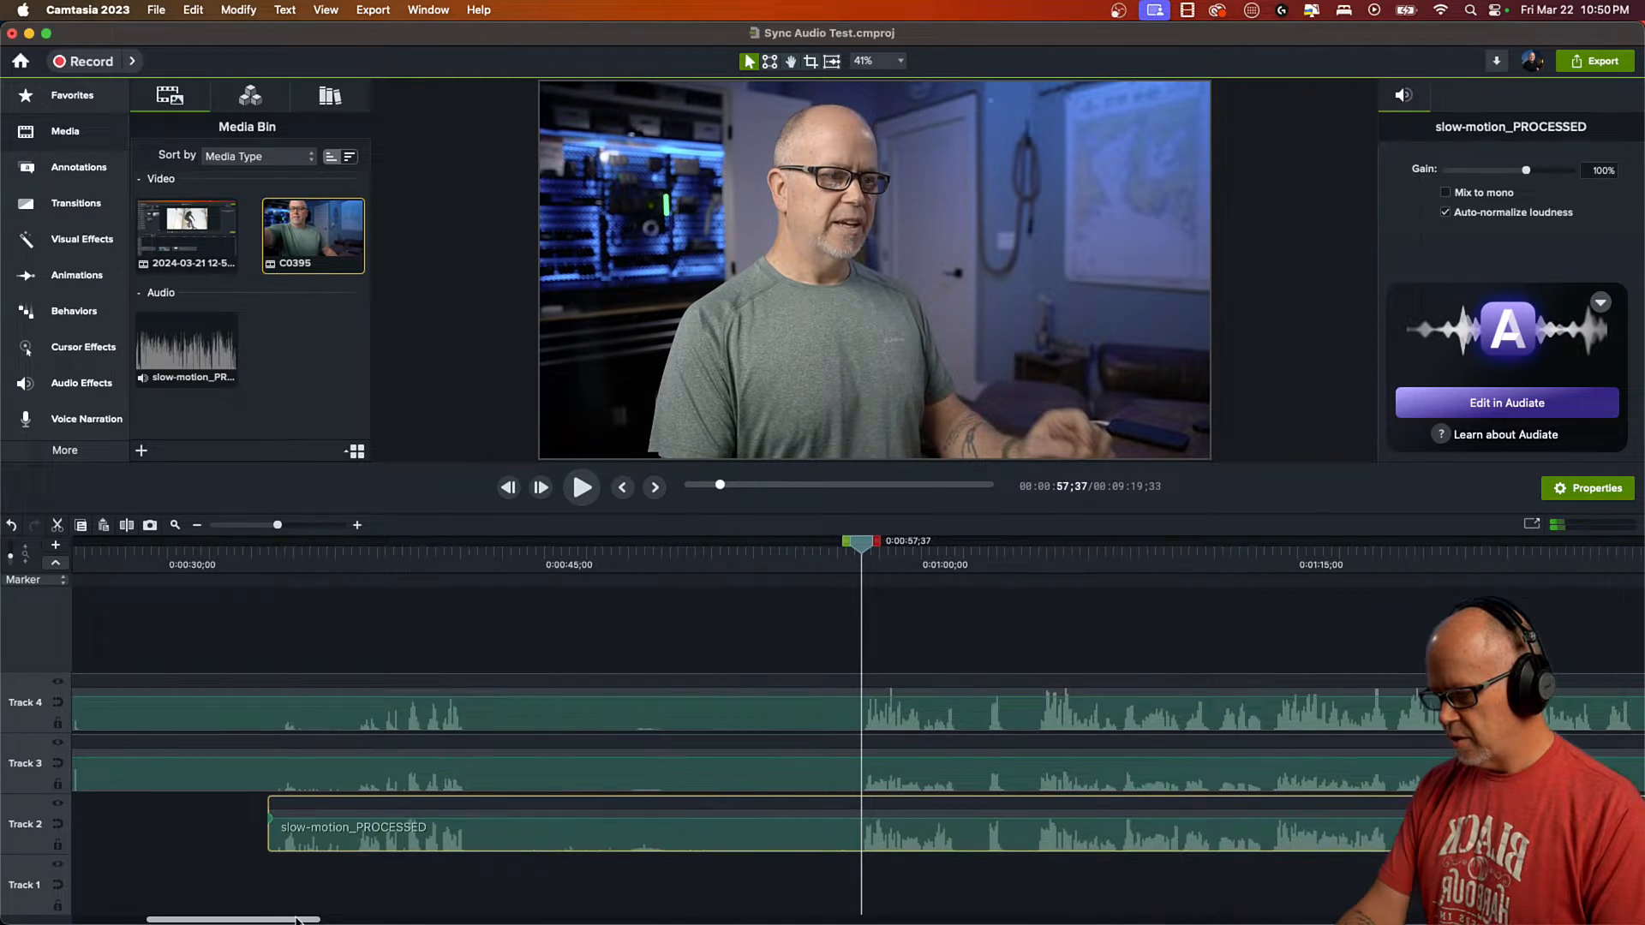
drag(276, 525, 277, 524)
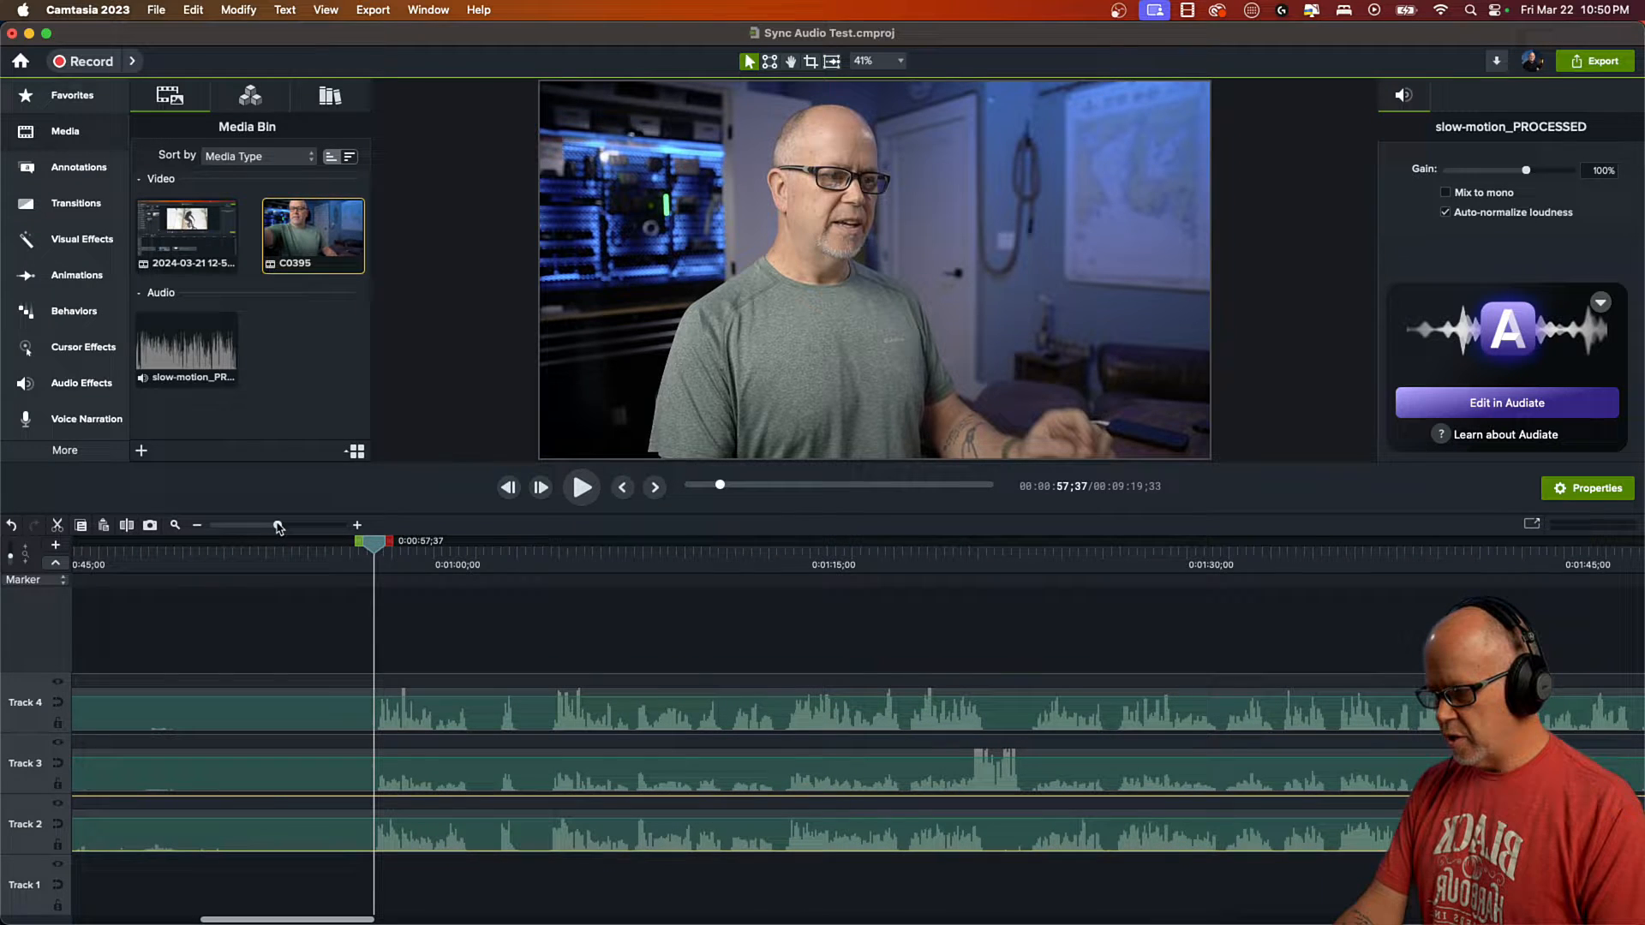
drag(277, 524, 318, 524)
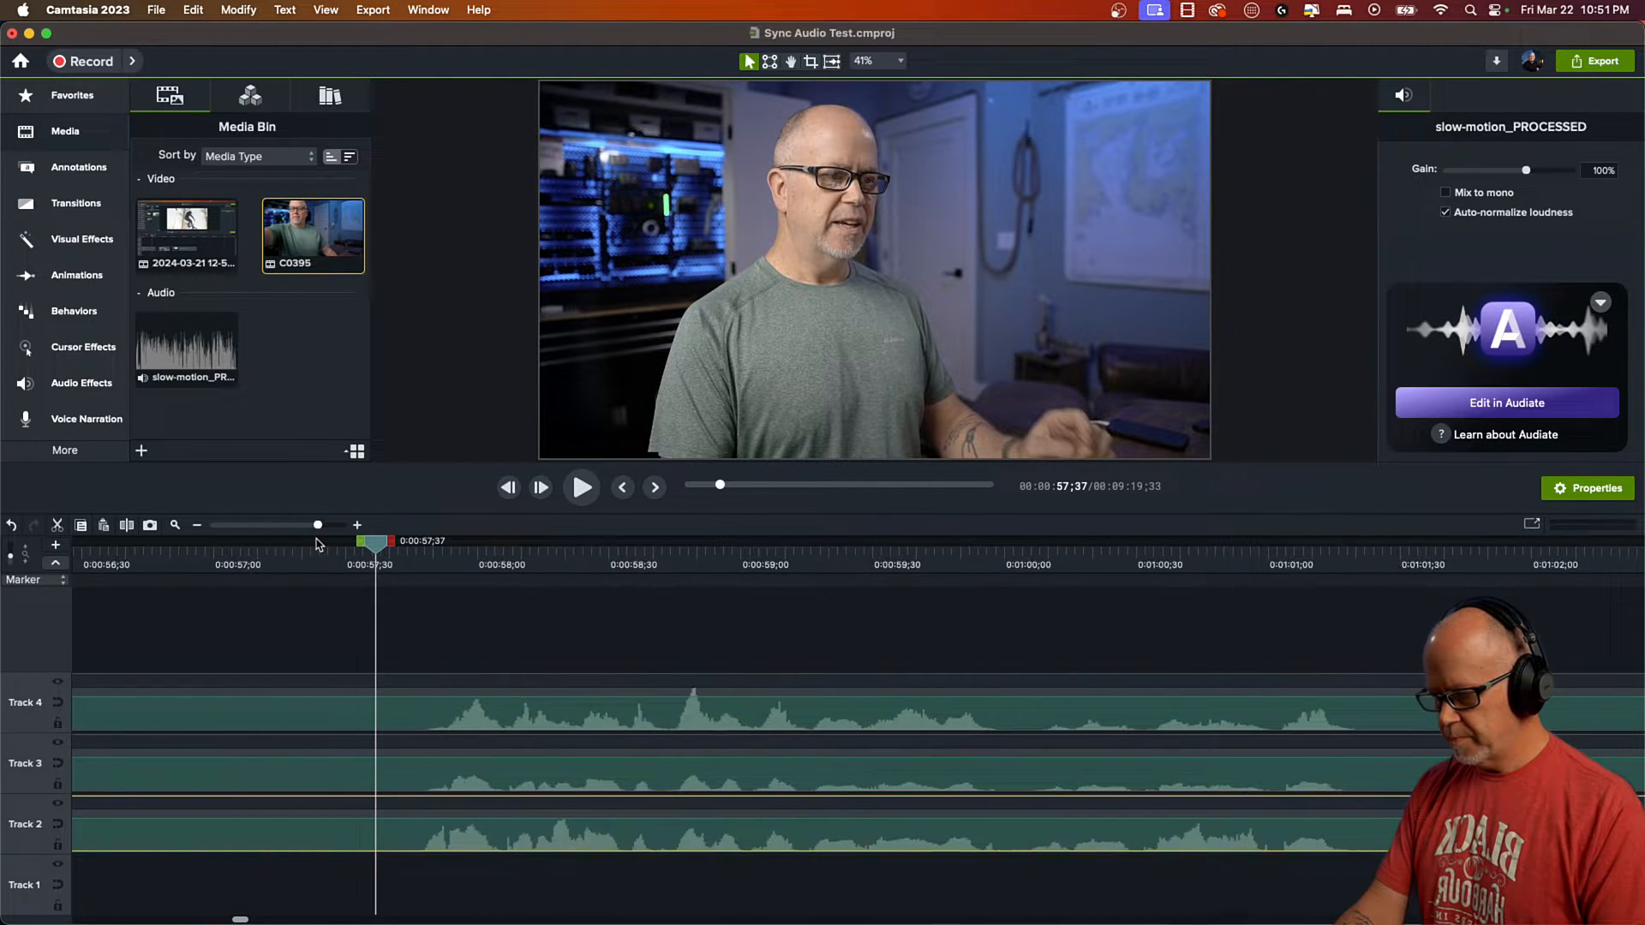
click(580, 485)
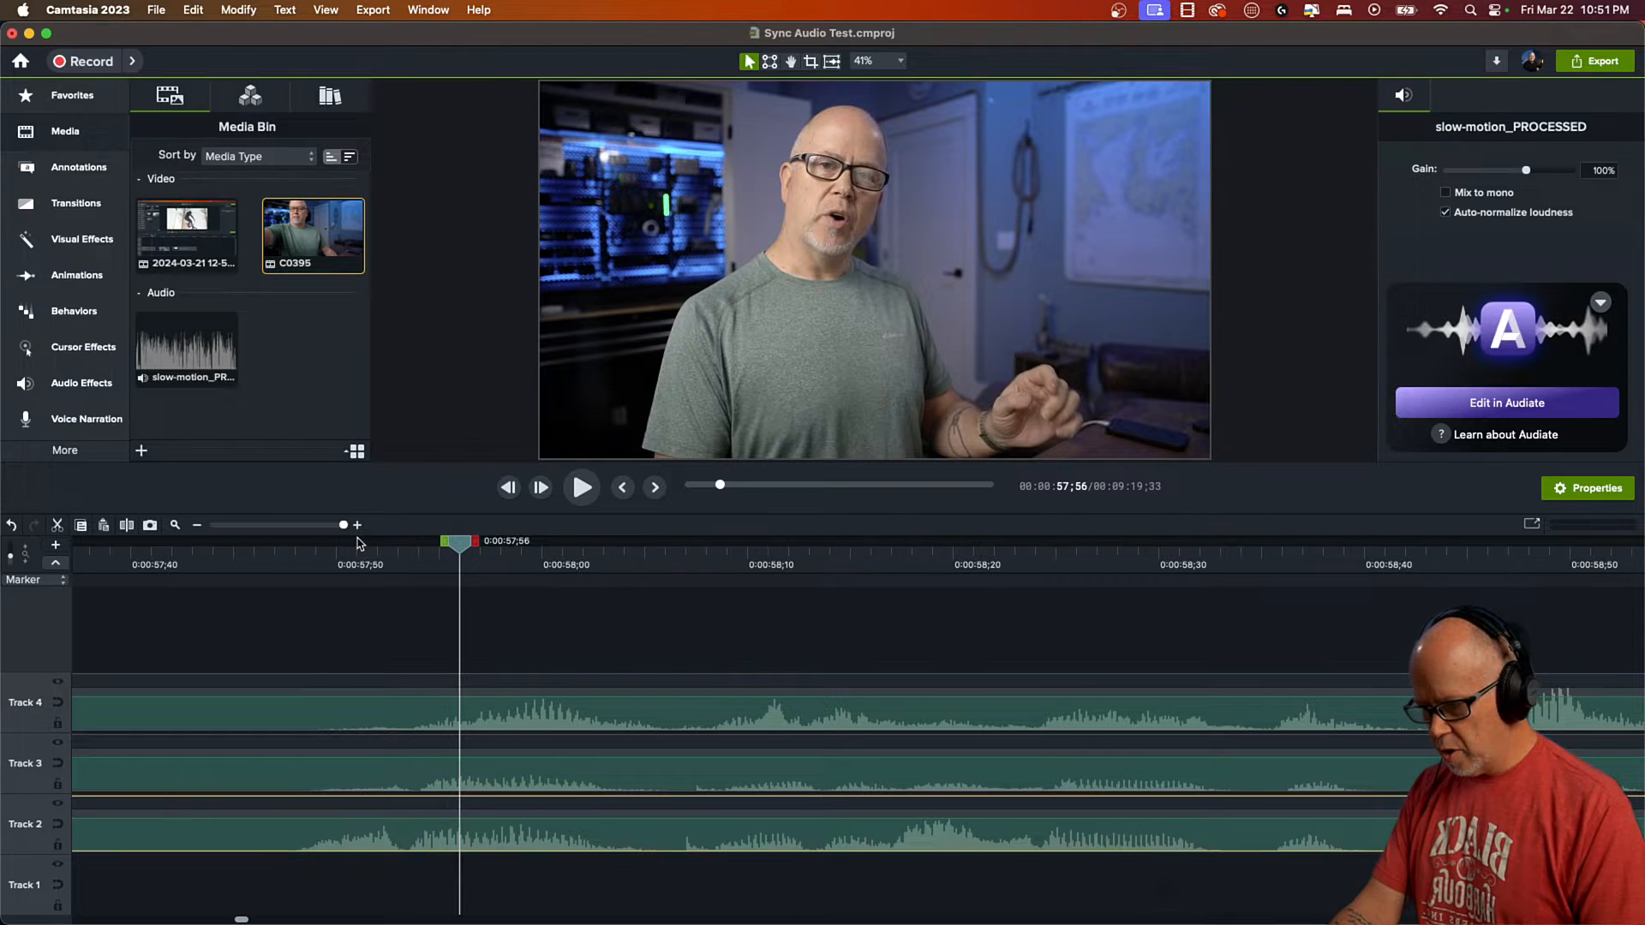
mouse_move(546, 699)
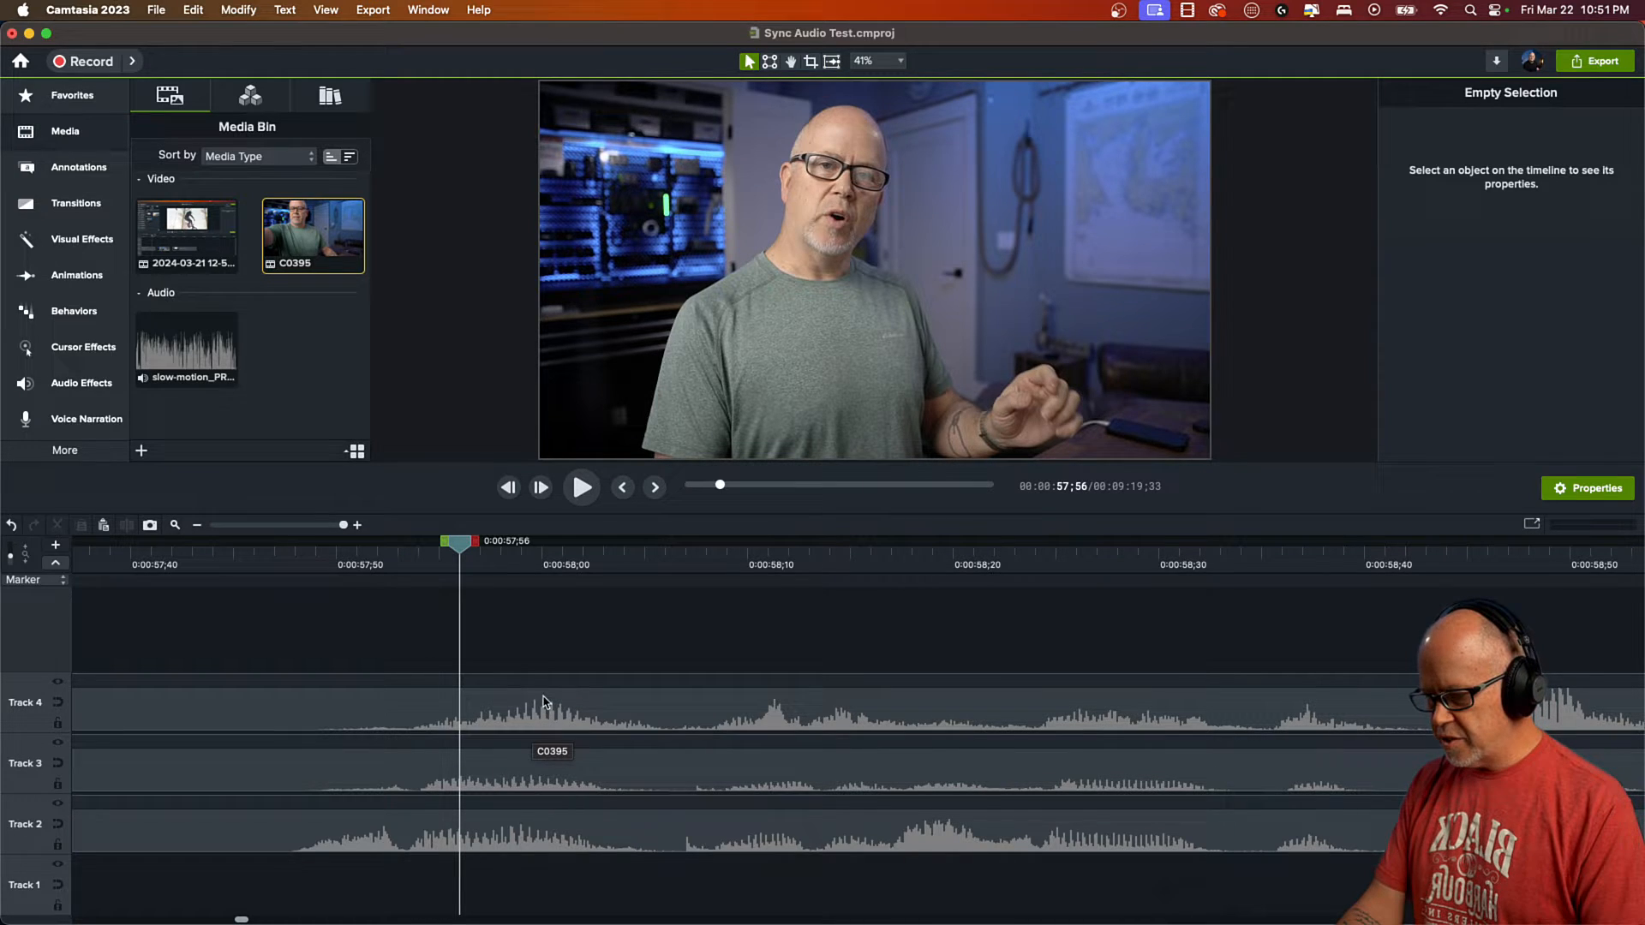
click(546, 713)
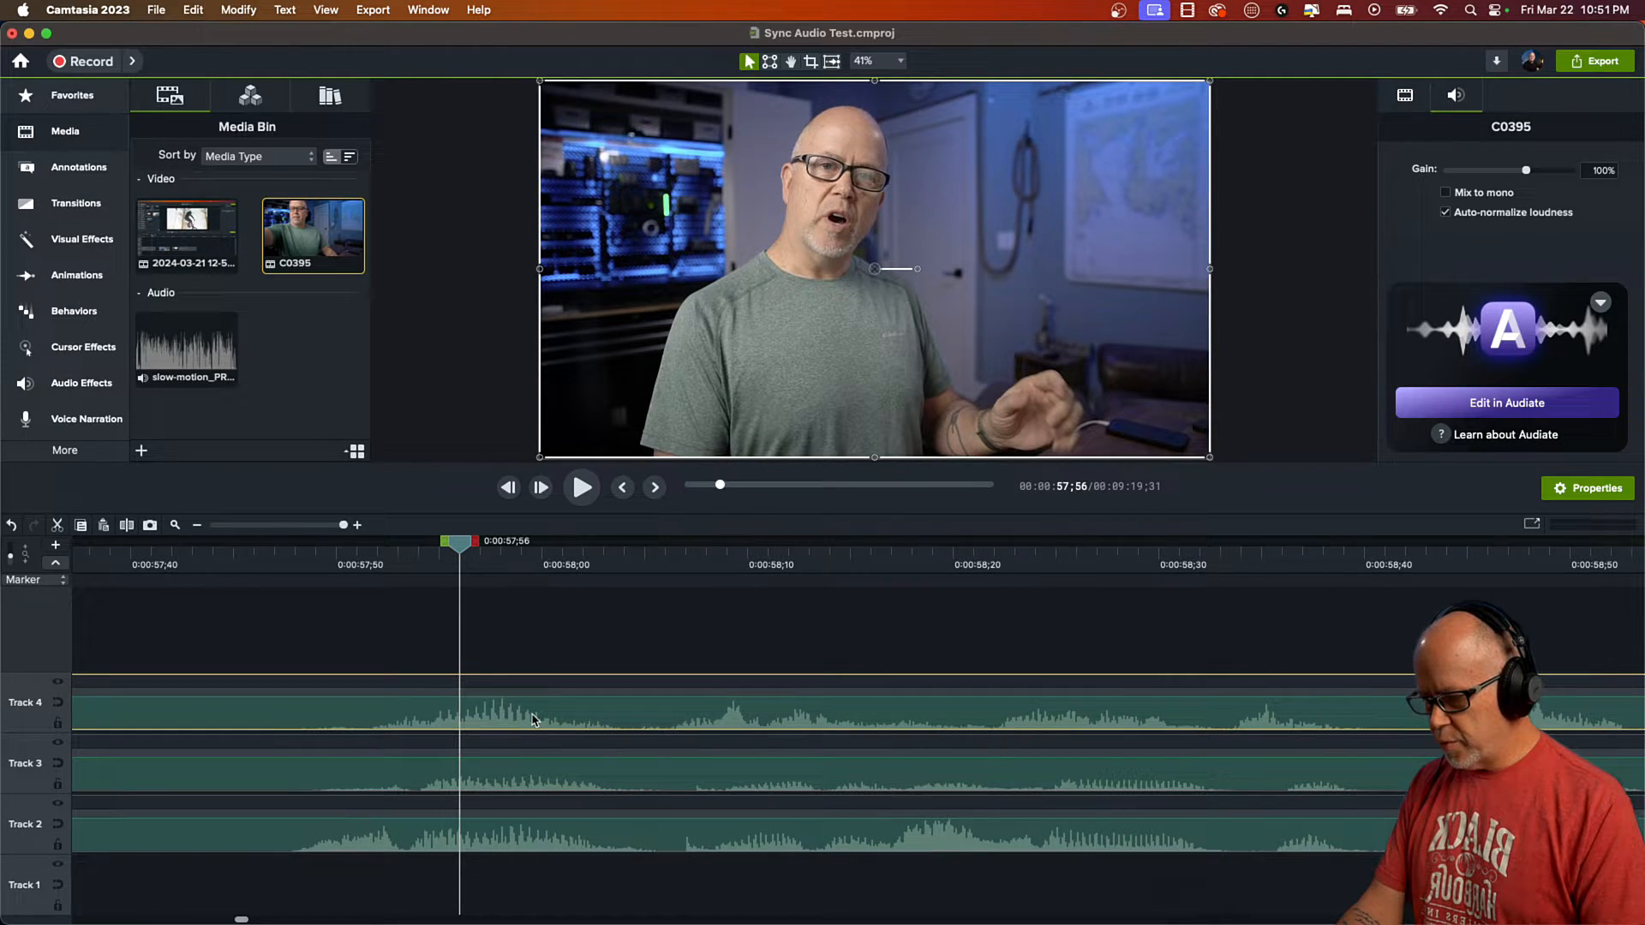
drag(459, 542, 295, 542)
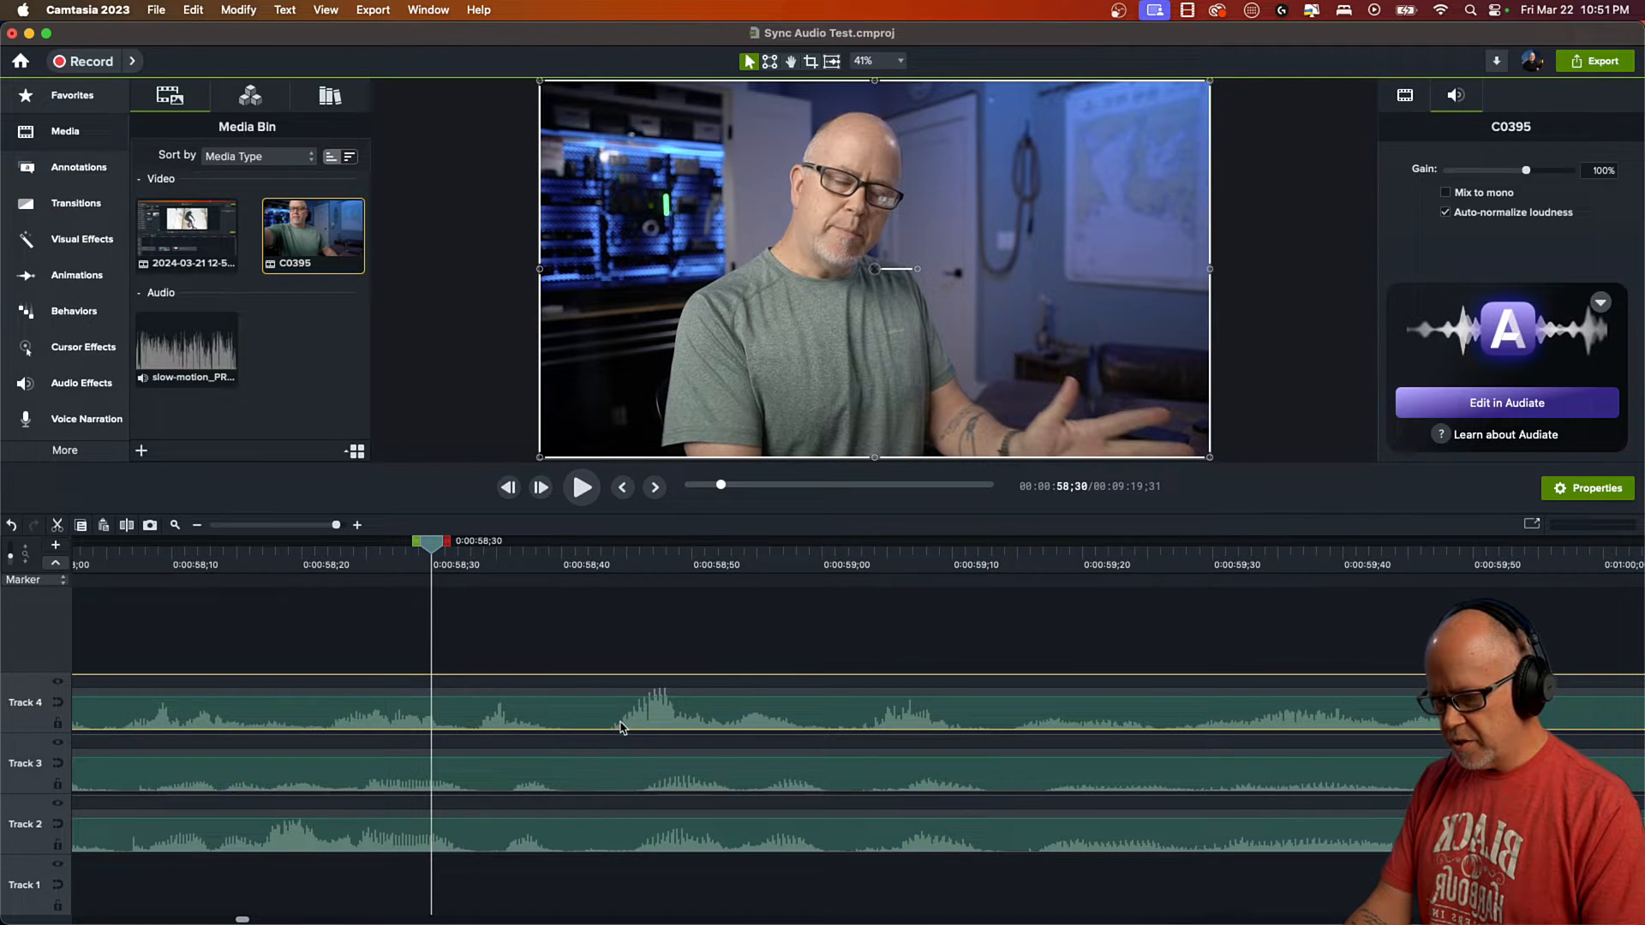
mouse_move(622, 671)
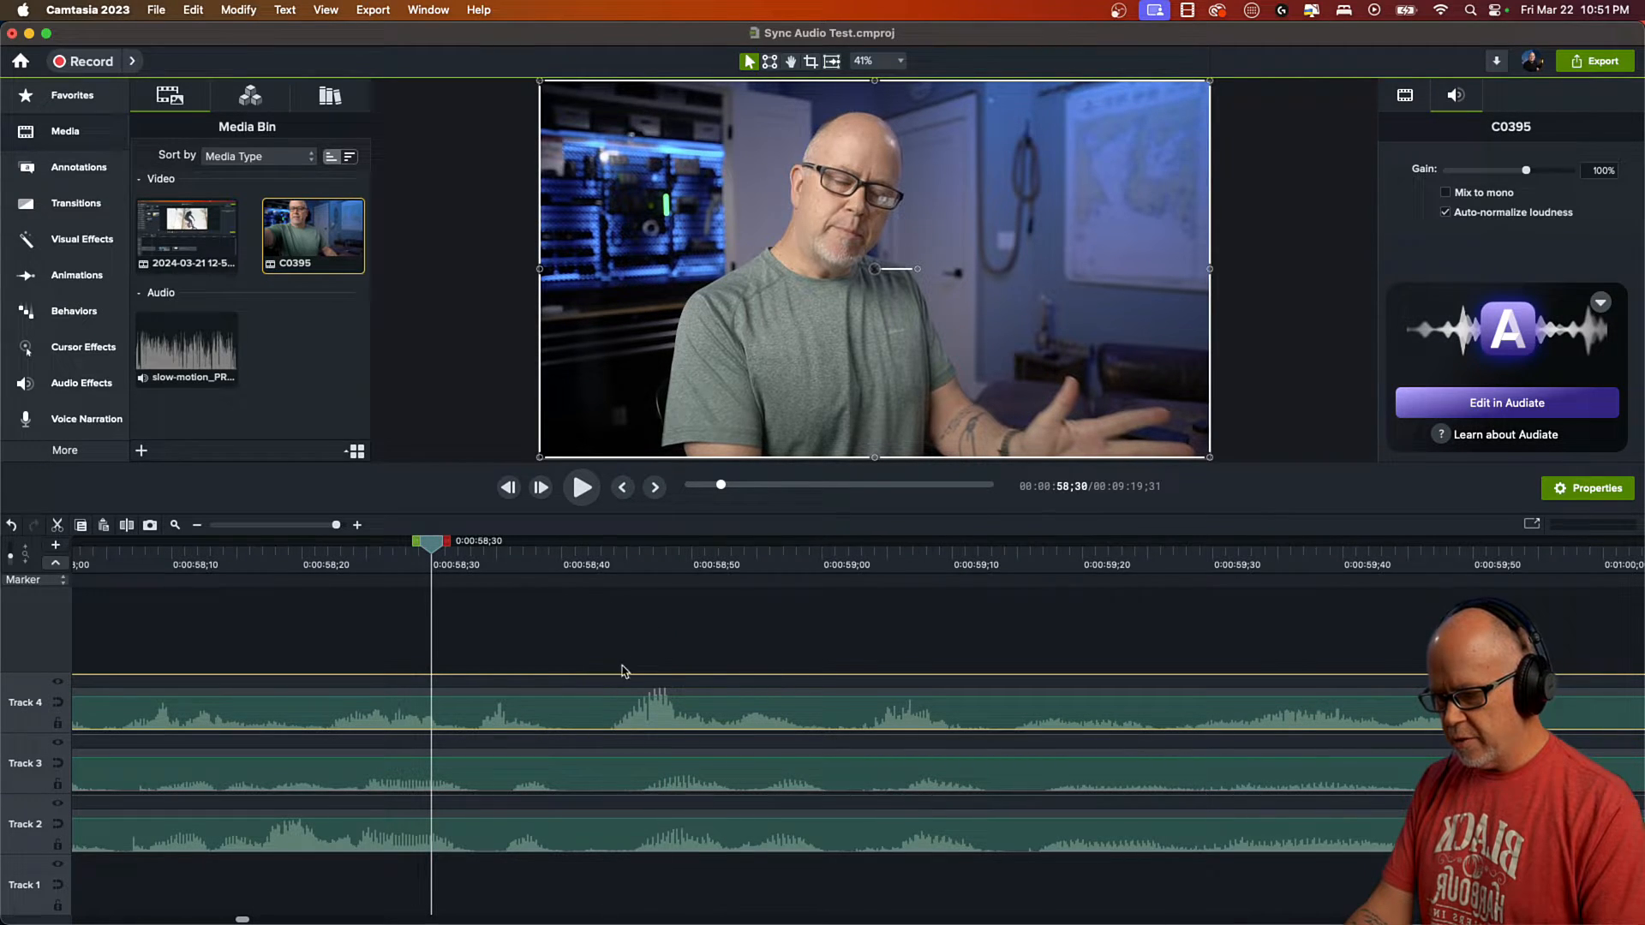
mouse_move(603, 720)
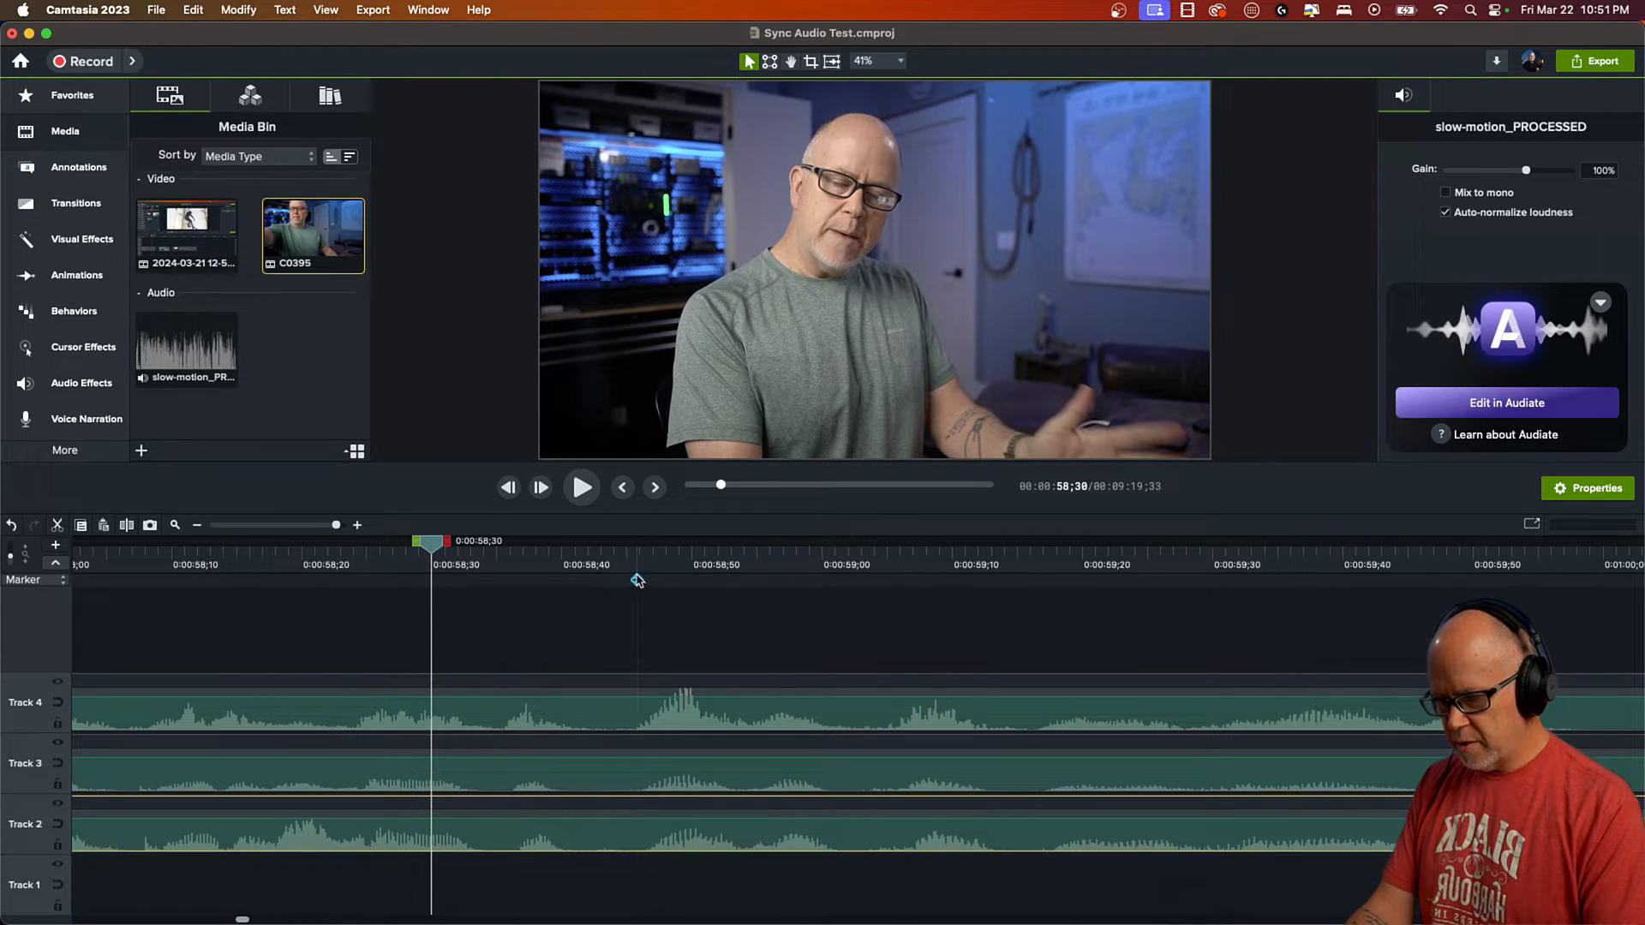
Match a peak near 0:58:45 across the tracks, then zoom out to see the whole clips
click(581, 486)
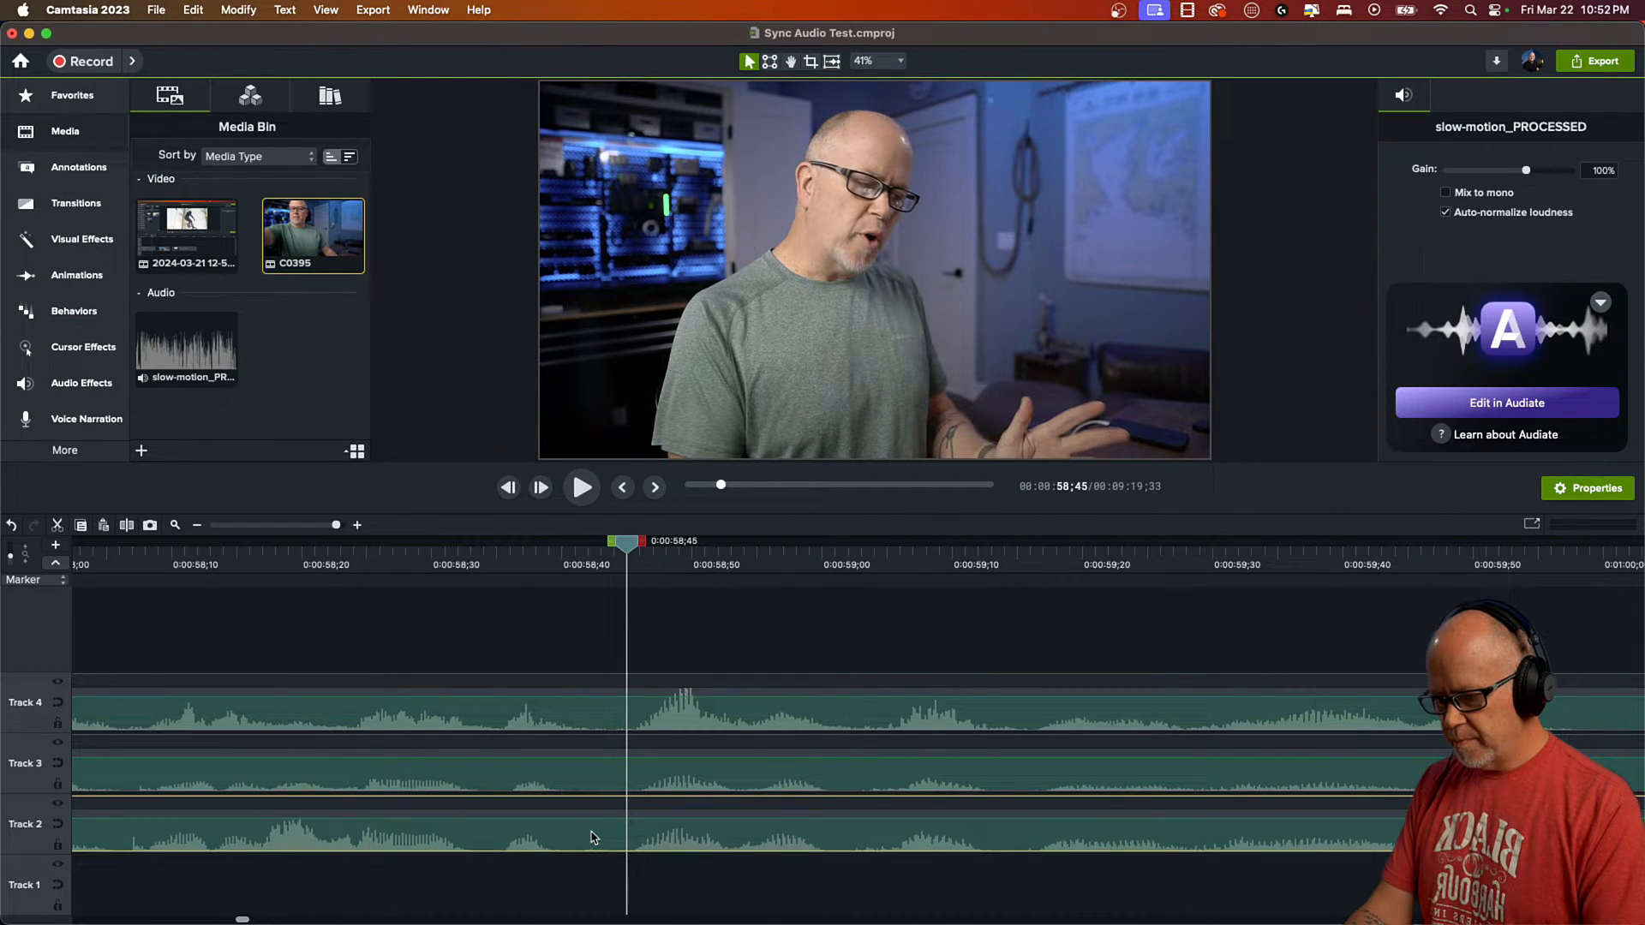
drag(627, 542, 378, 543)
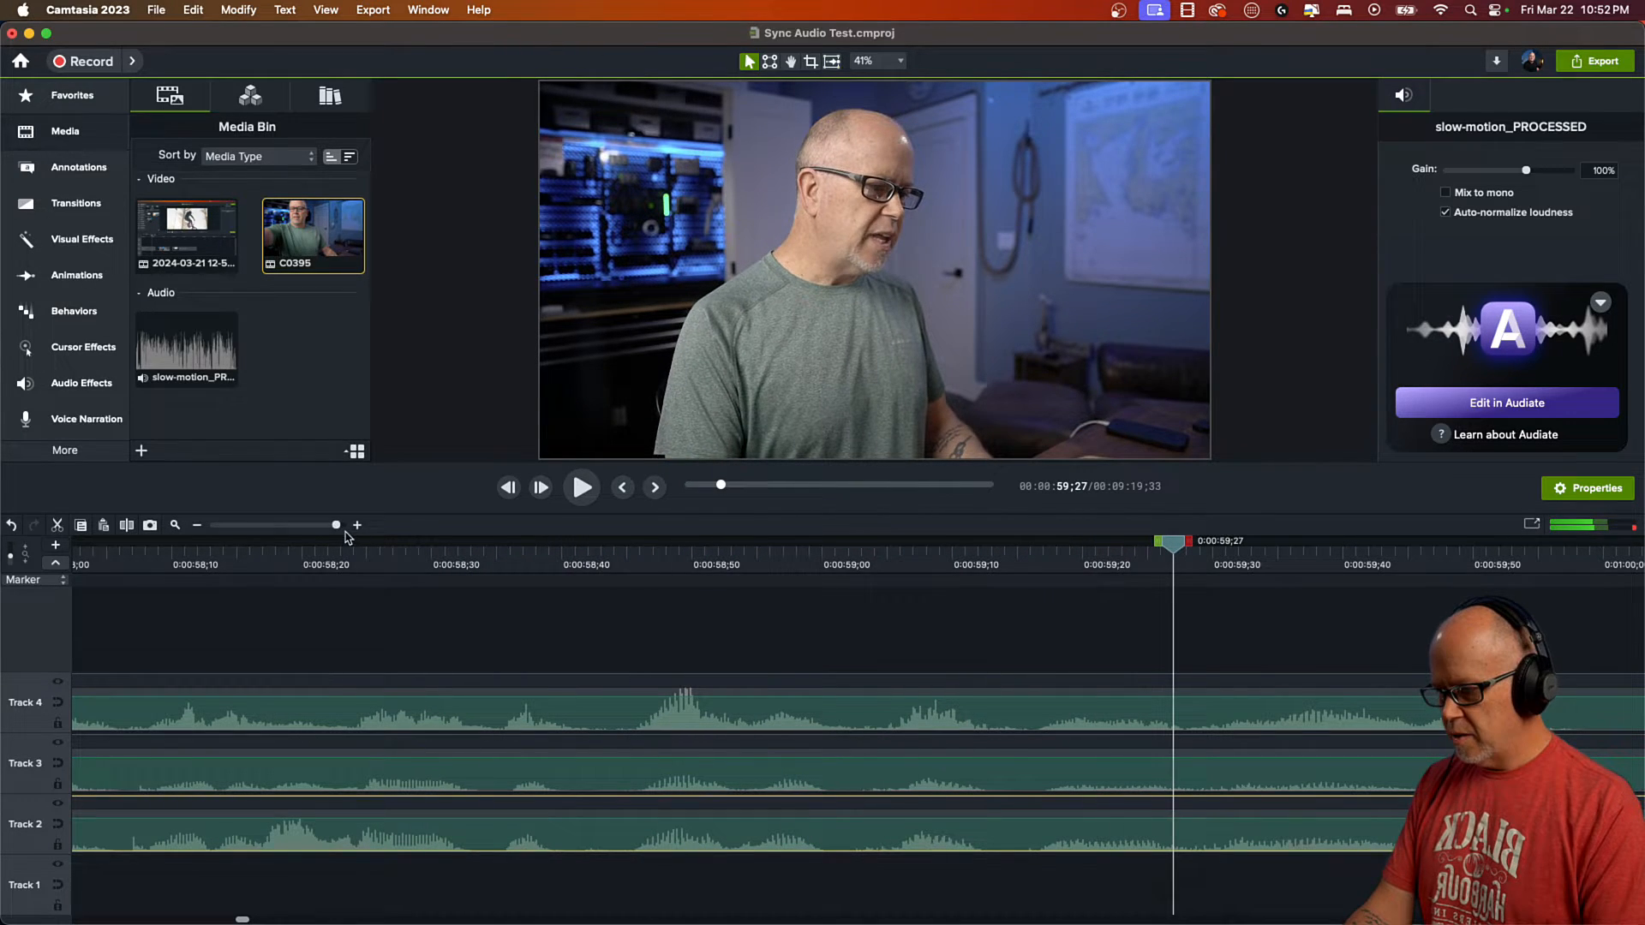
drag(336, 524, 297, 524)
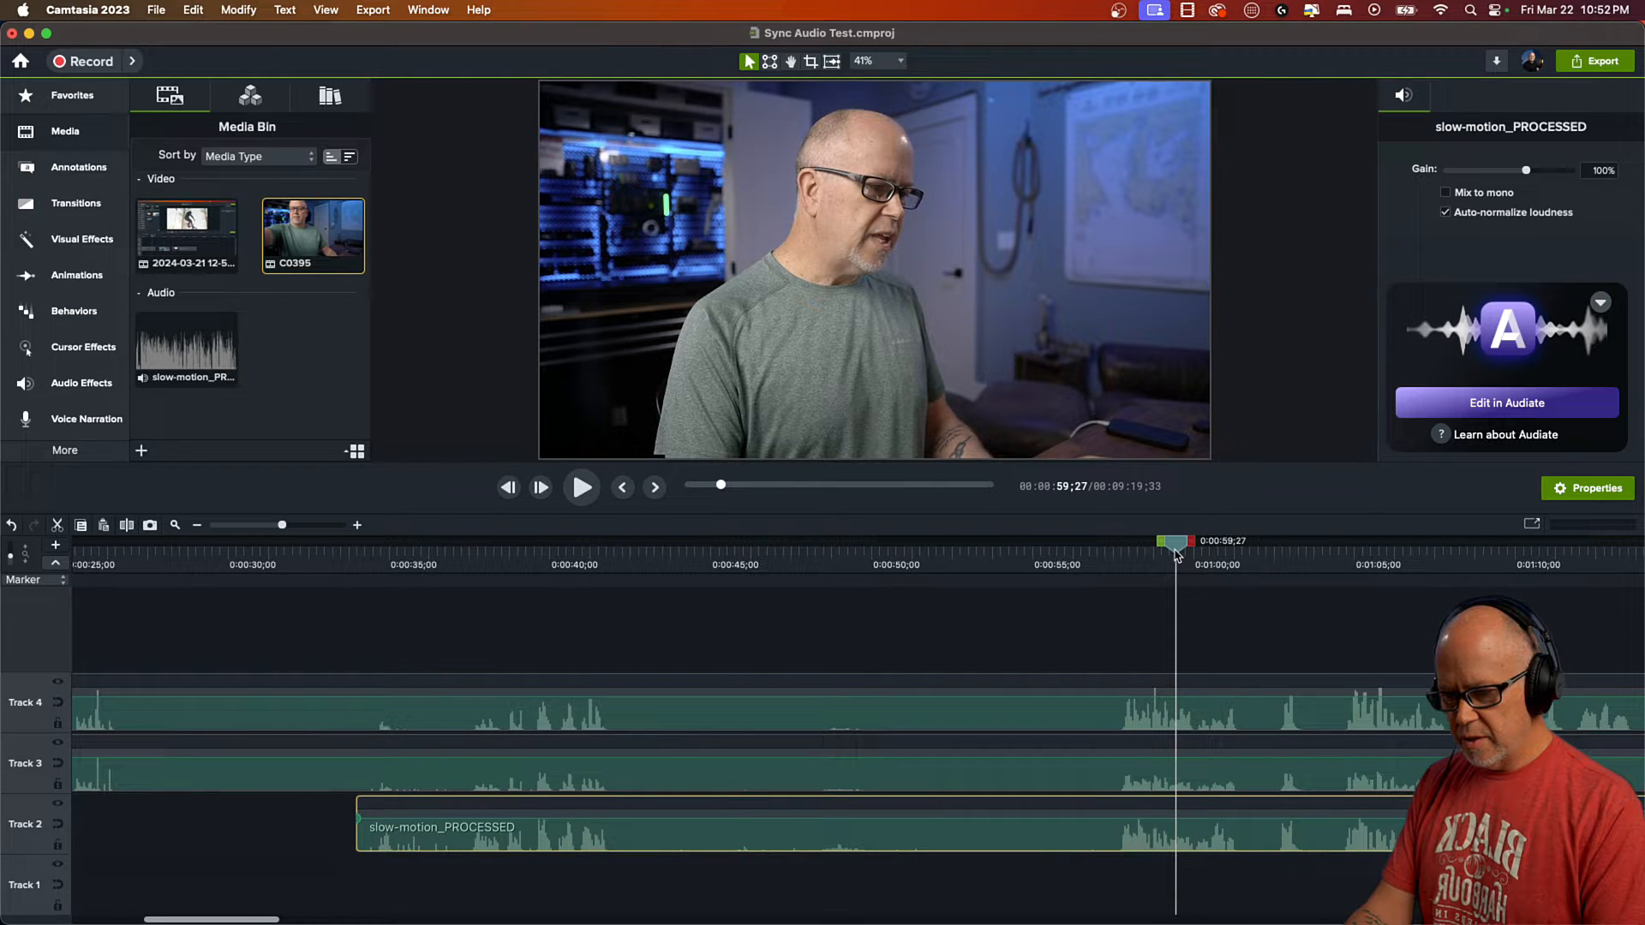
Split all three tracks at the 0:57:15 sync point, delete the earlier footage and play back to check
drag(1174, 542, 1104, 542)
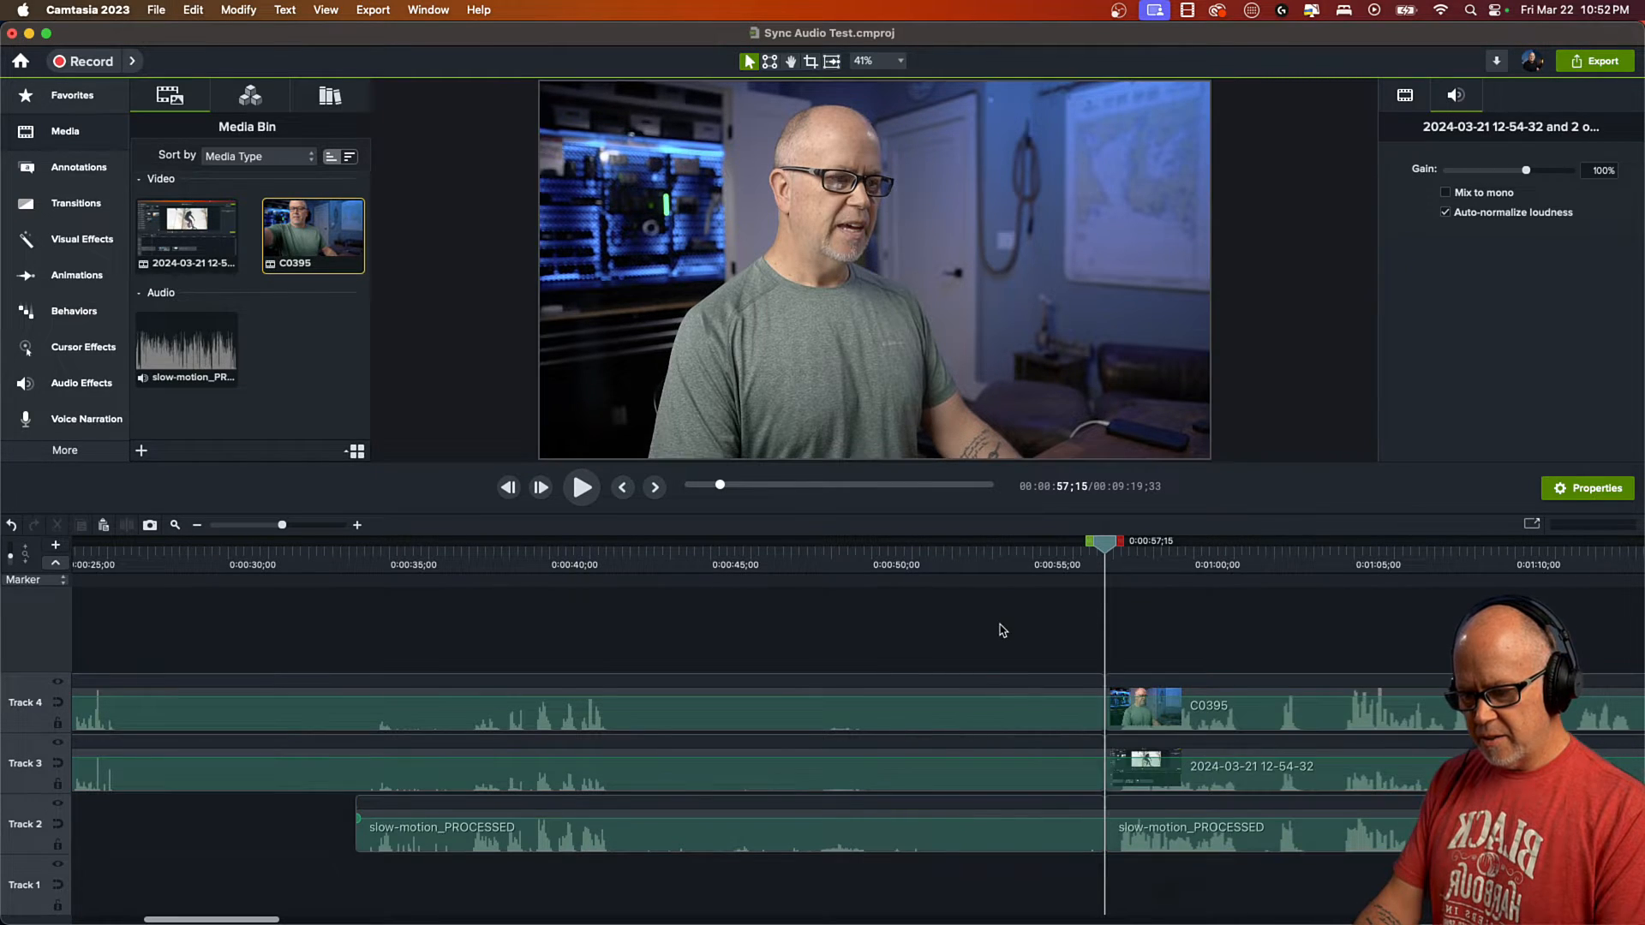
click(729, 826)
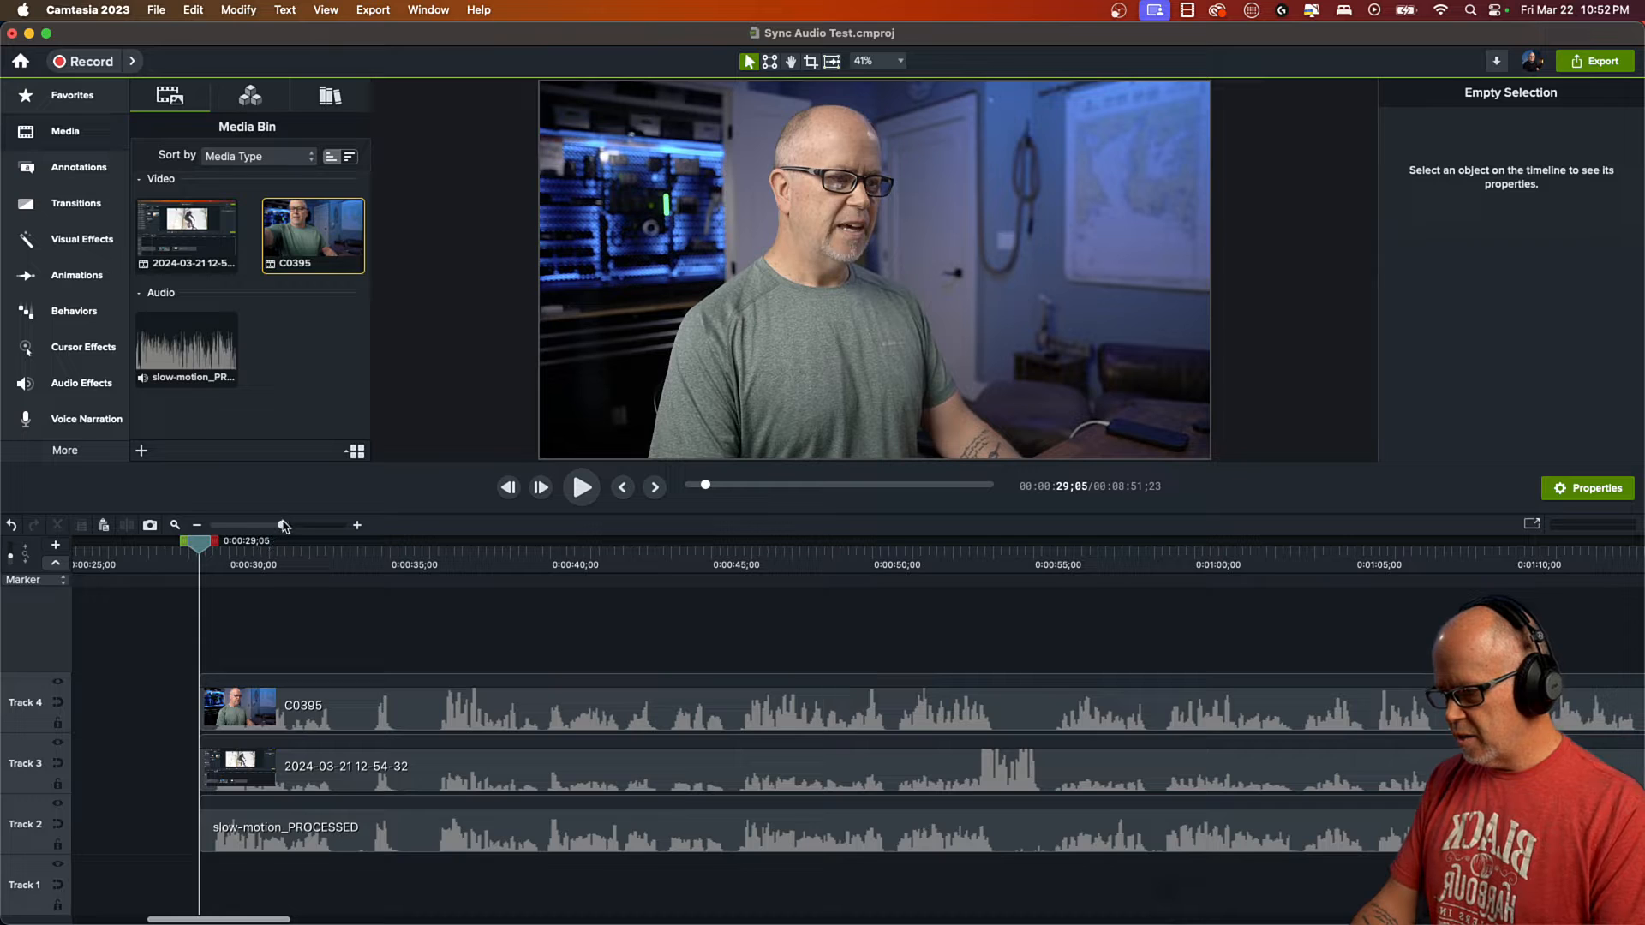
drag(283, 525, 262, 524)
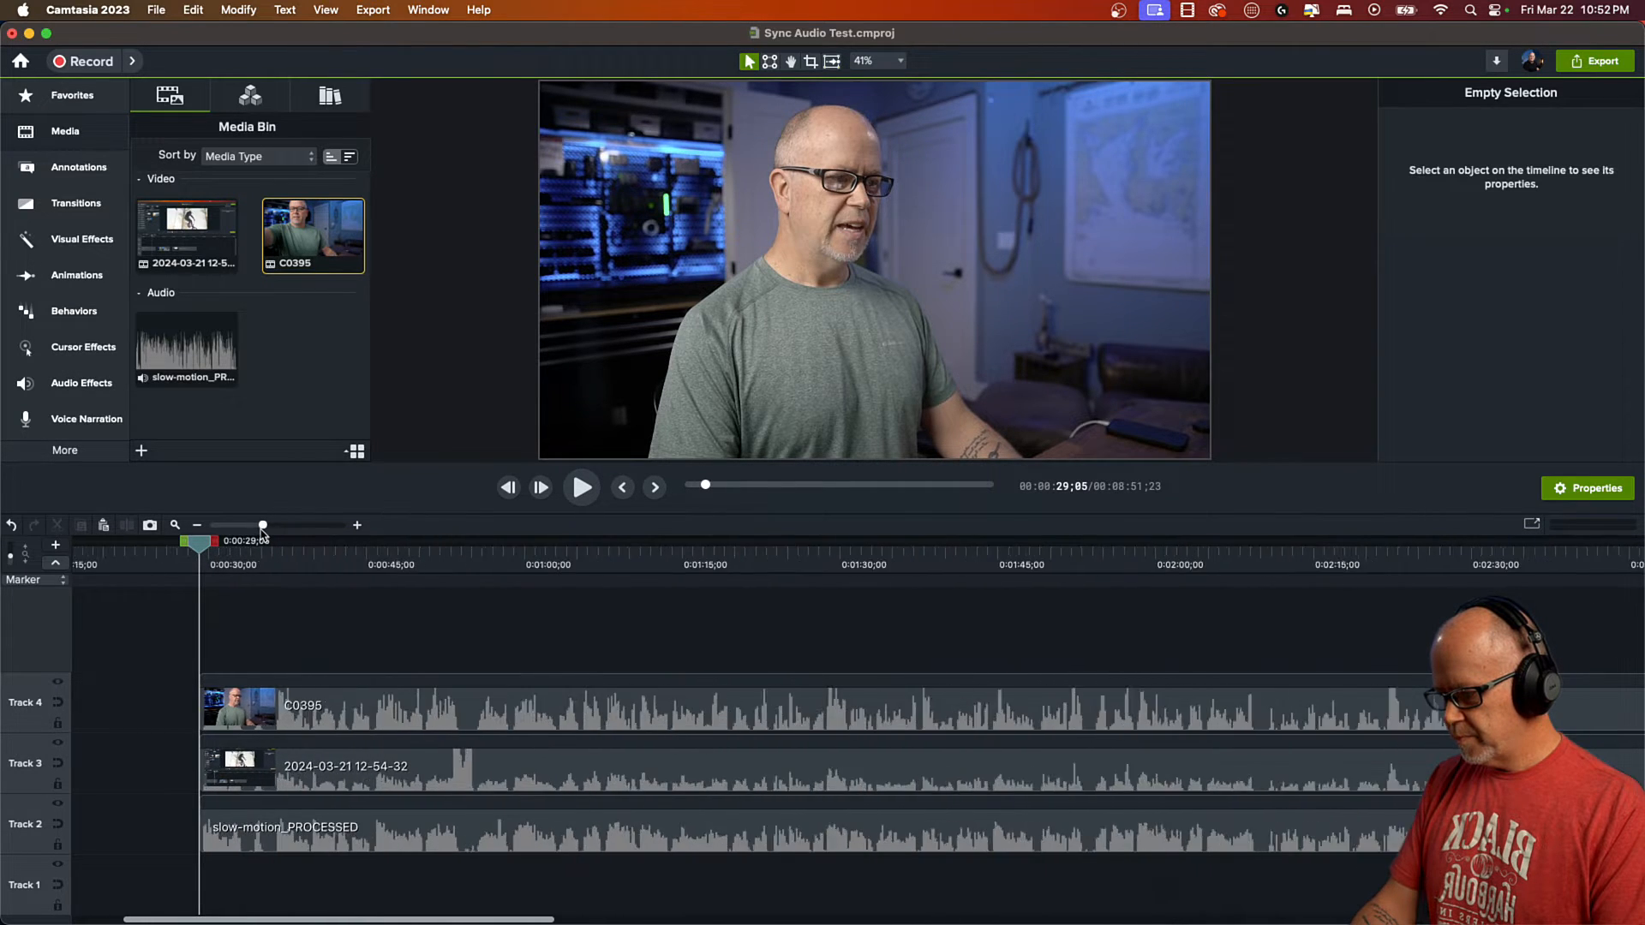
click(580, 486)
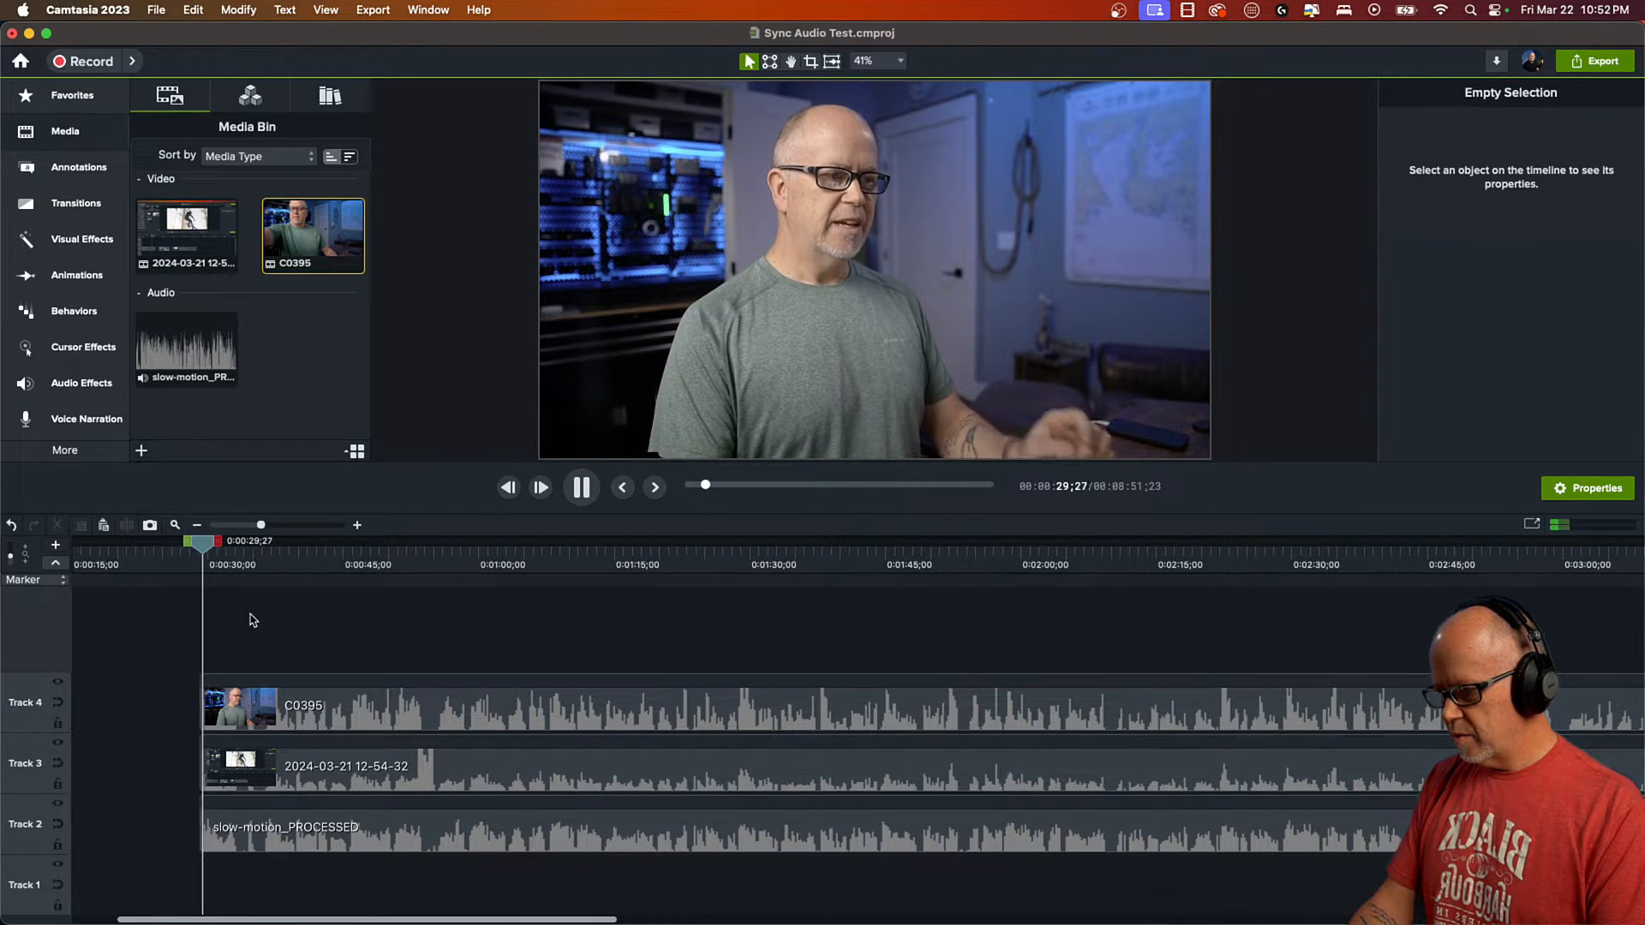
click(580, 486)
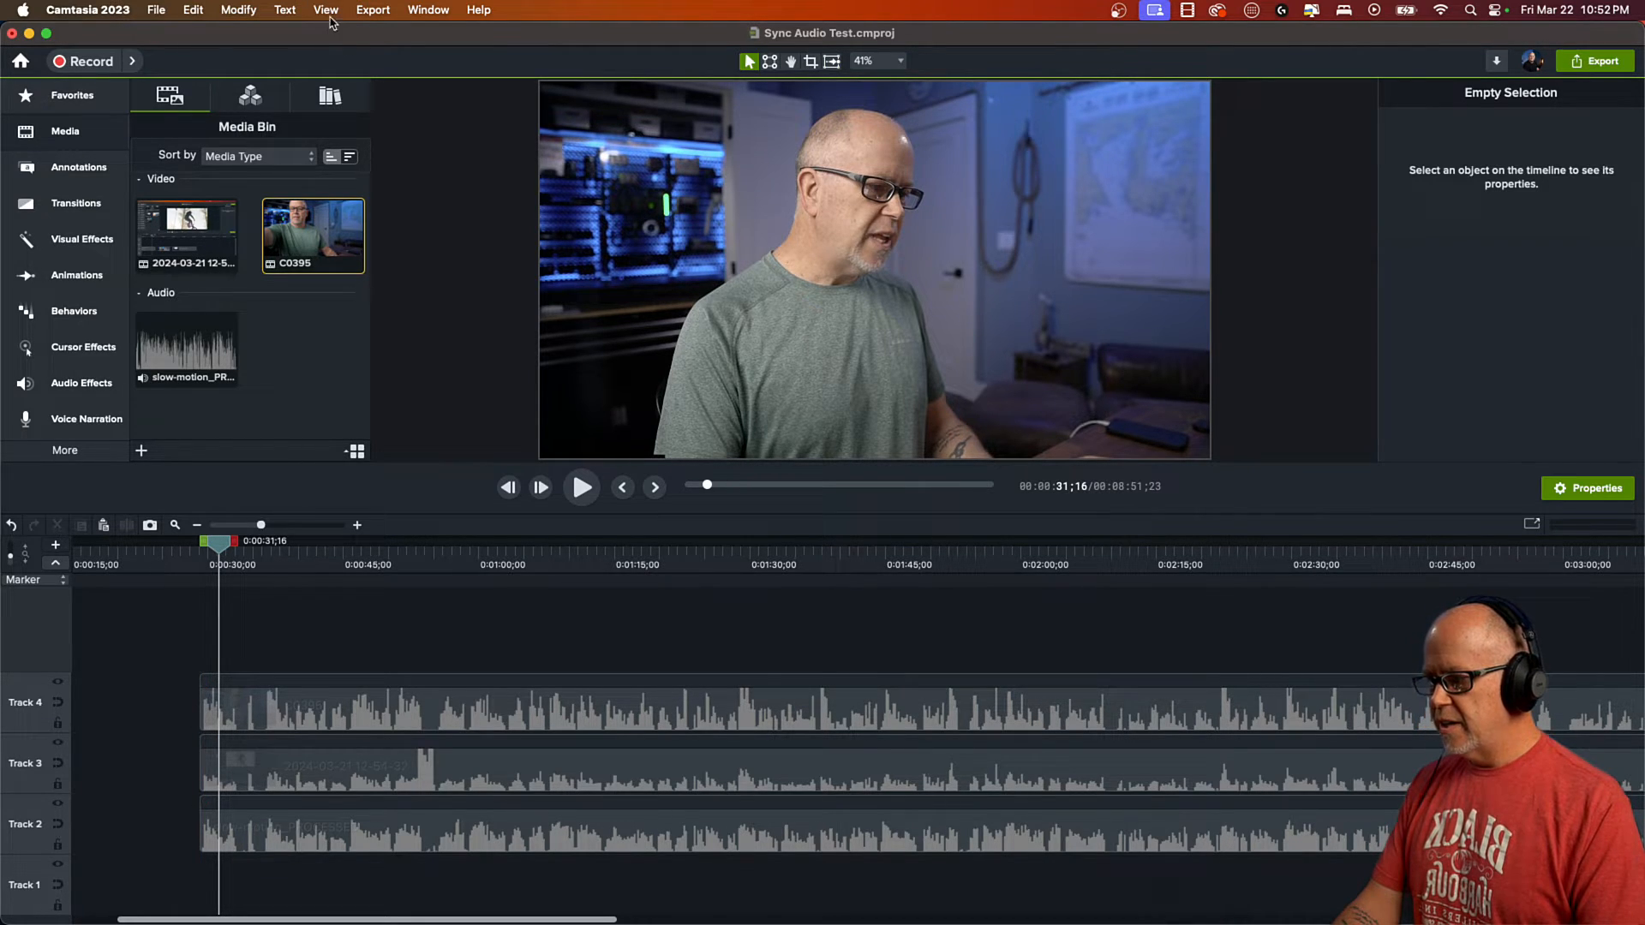
click(326, 9)
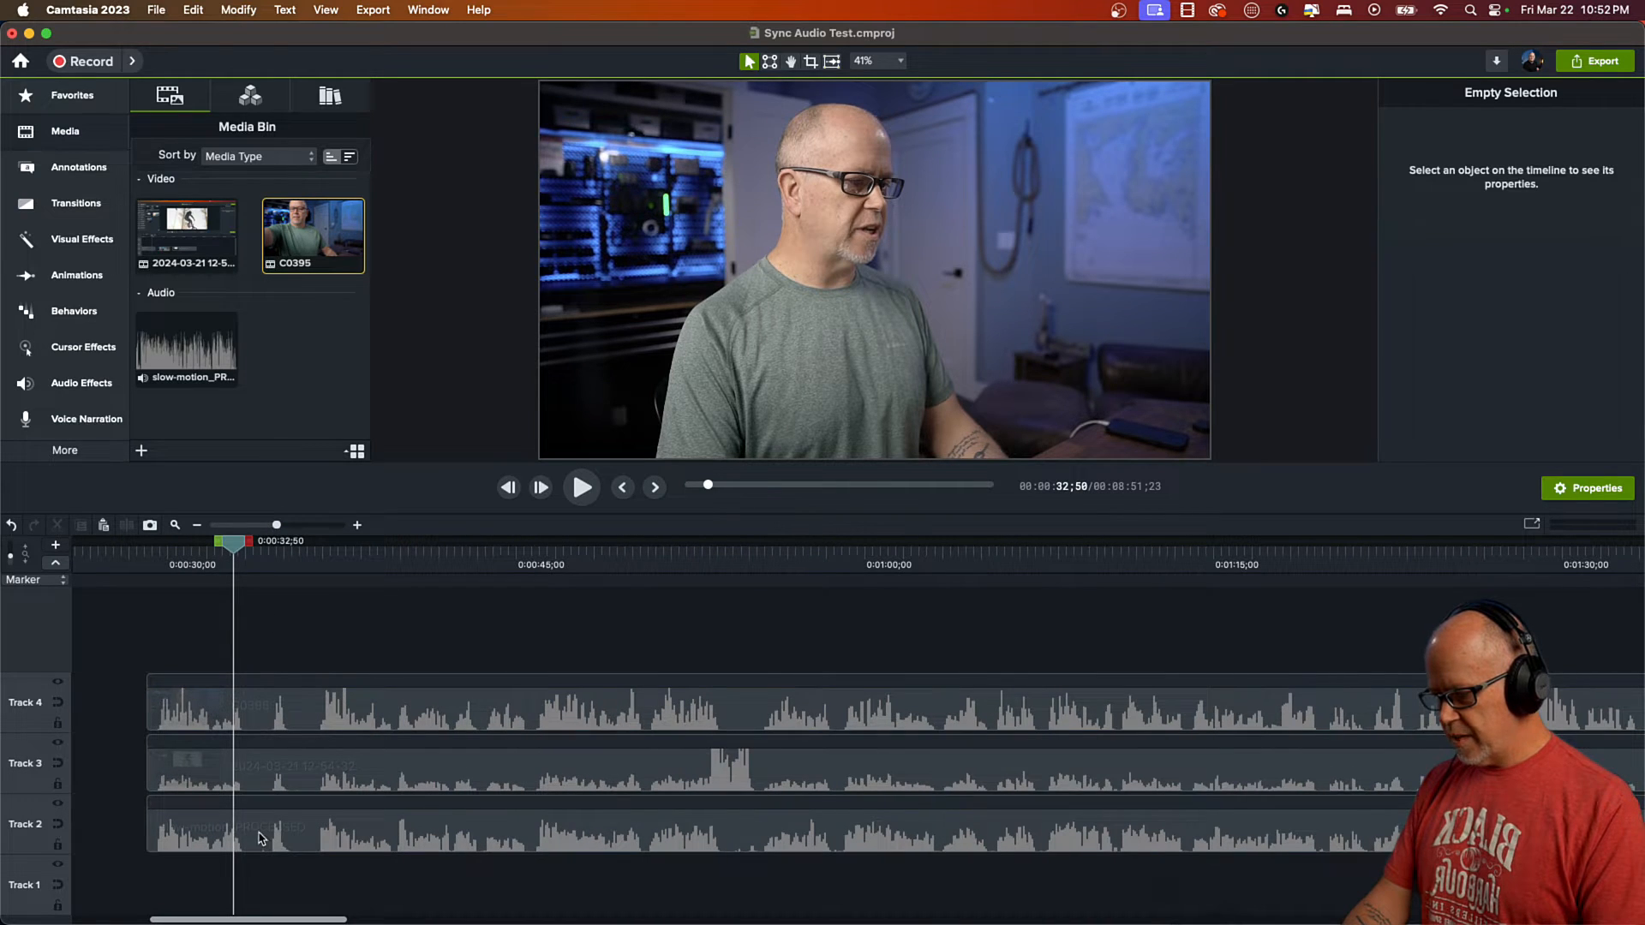
click(260, 824)
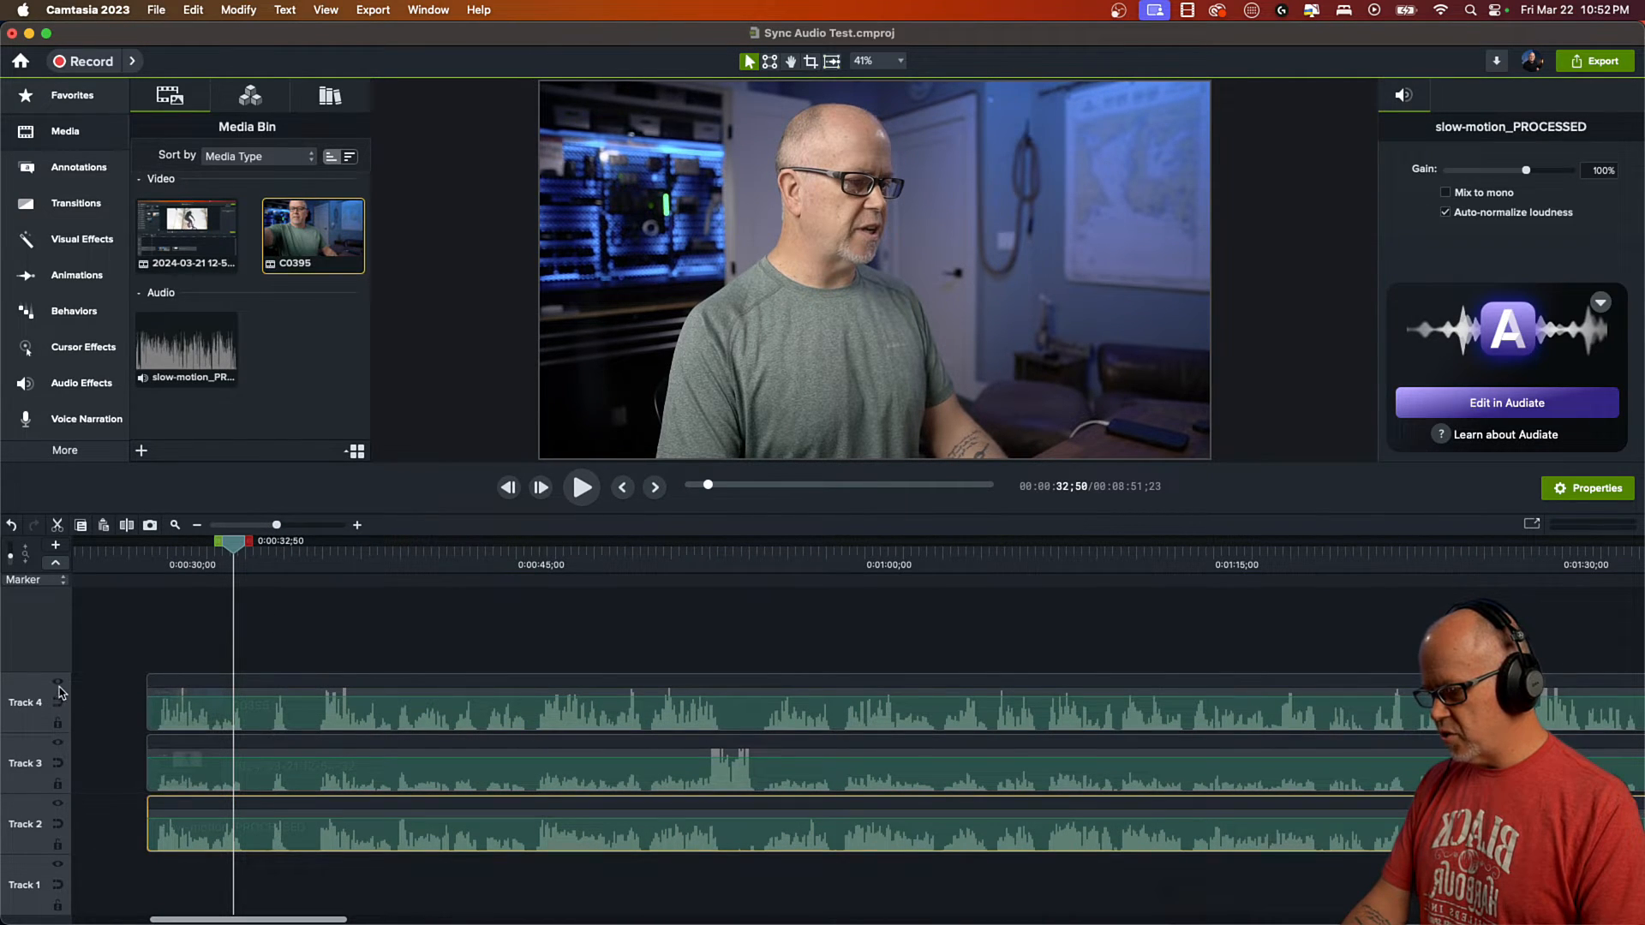
mouse_move(60, 748)
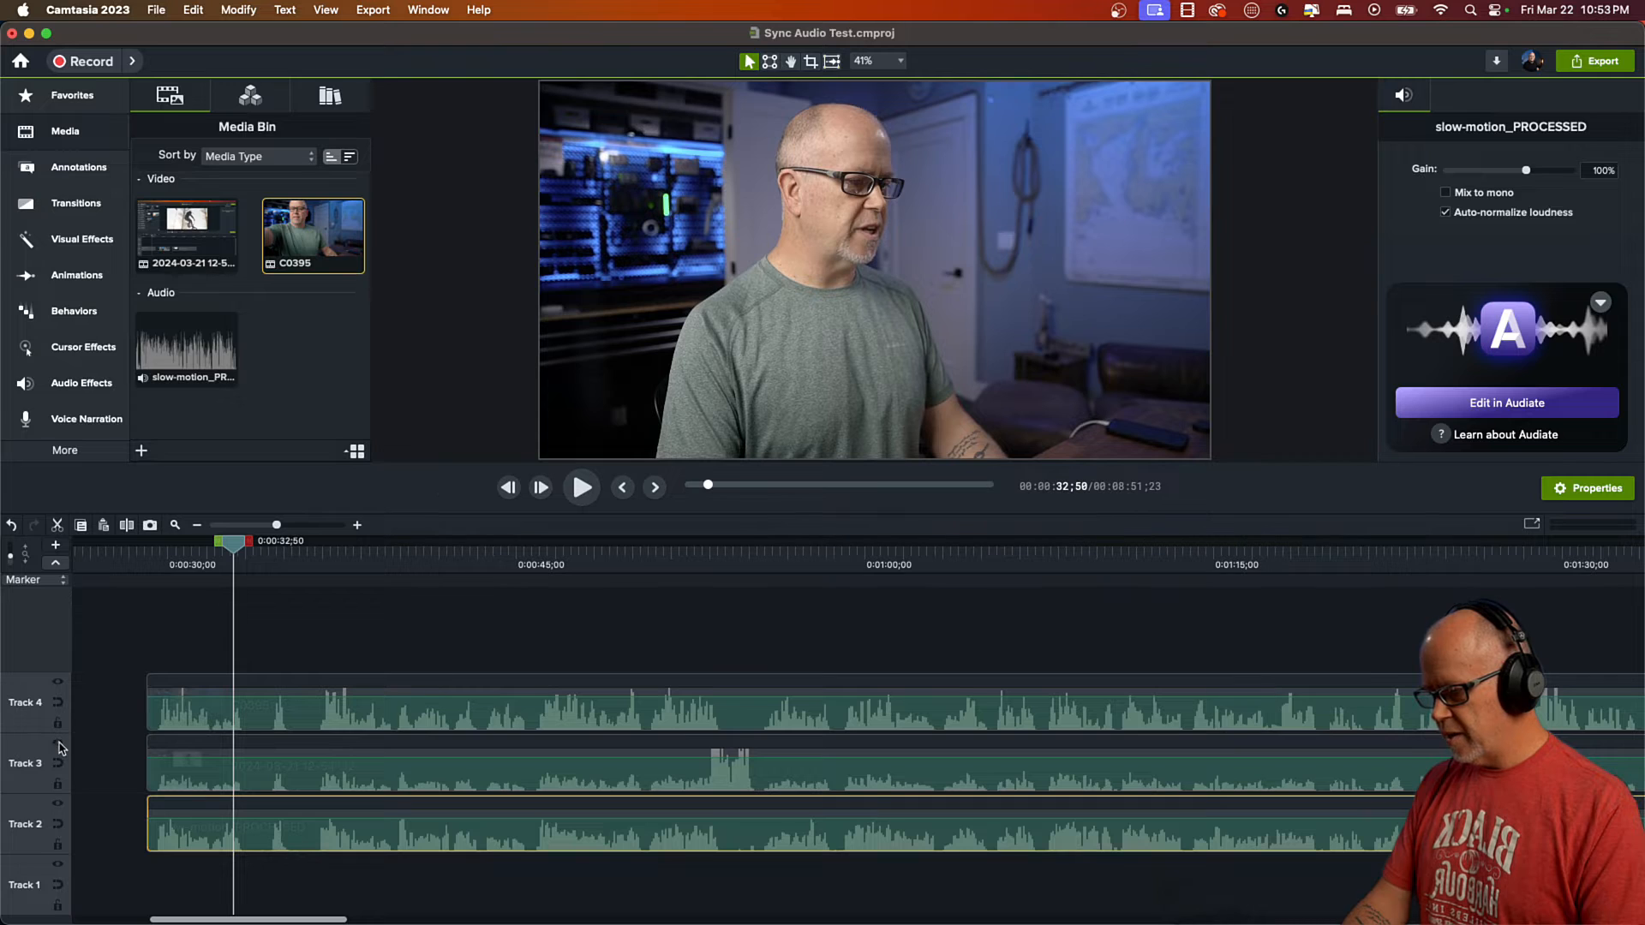
click(199, 609)
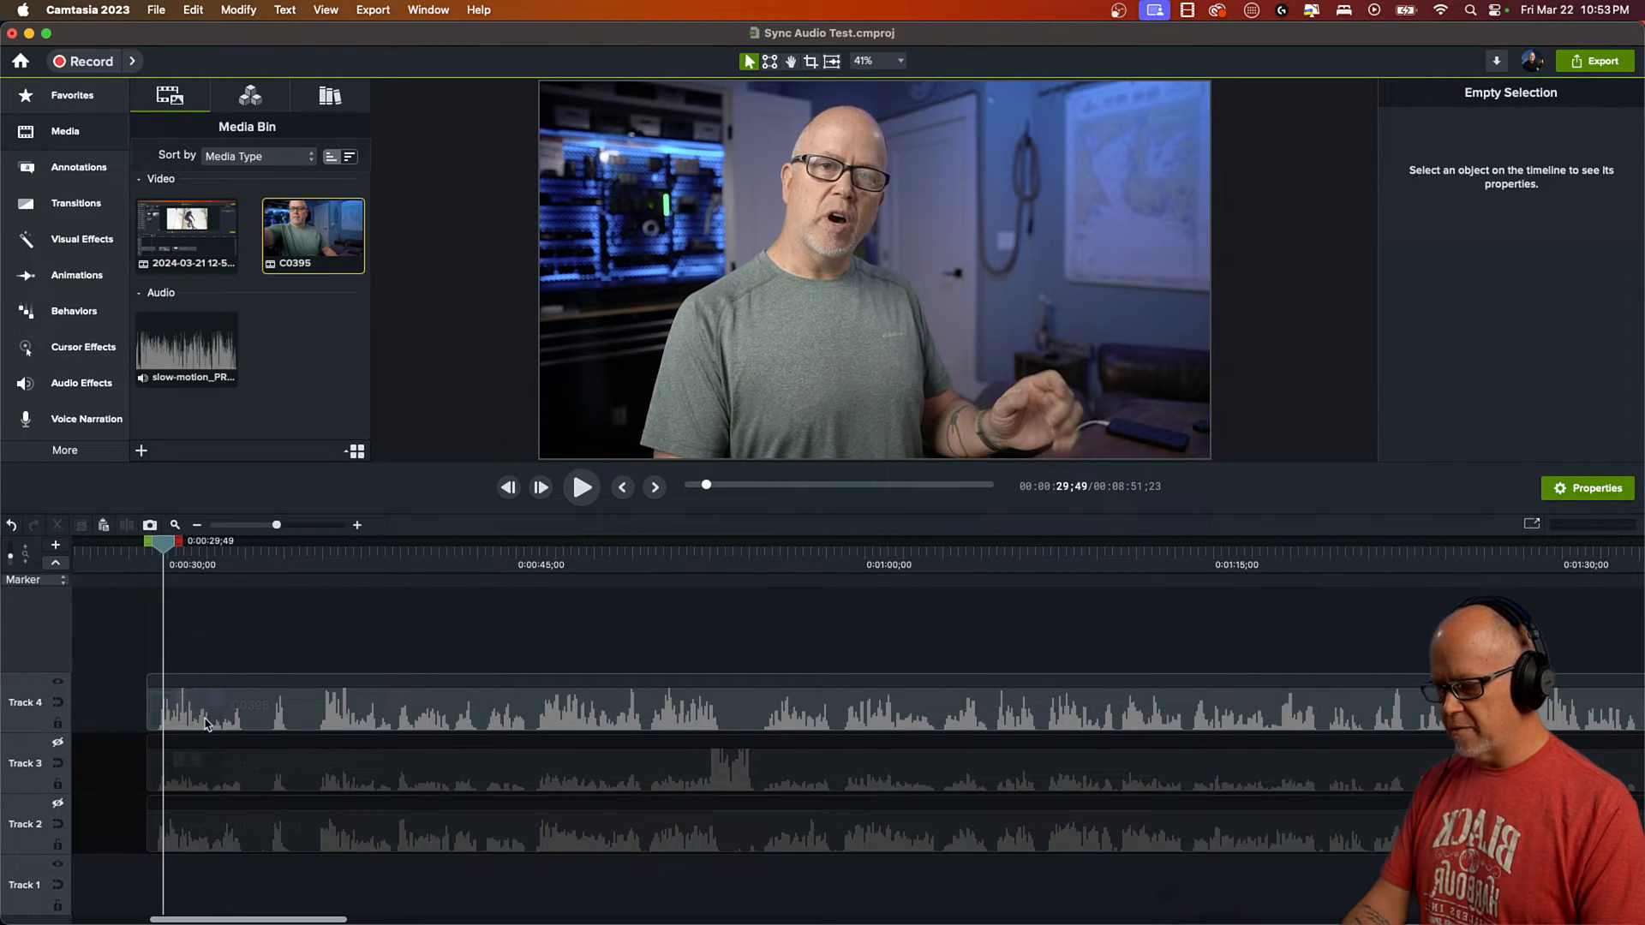
click(580, 486)
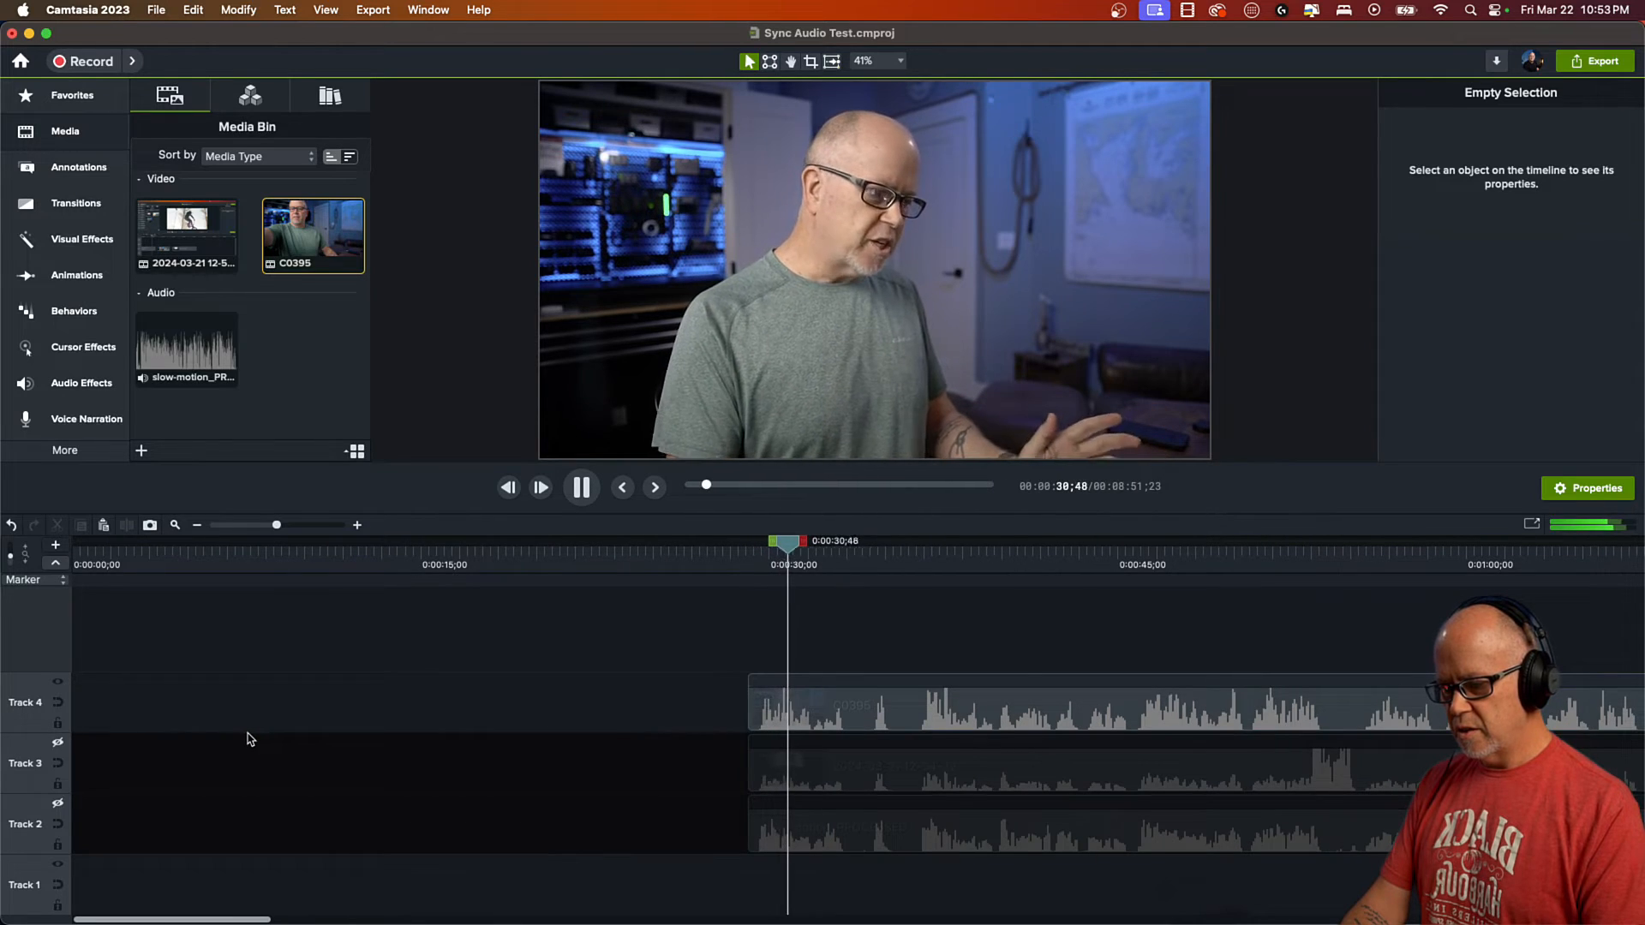
click(580, 486)
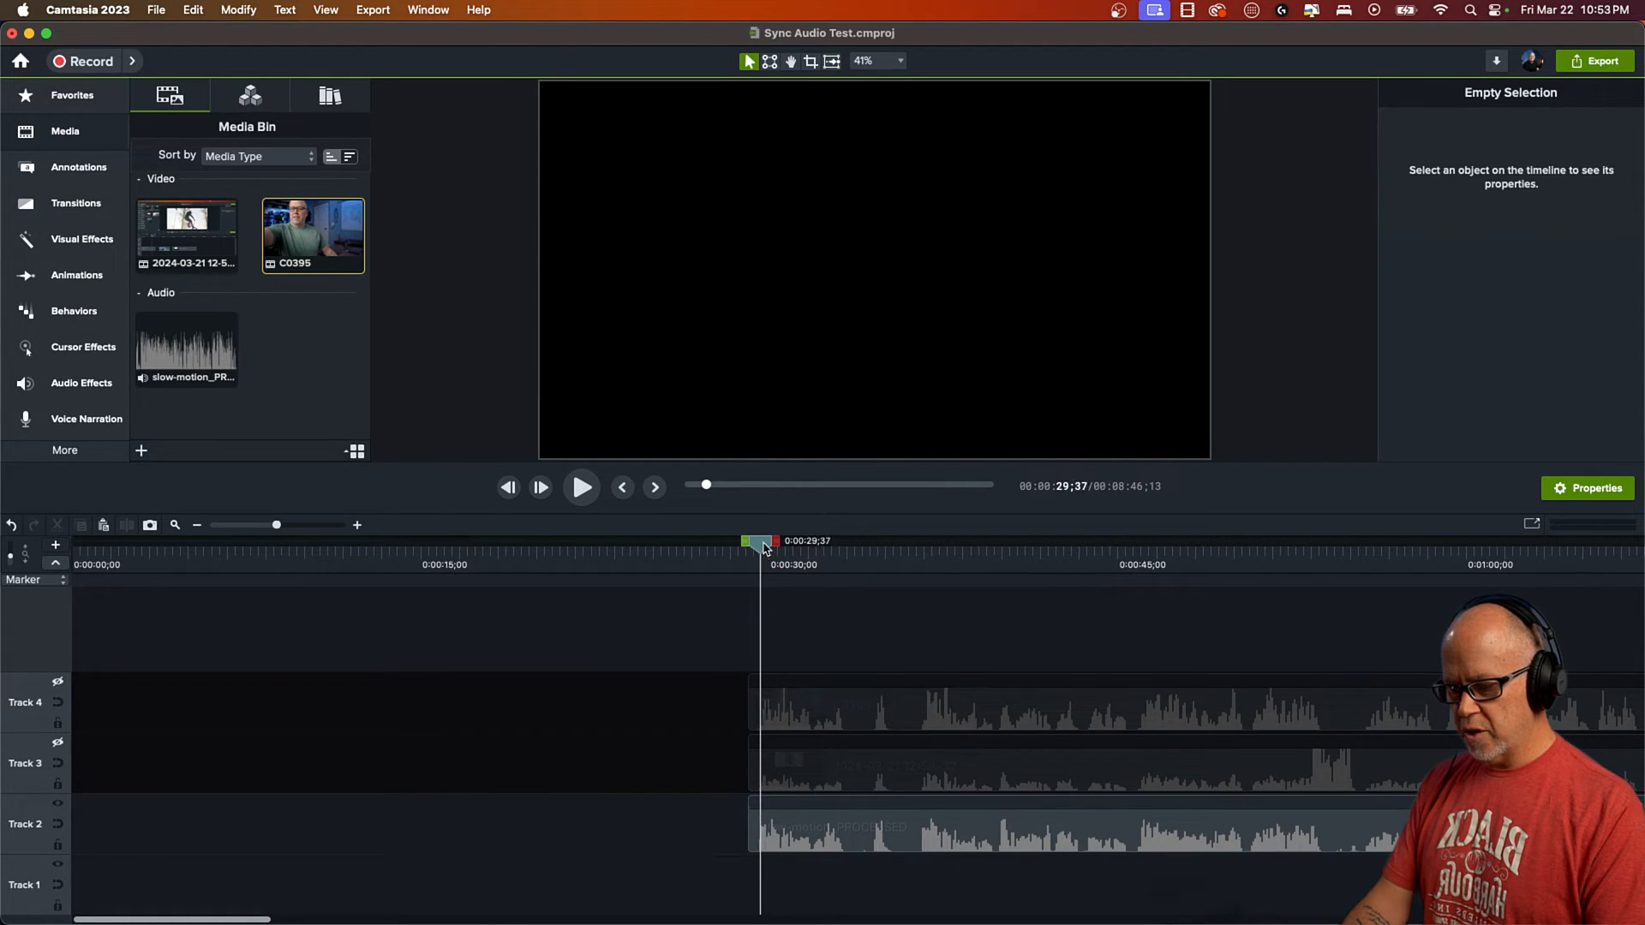
click(581, 486)
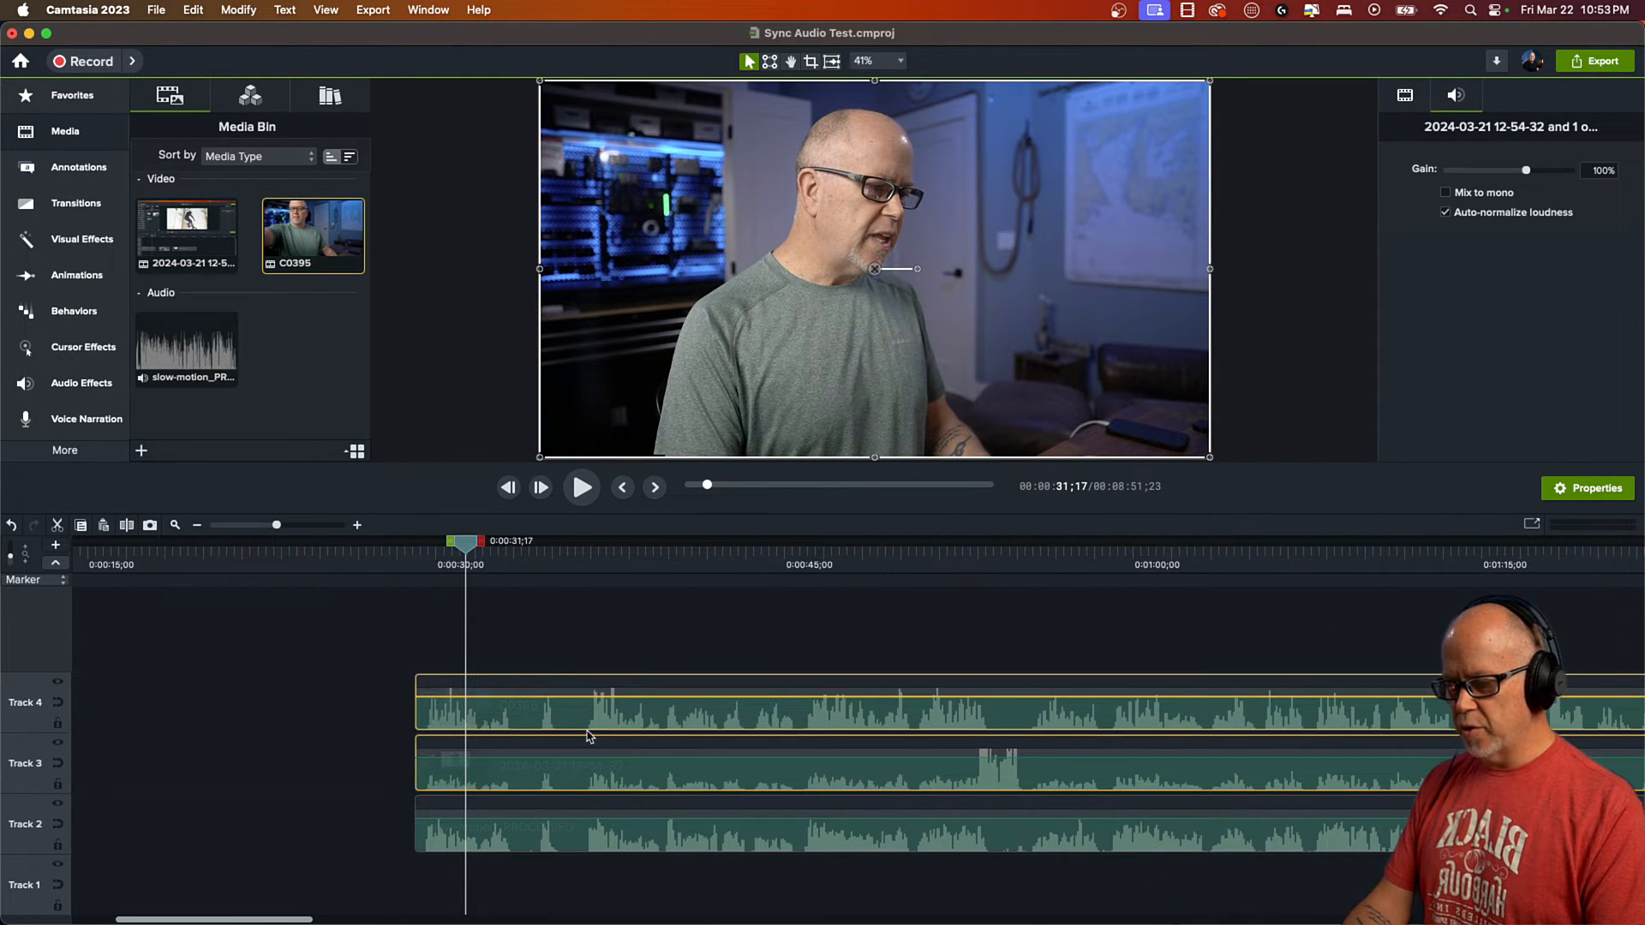
Silence Audio on the selected camera and screen-recording clips so only Track 2 plays
right_click(588, 734)
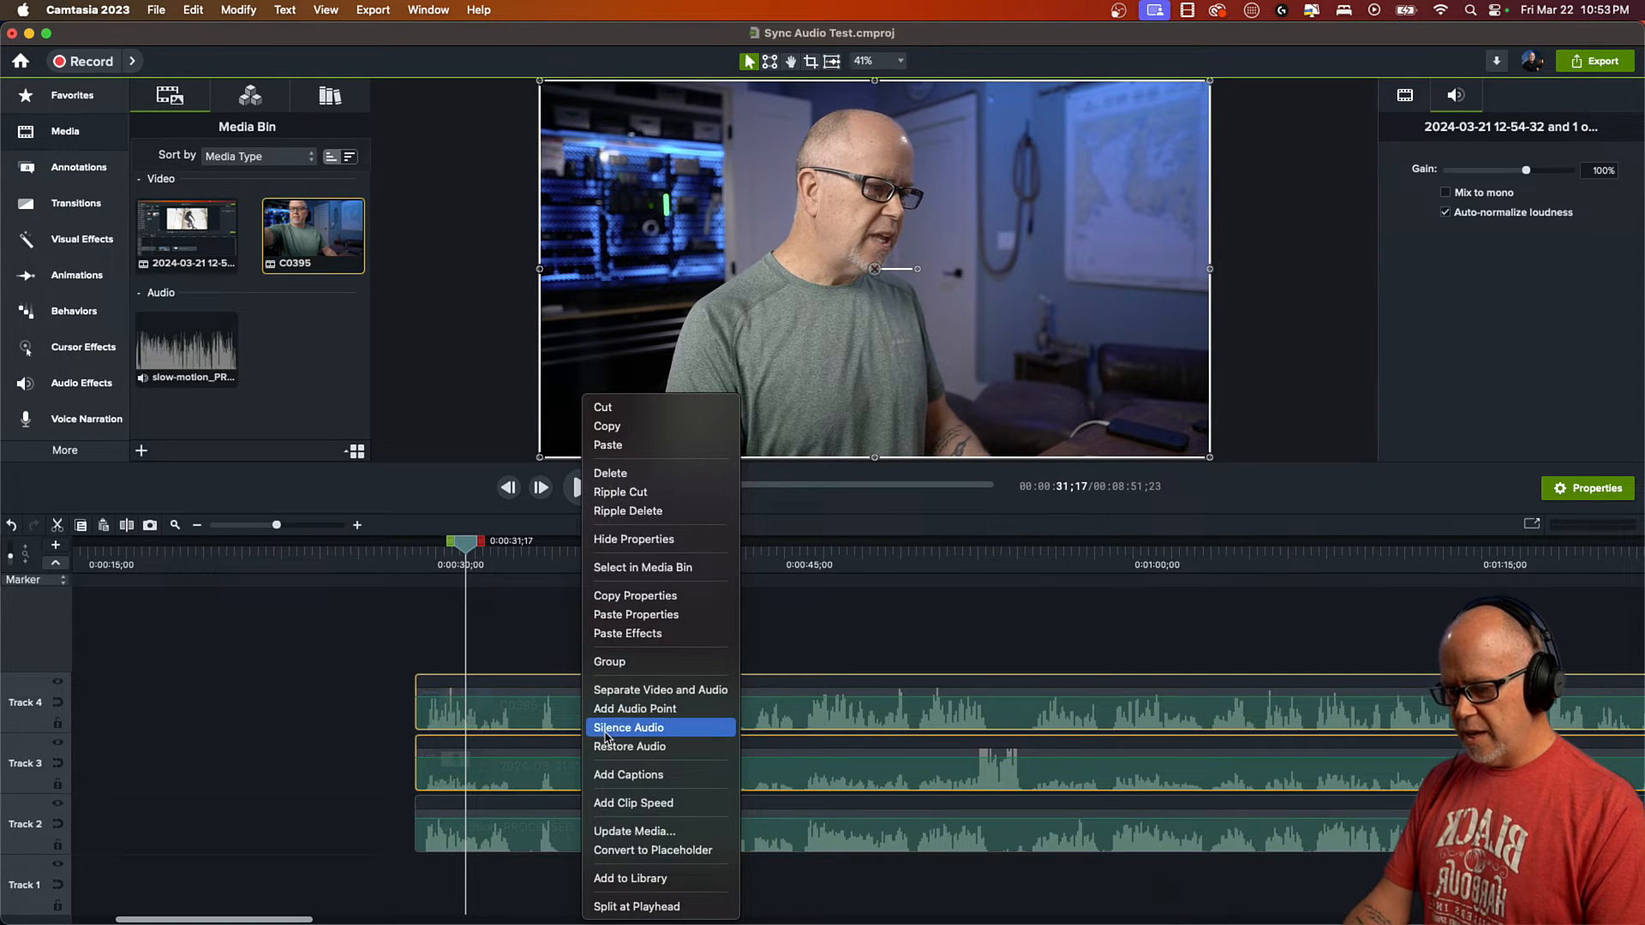
mouse_move(640, 729)
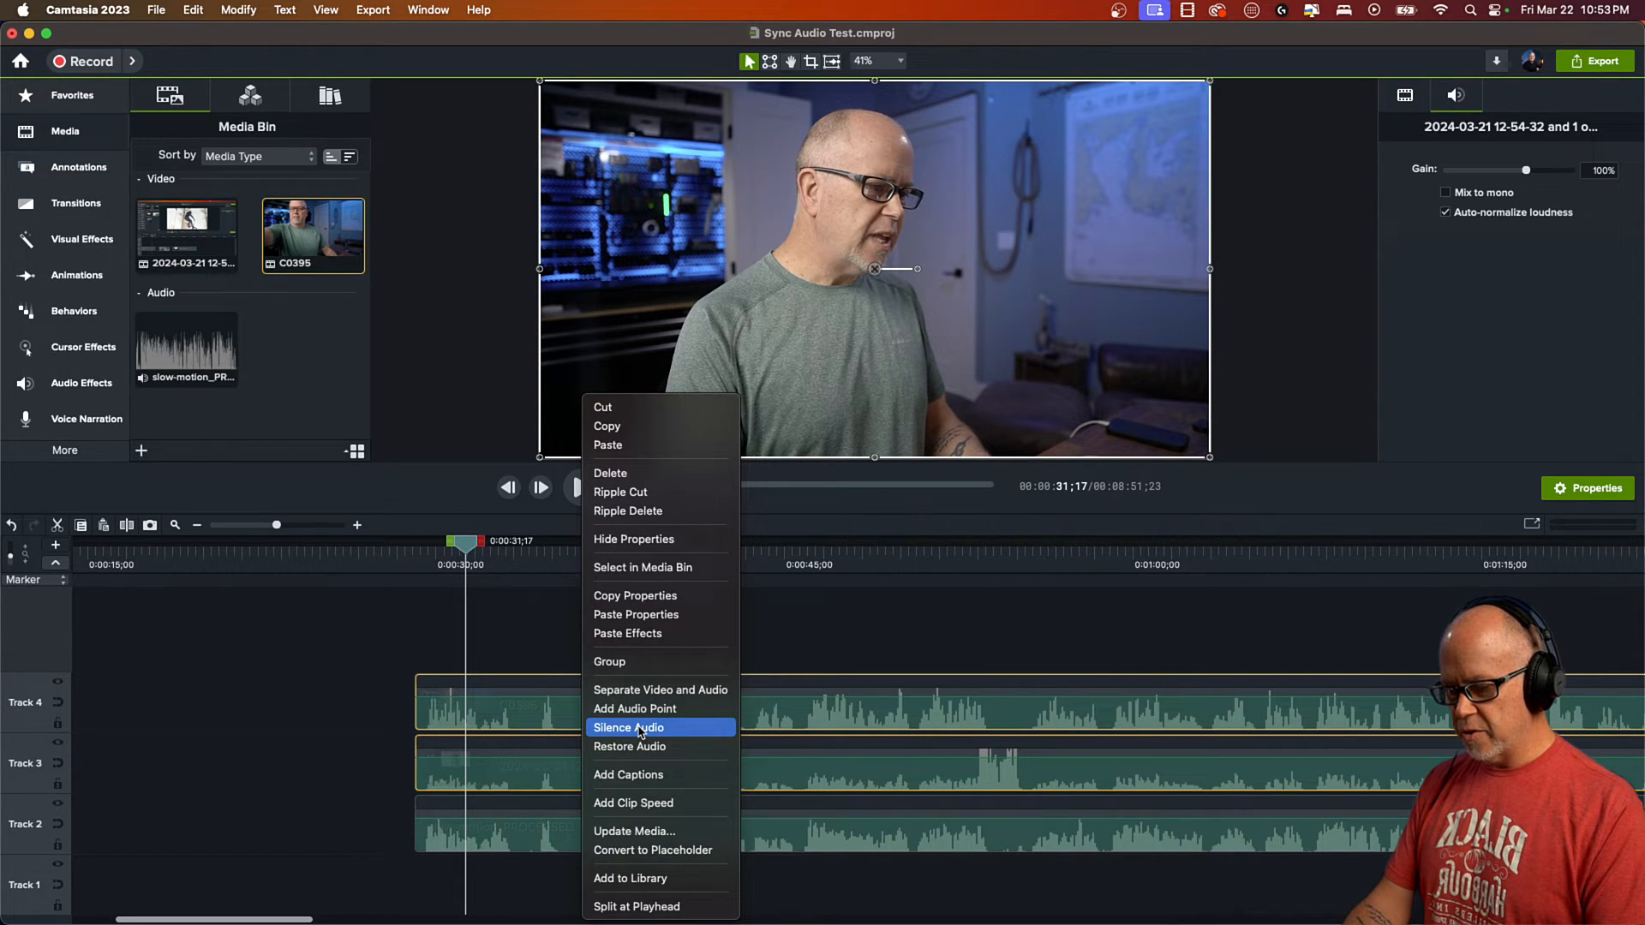
click(627, 727)
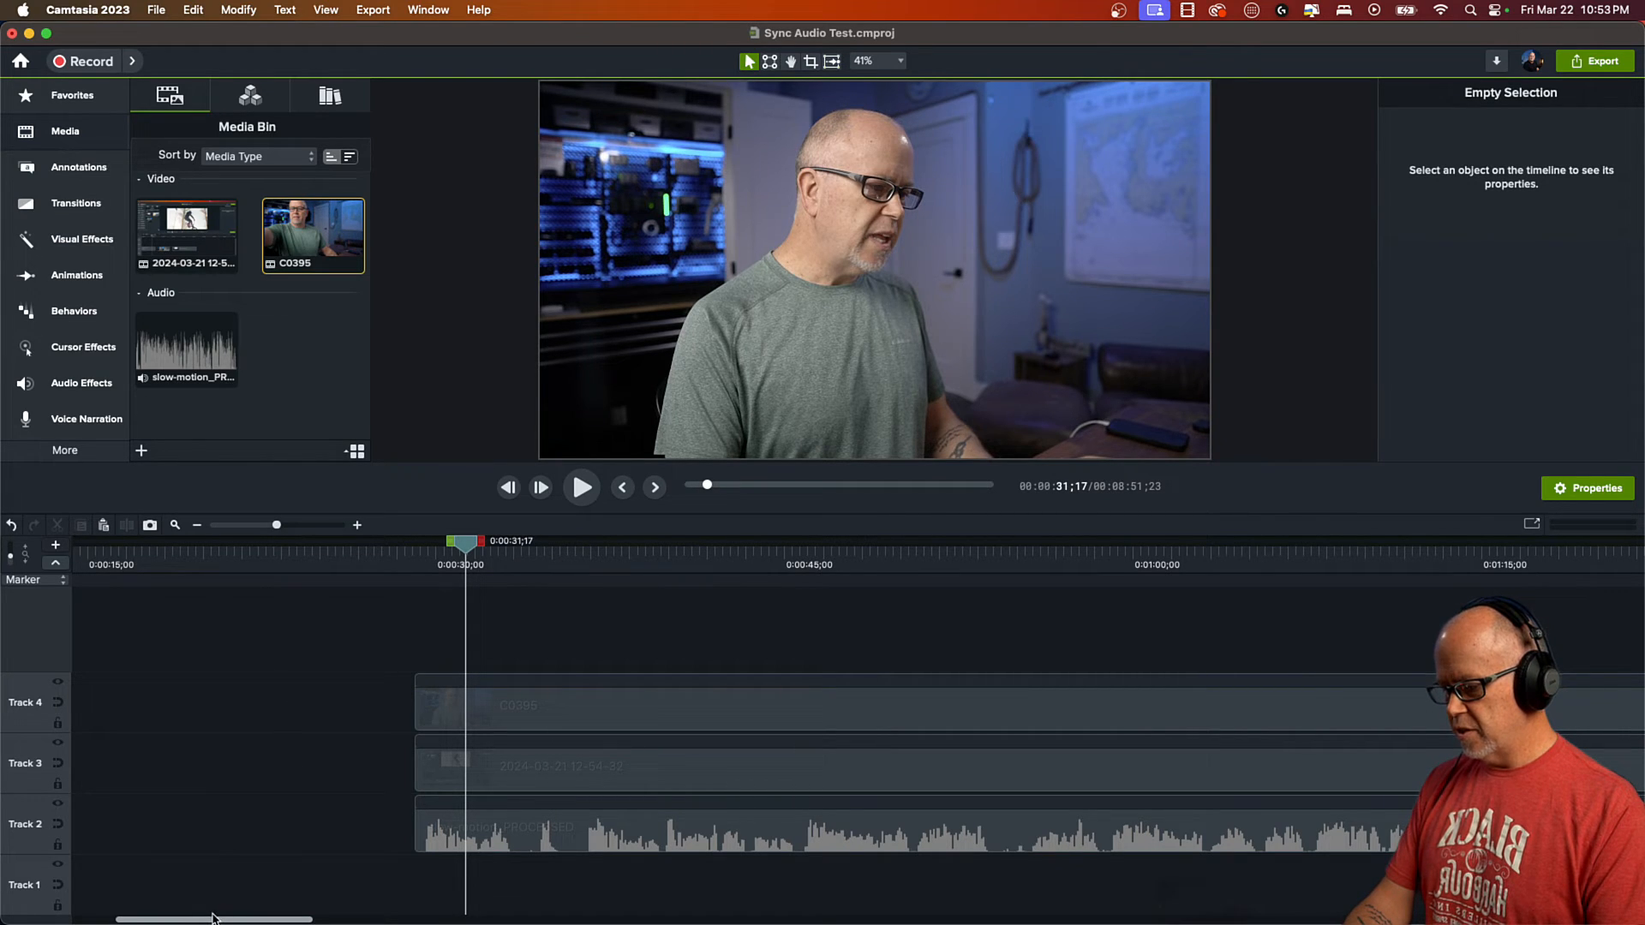
mouse_move(506, 779)
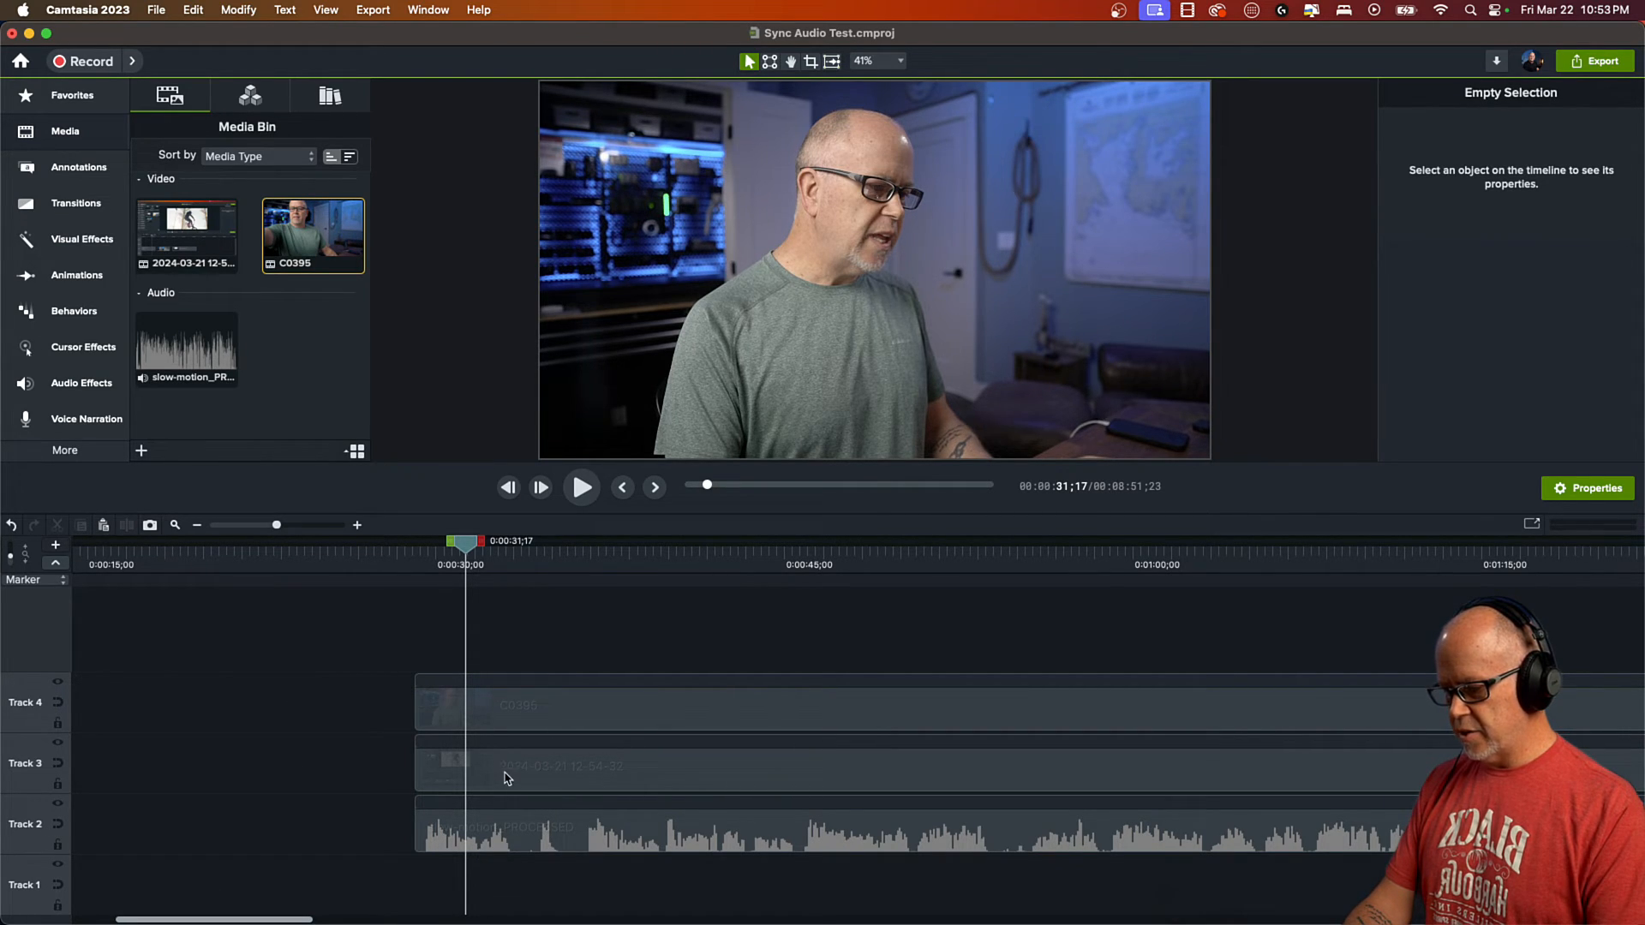
click(529, 705)
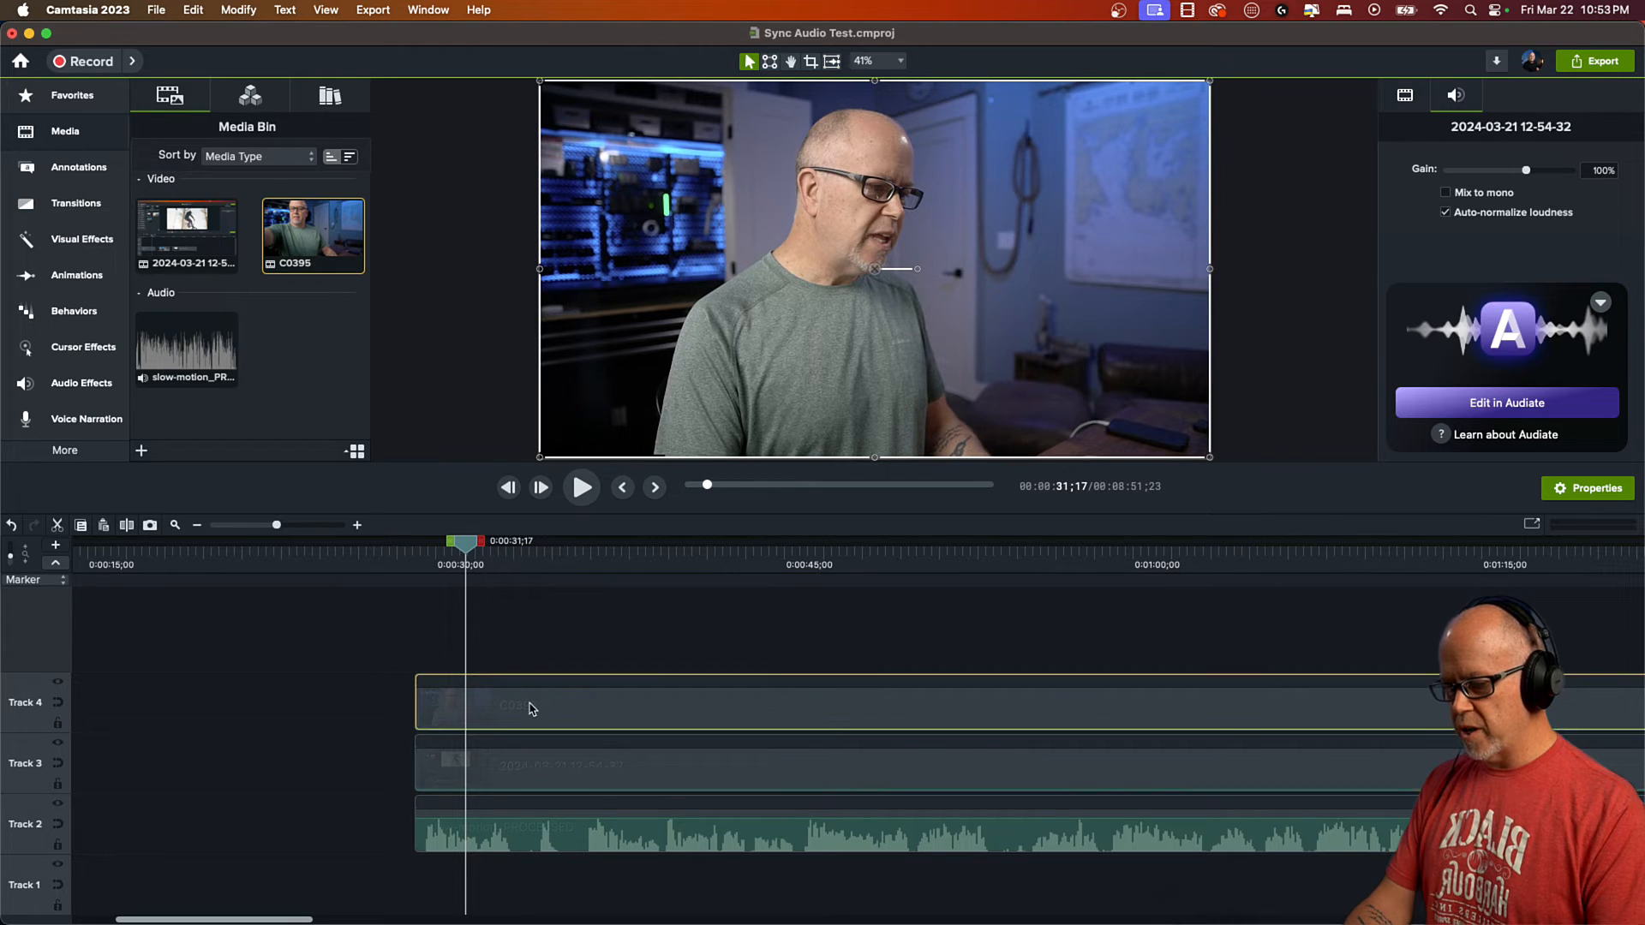
click(430, 542)
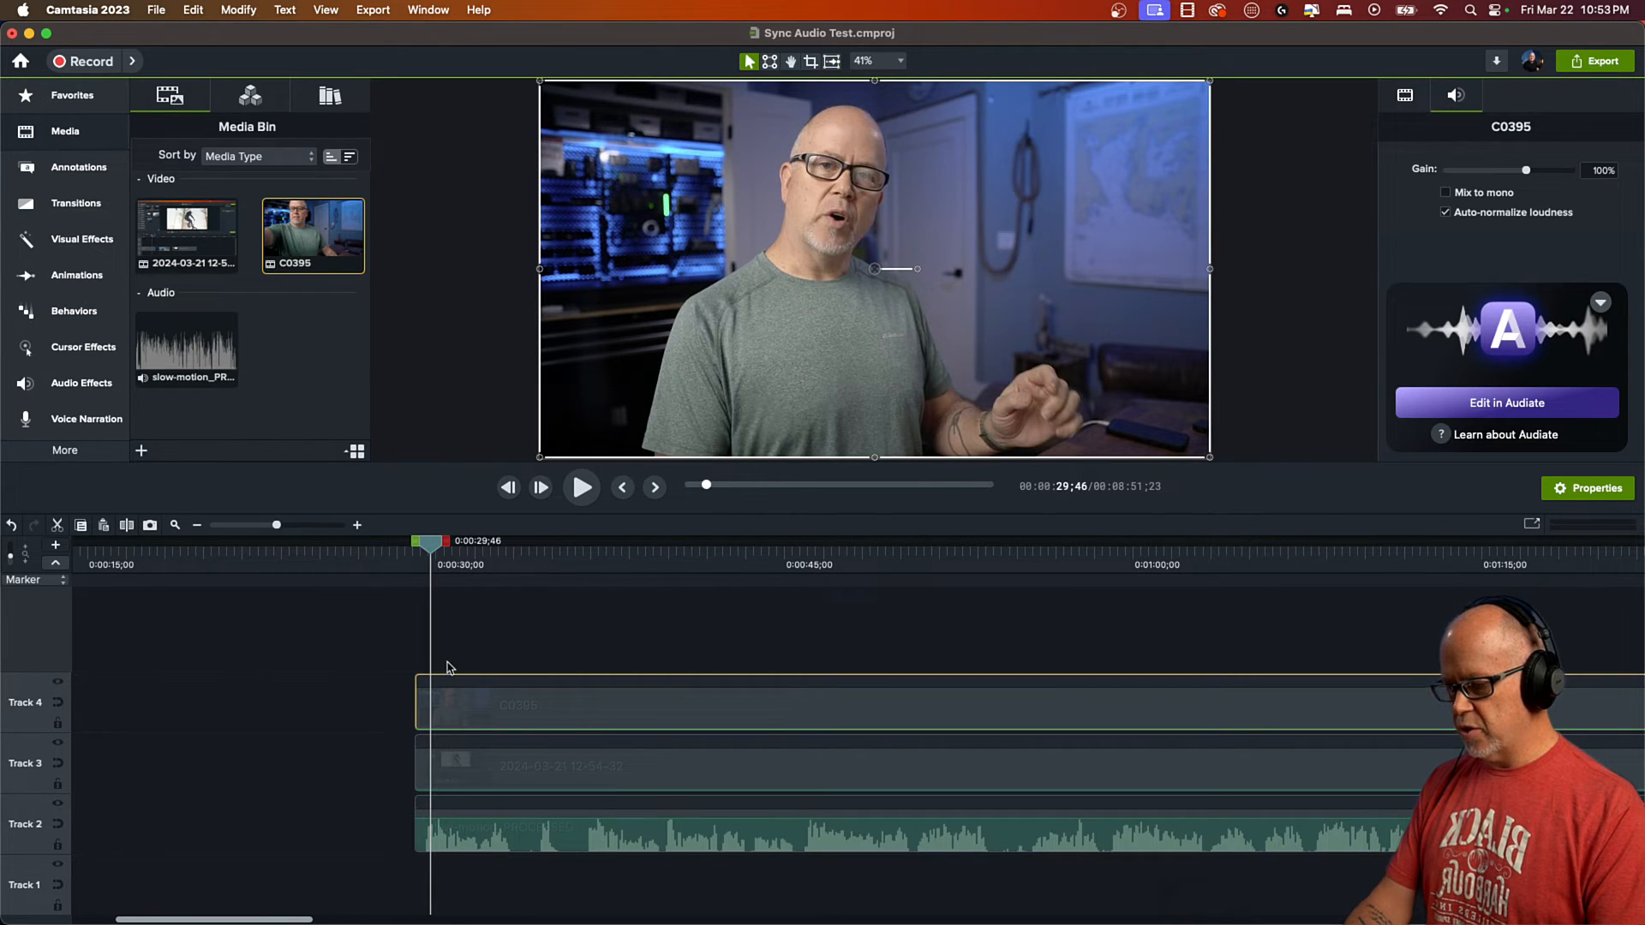
Play back from near 0:30 to confirm only the processed audio is heard
click(580, 486)
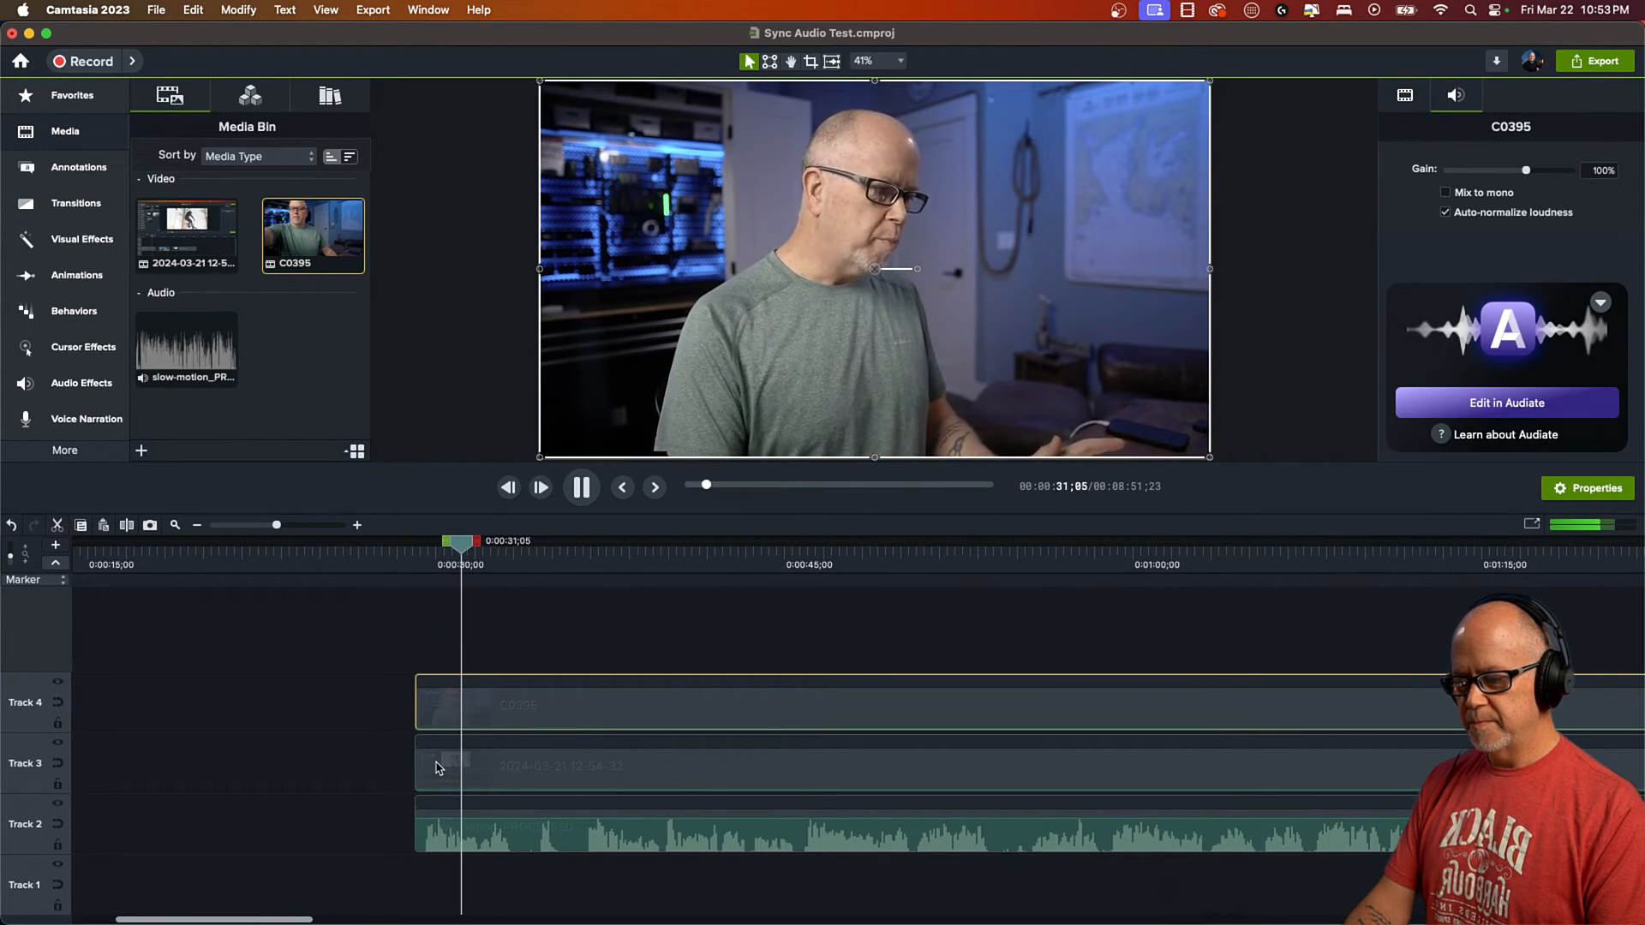
click(580, 486)
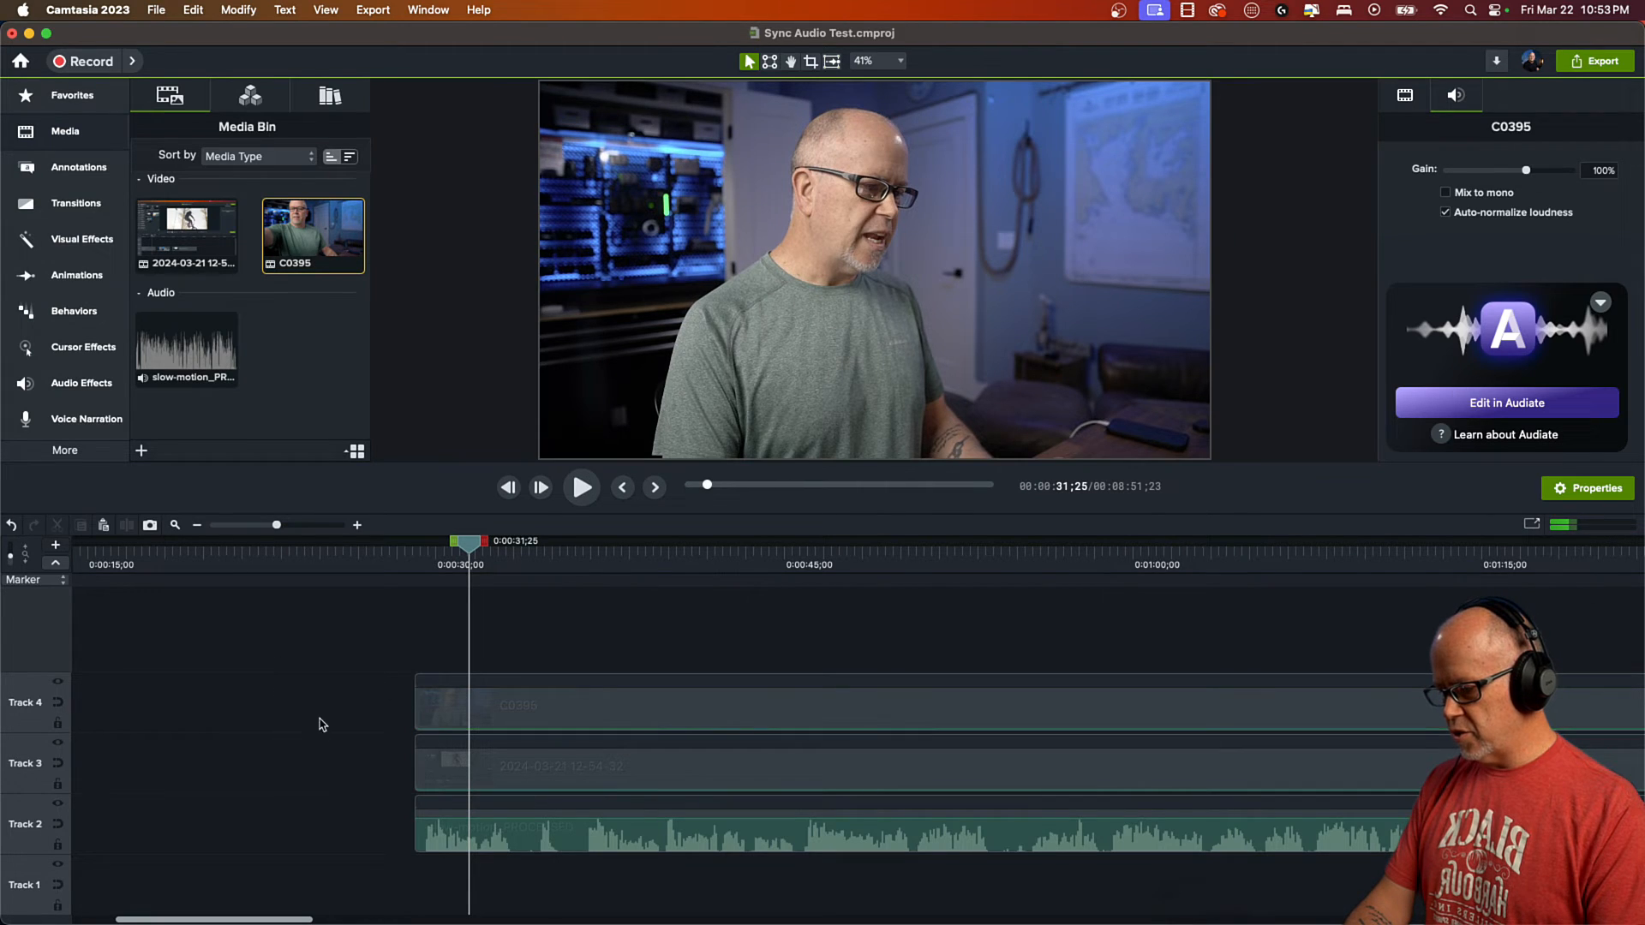
click(514, 705)
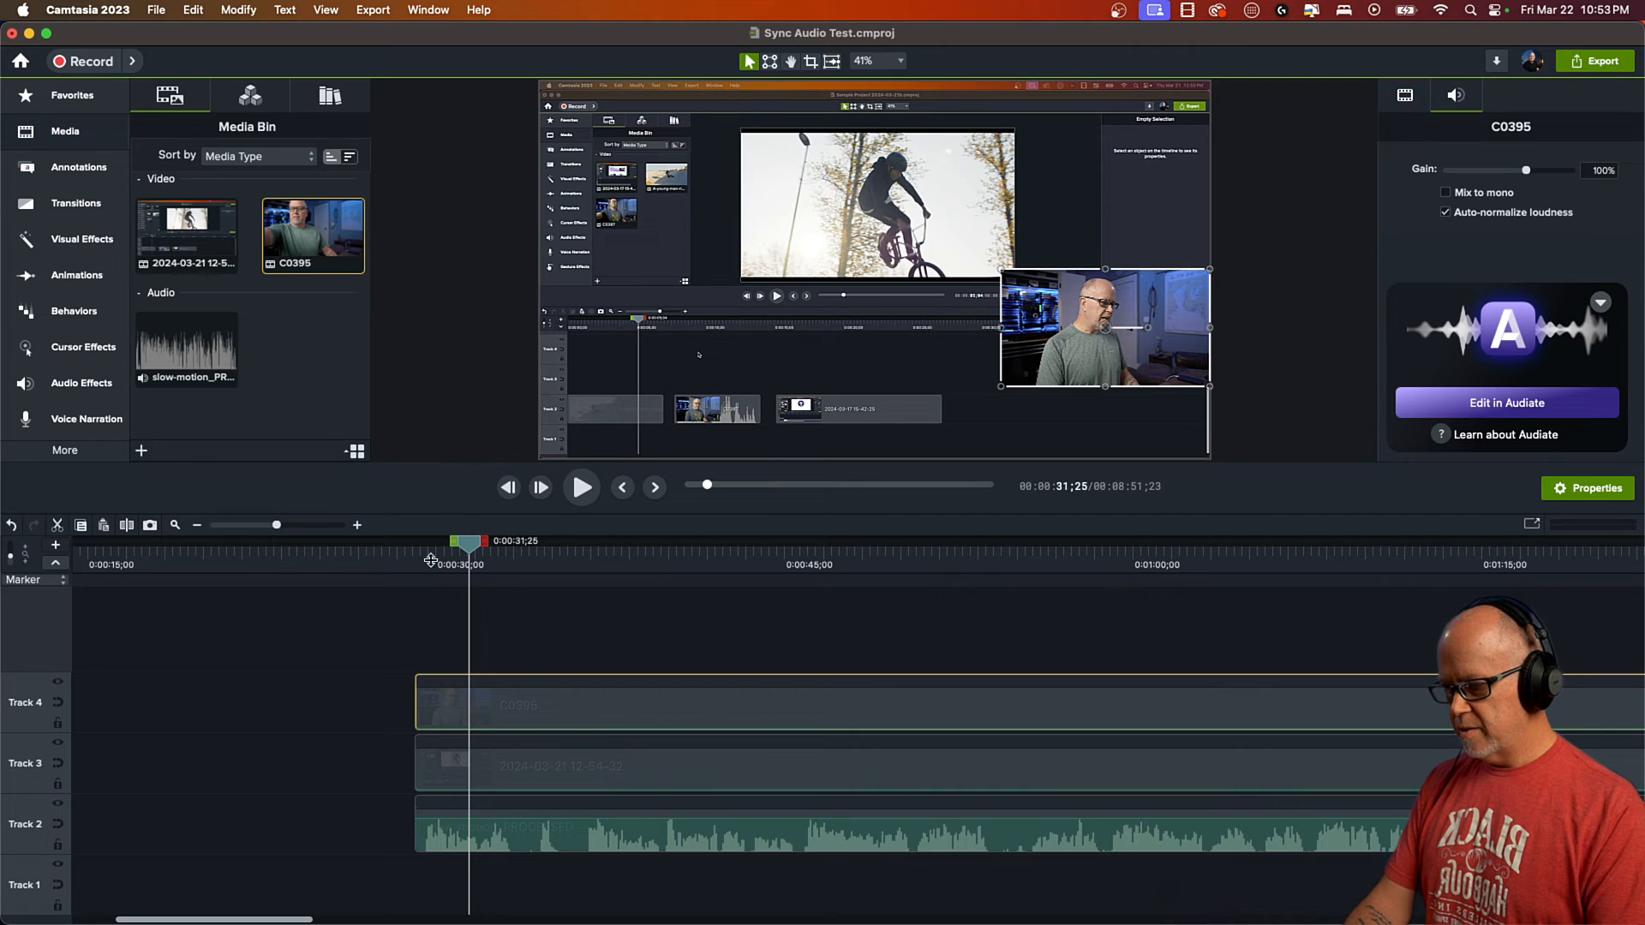
click(580, 486)
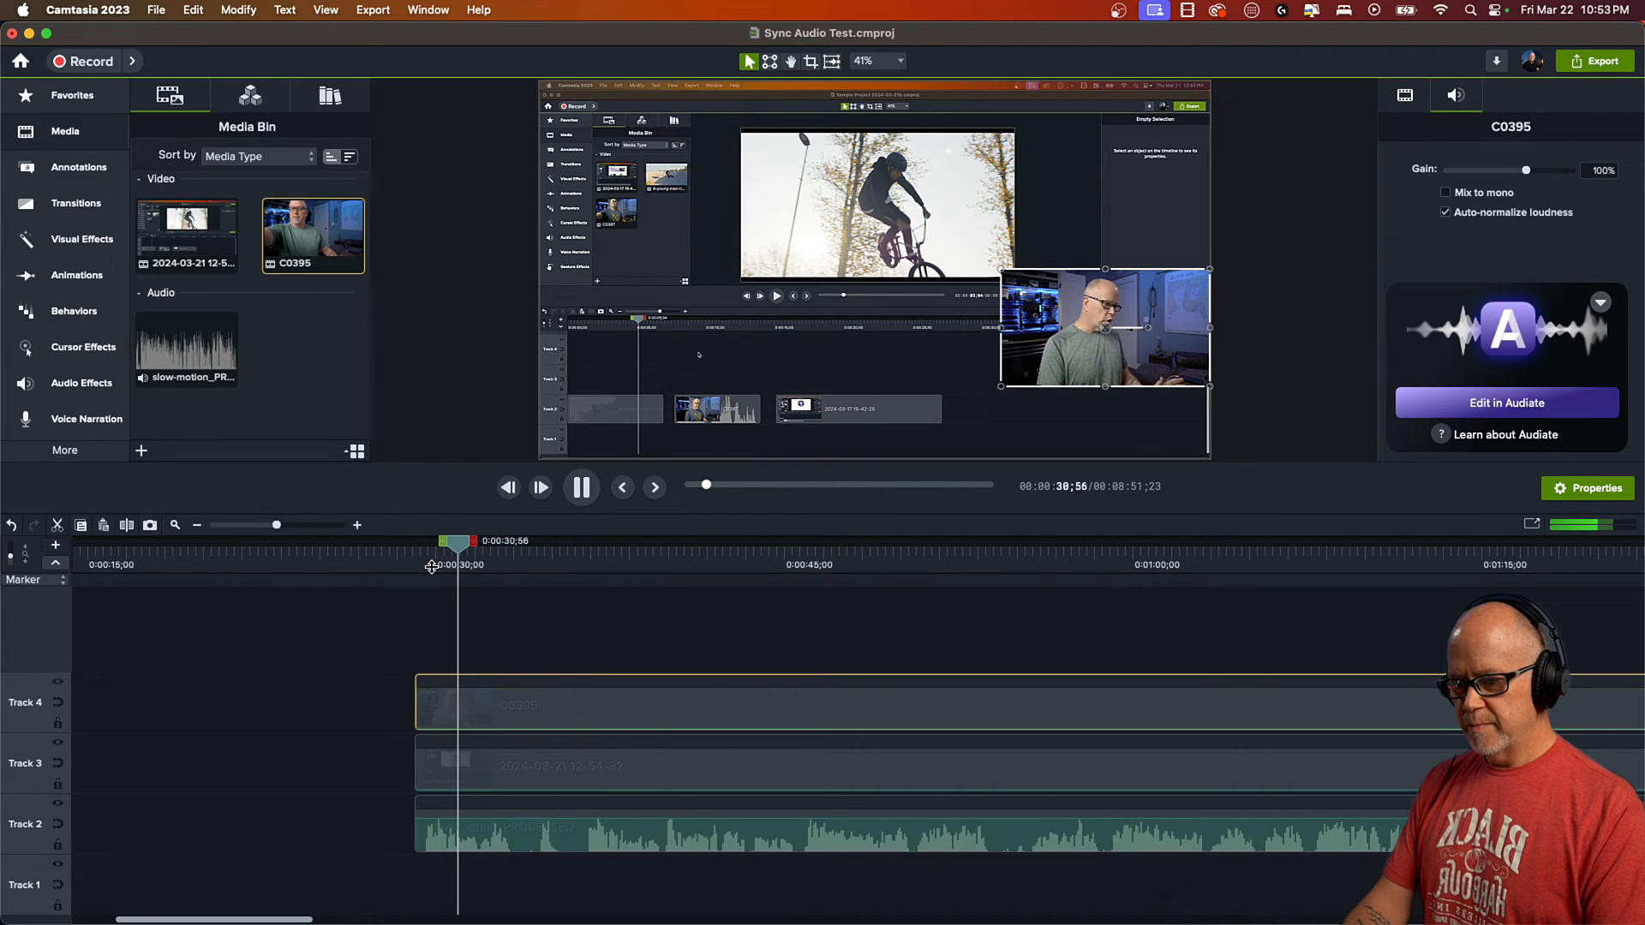